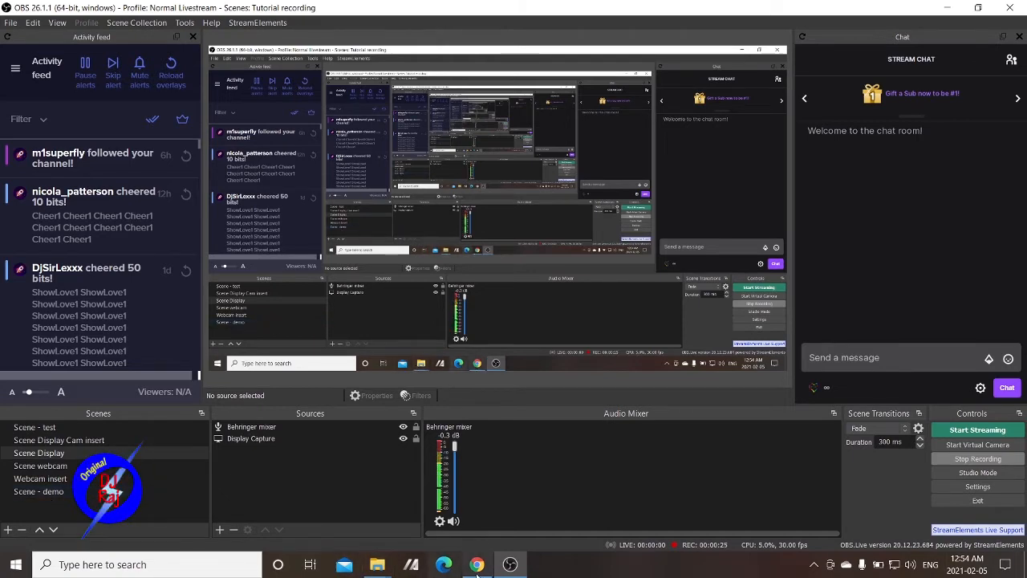
# Post '!boom' with a red dancing emote in the Twitch channel chat.
pyautogui.click(476, 564)
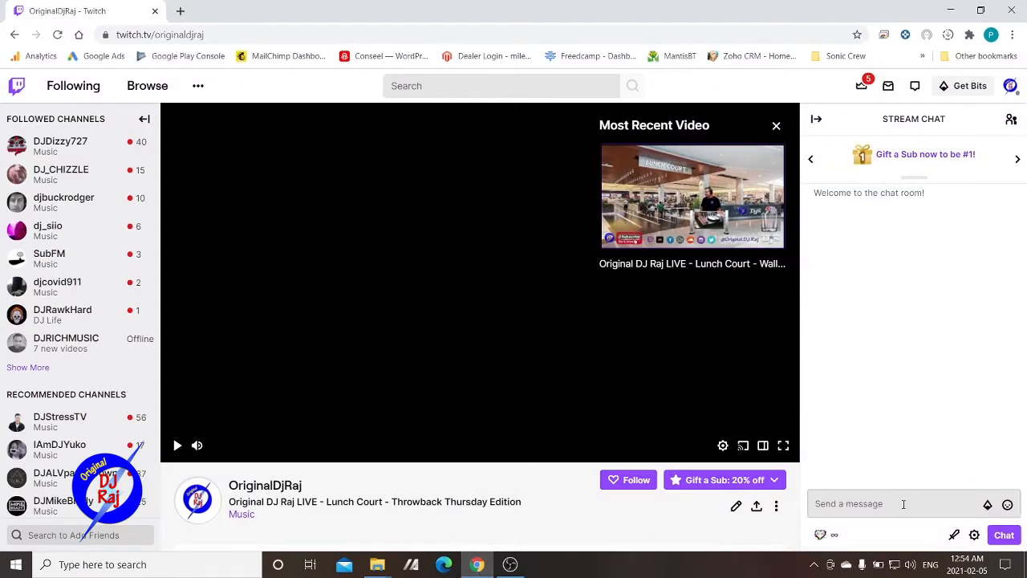
pyautogui.click(898, 503)
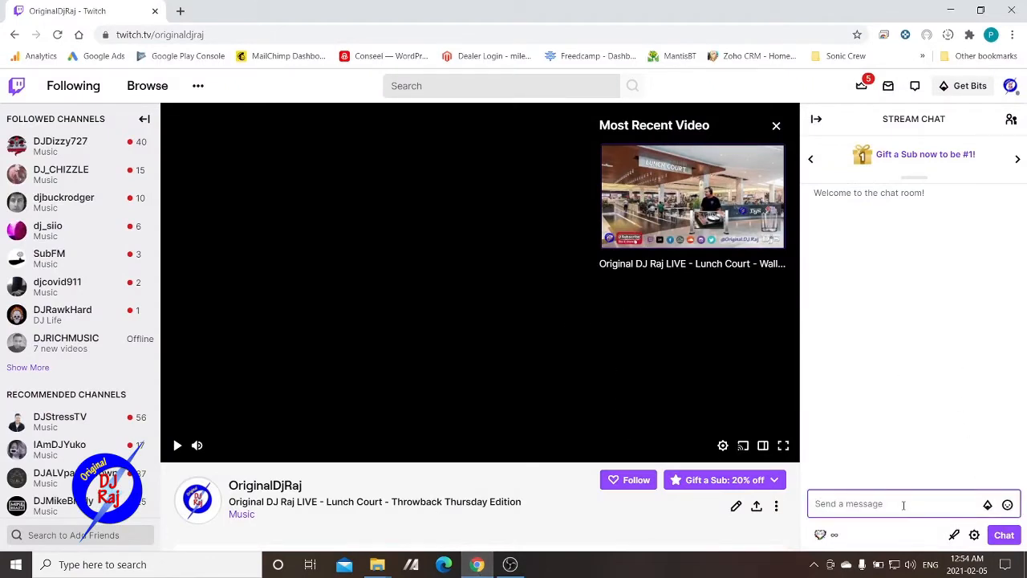
pyautogui.write('!boom')
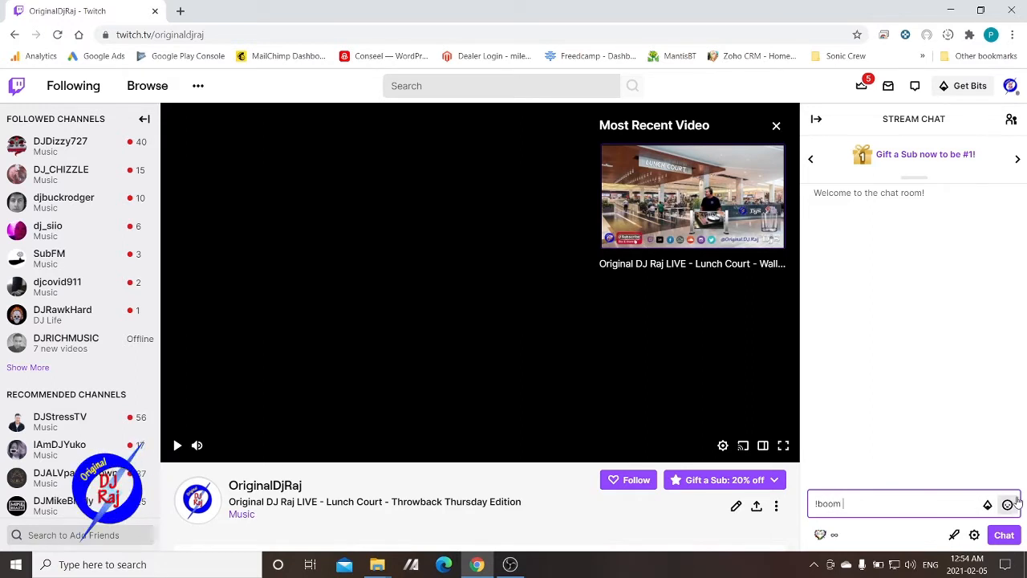
pyautogui.click(1008, 503)
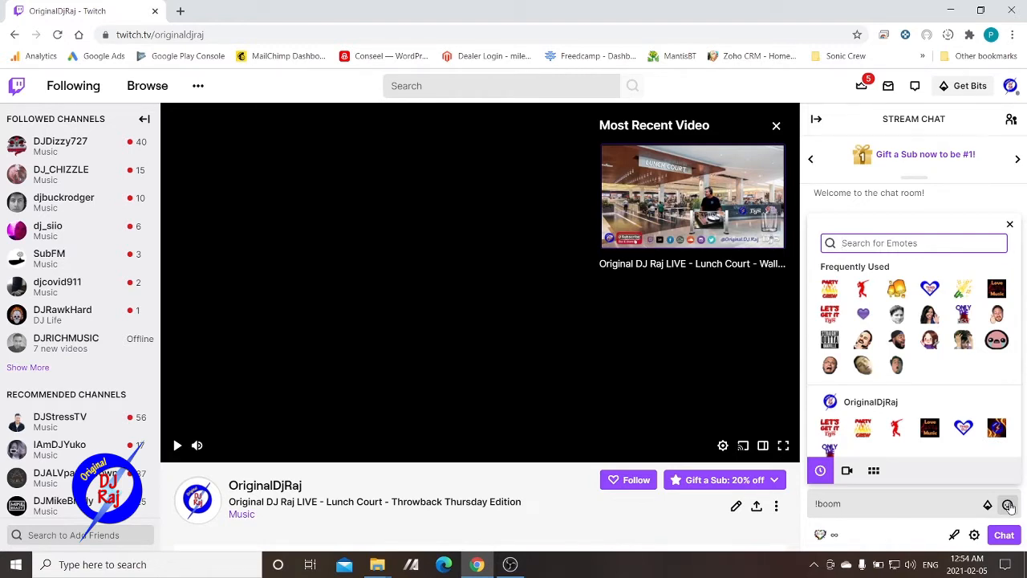
pyautogui.click(863, 289)
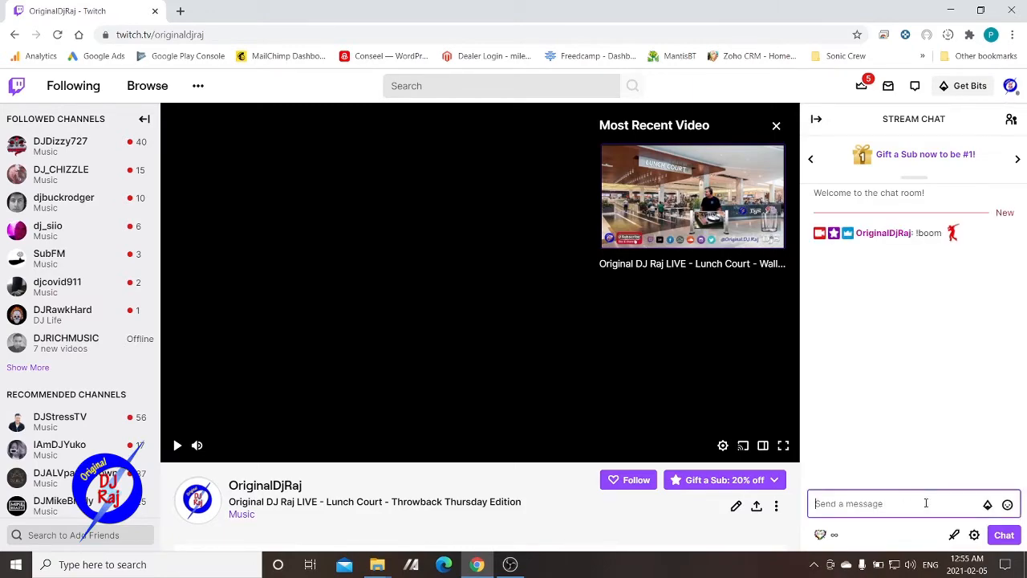
pyautogui.click(510, 564)
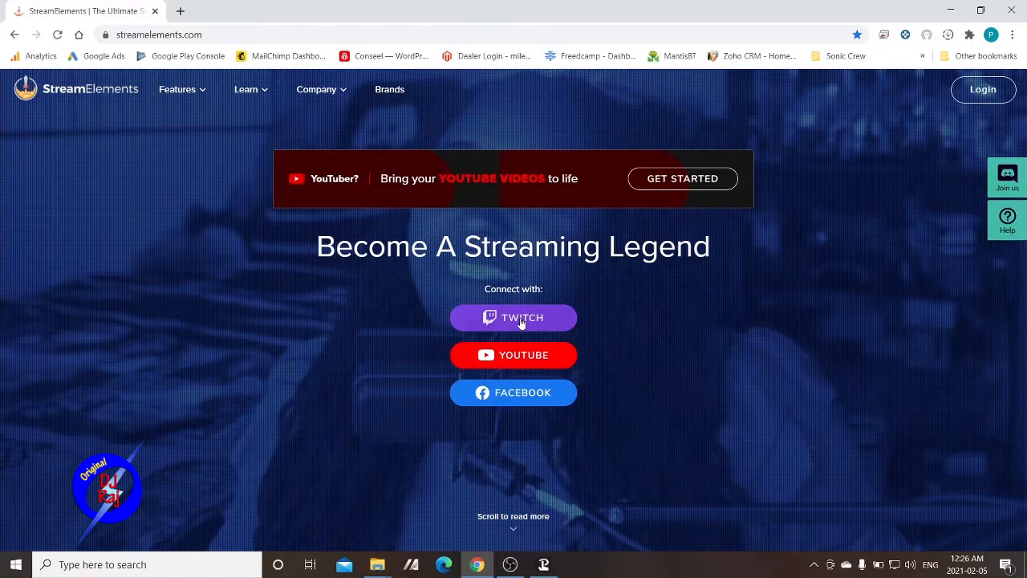
# Connect StreamElements with the OriginalDjRaj Twitch account and open BOT > Chat commands.
pyautogui.click(514, 318)
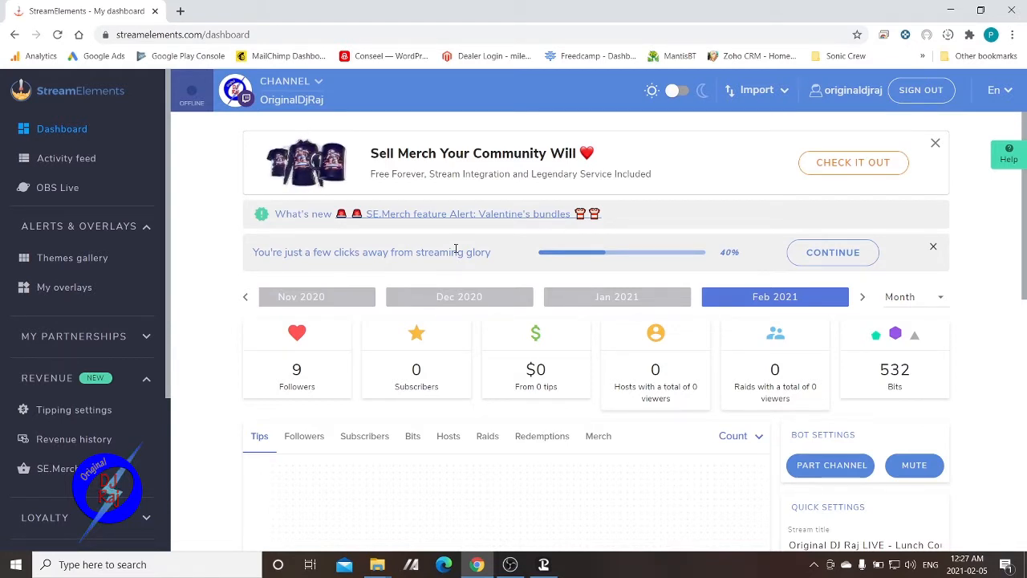
pyautogui.moveTo(76, 409)
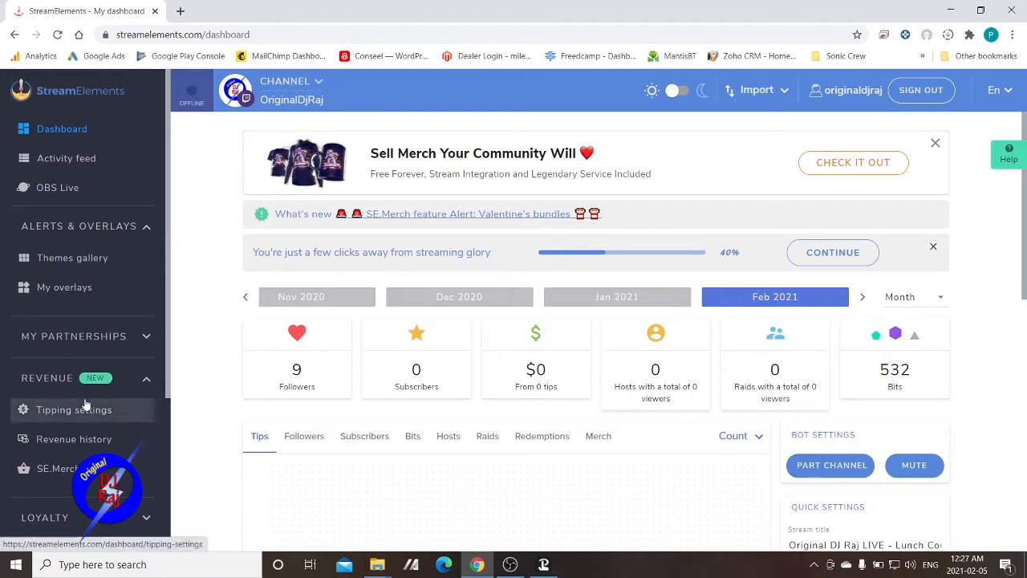
pyautogui.moveTo(133, 287)
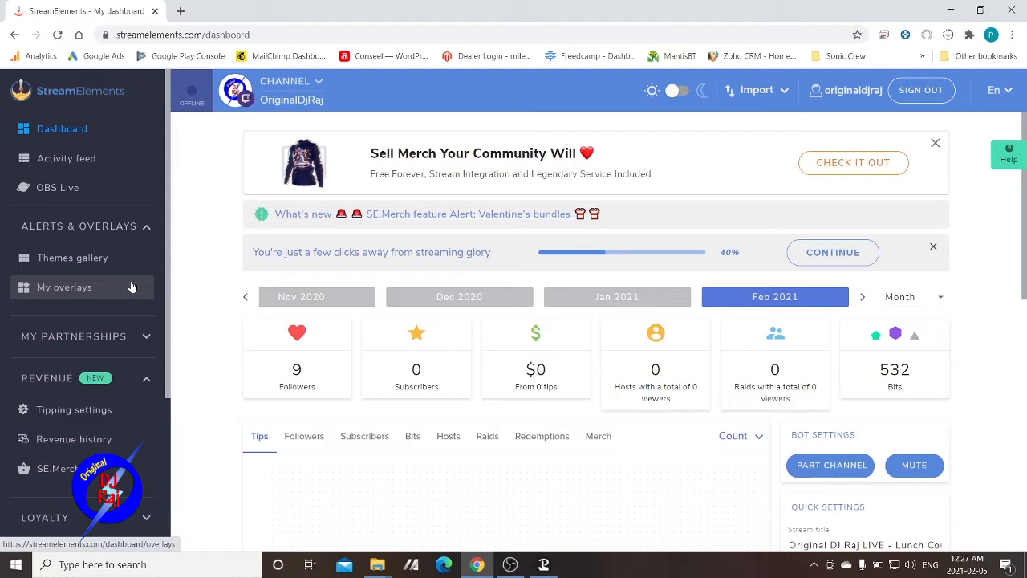
pyautogui.scroll(-3)
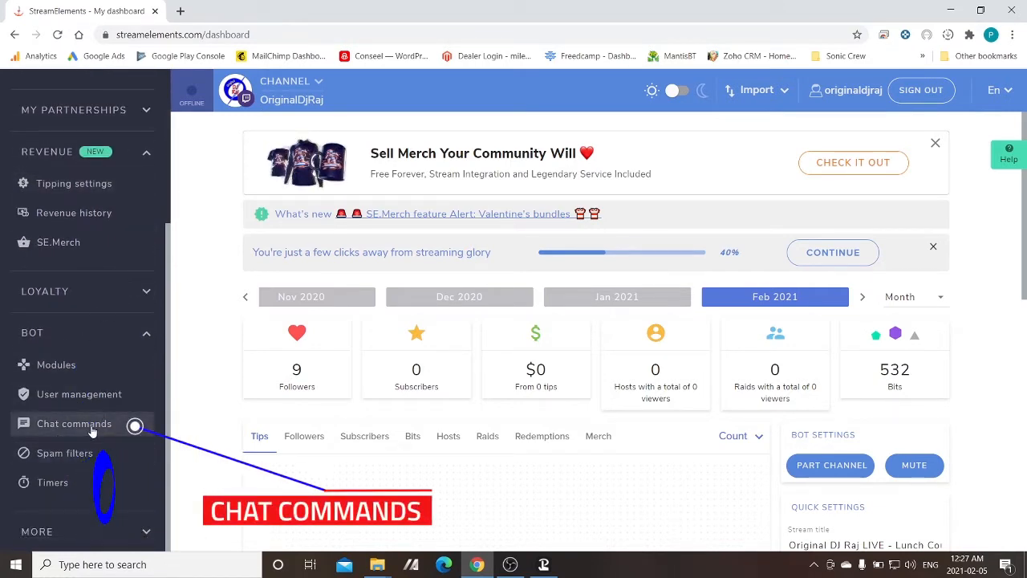
pyautogui.click(74, 424)
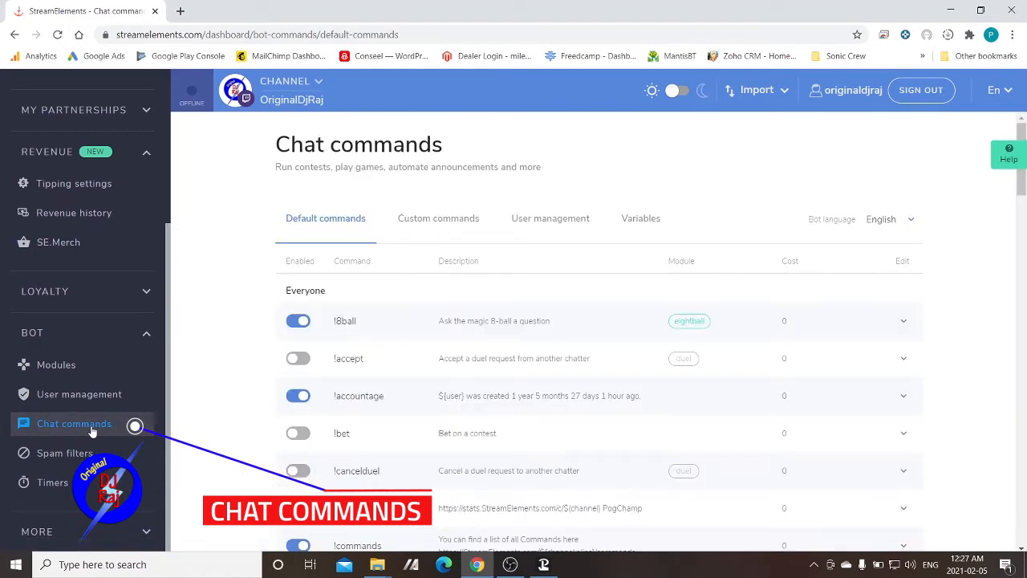
pyautogui.moveTo(227, 346)
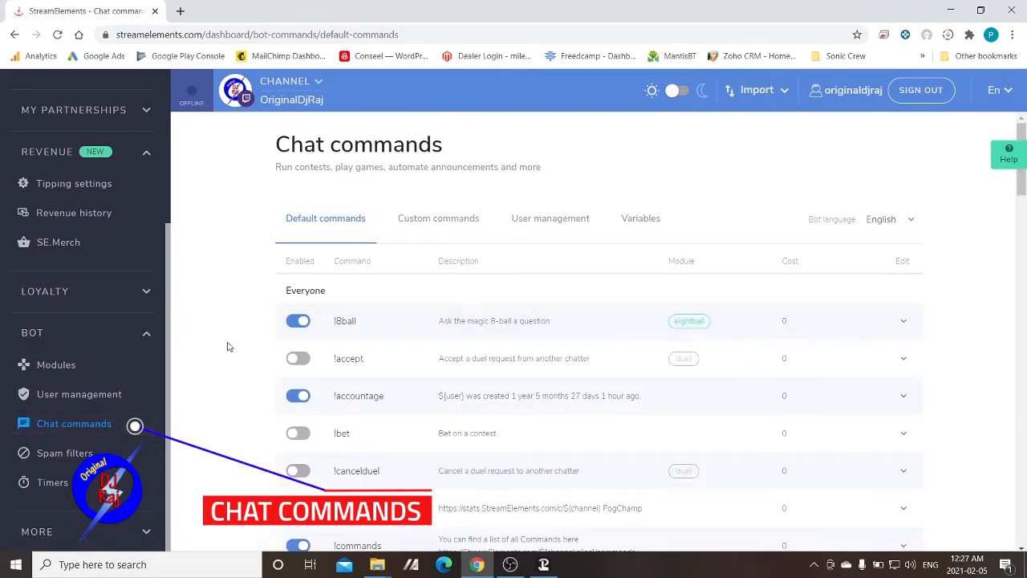
pyautogui.moveTo(256, 348)
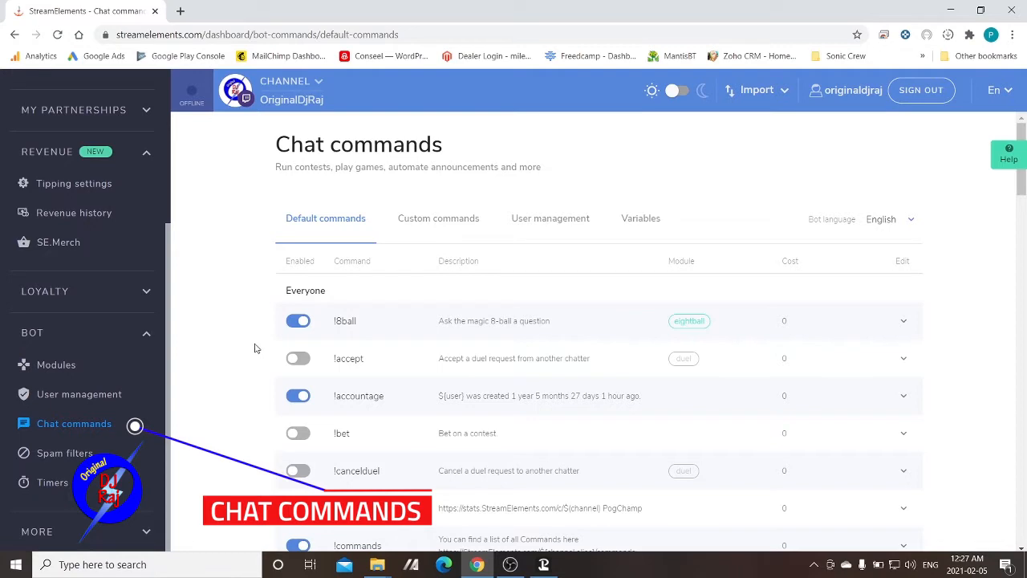
pyautogui.scroll(-3)
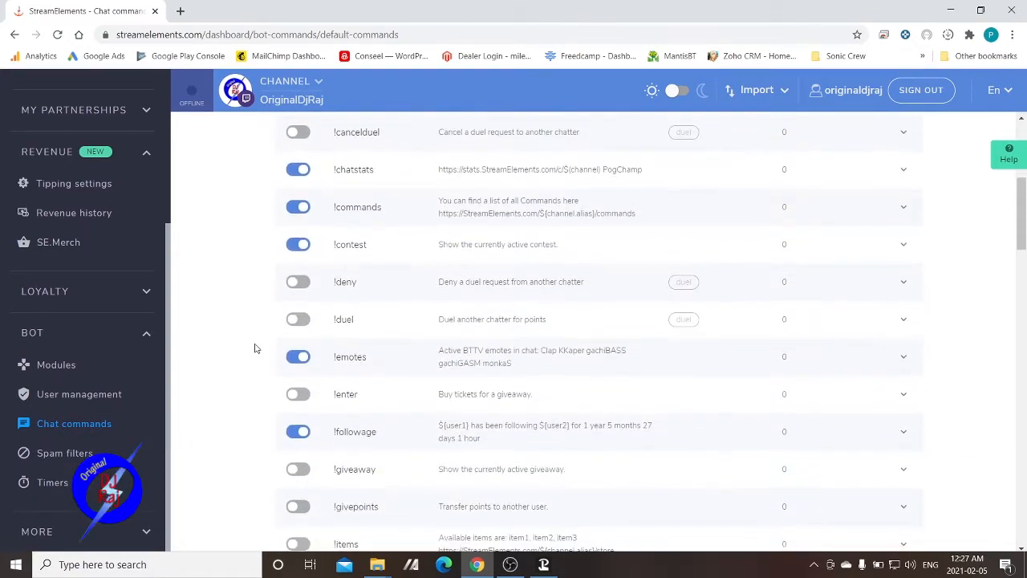
pyautogui.scroll(3)
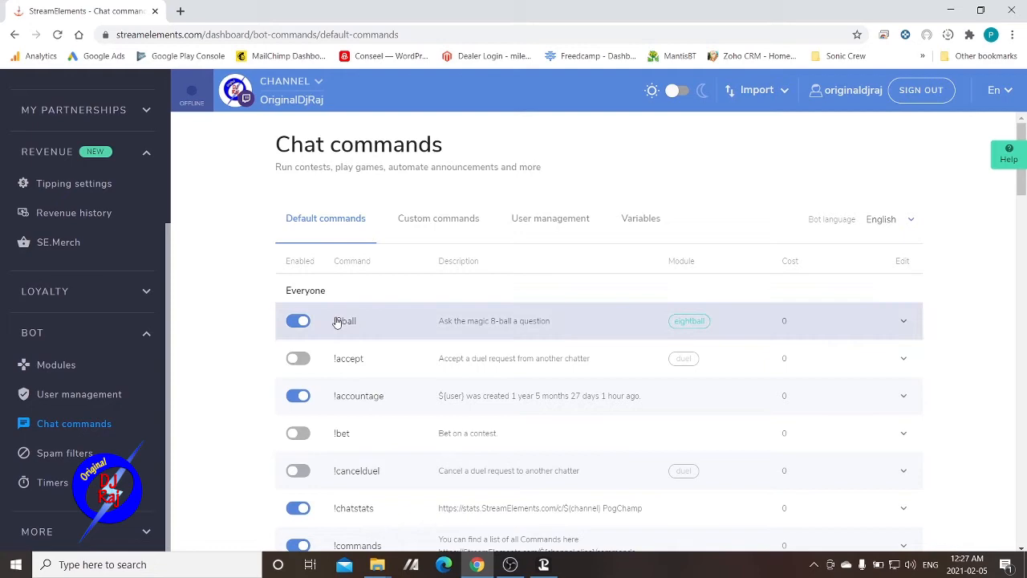
pyautogui.moveTo(331, 433)
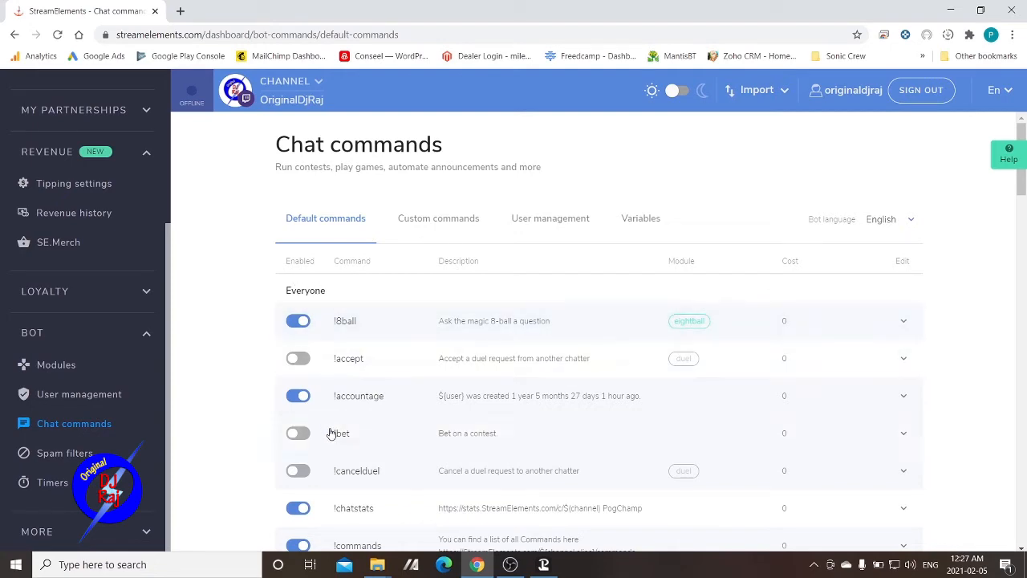
pyautogui.scroll(-3)
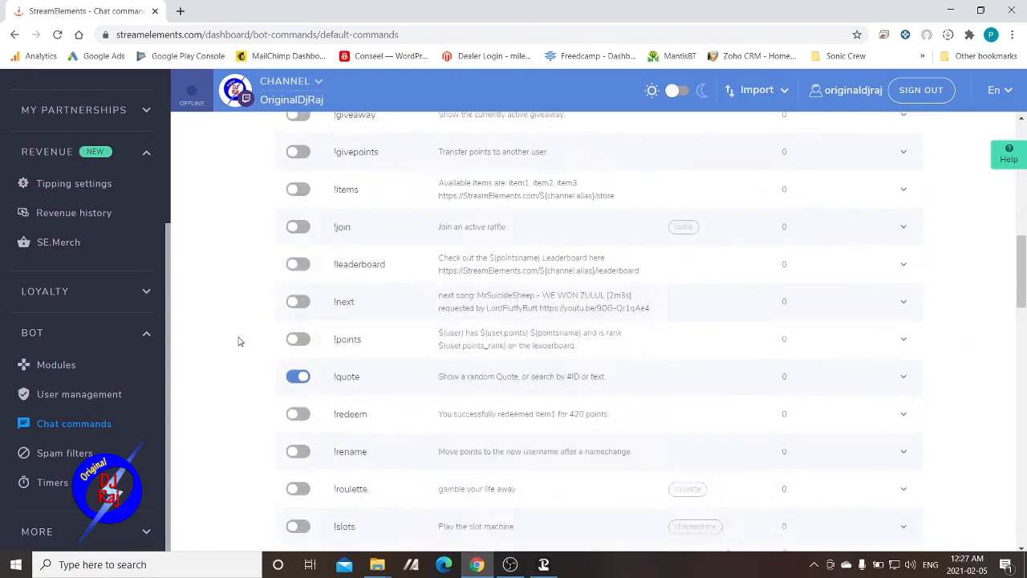
pyautogui.scroll(-3)
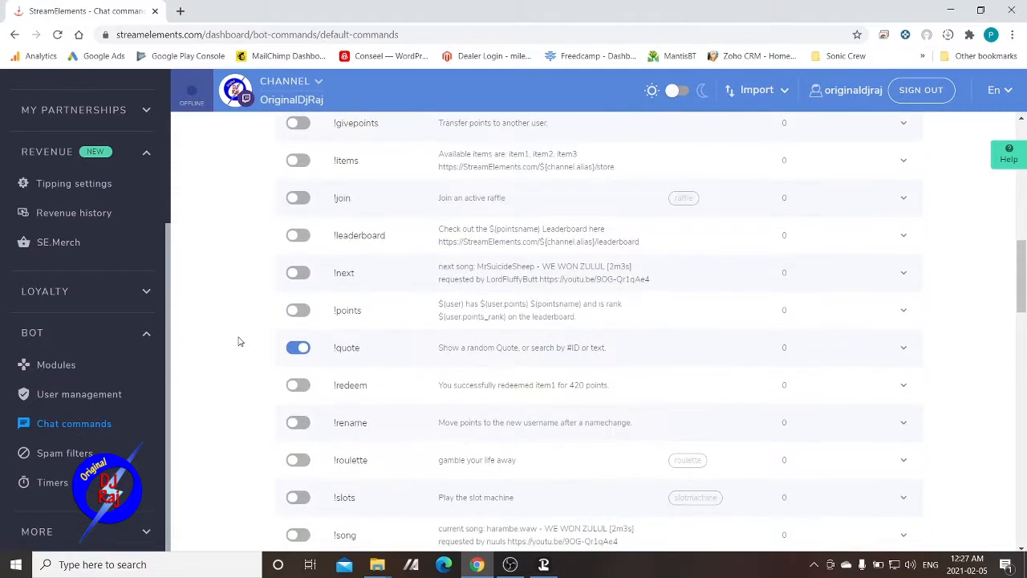
pyautogui.scroll(-3)
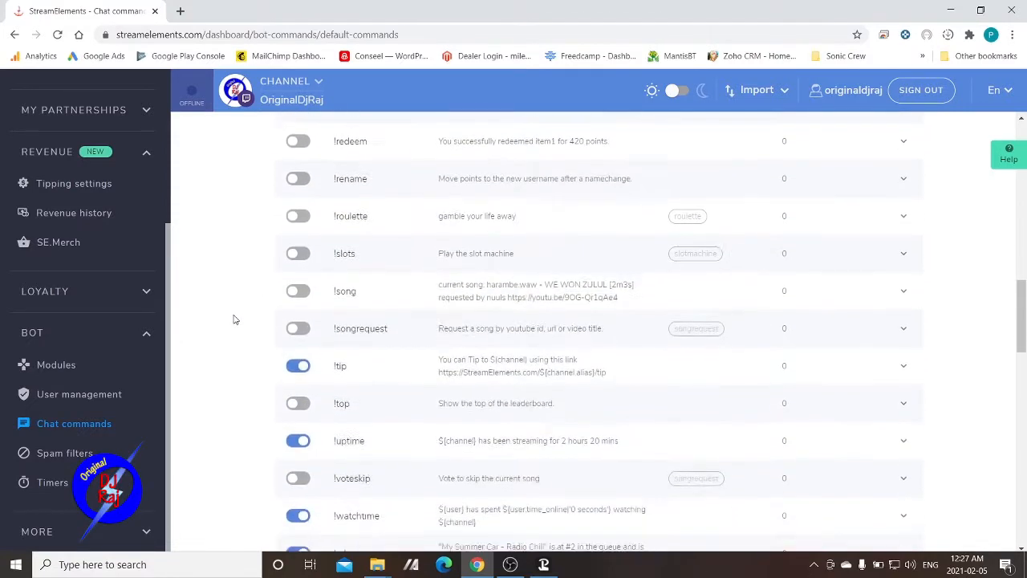
pyautogui.scroll(3)
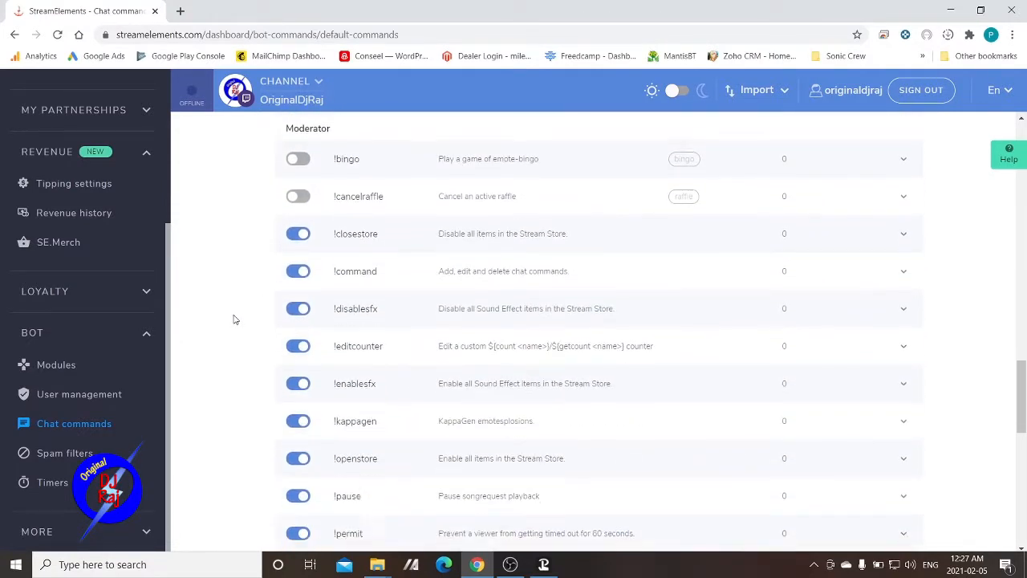
pyautogui.scroll(-3)
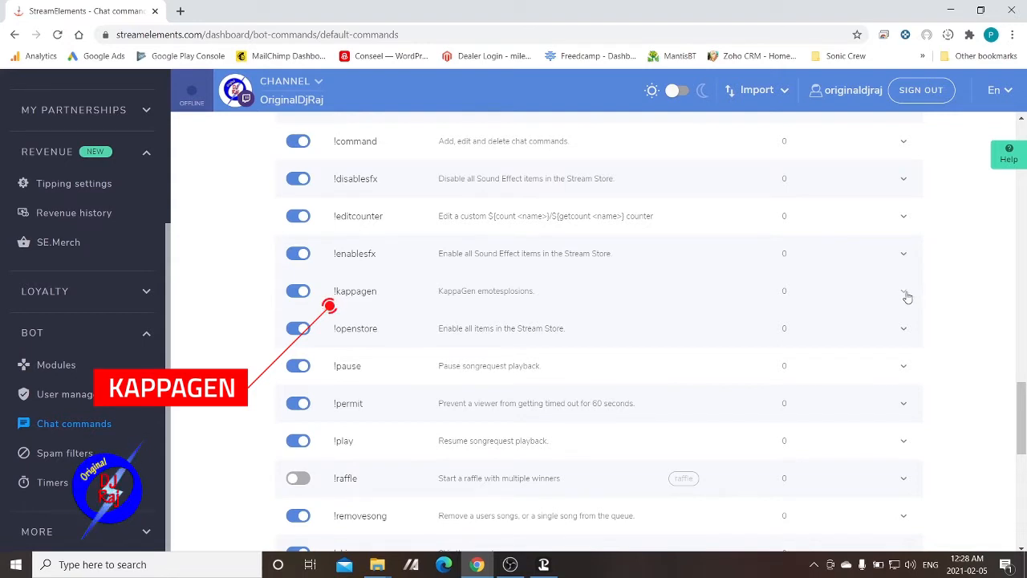
# Expand the !kappagen command, name it '!boom' and let everyone use it.
pyautogui.click(904, 290)
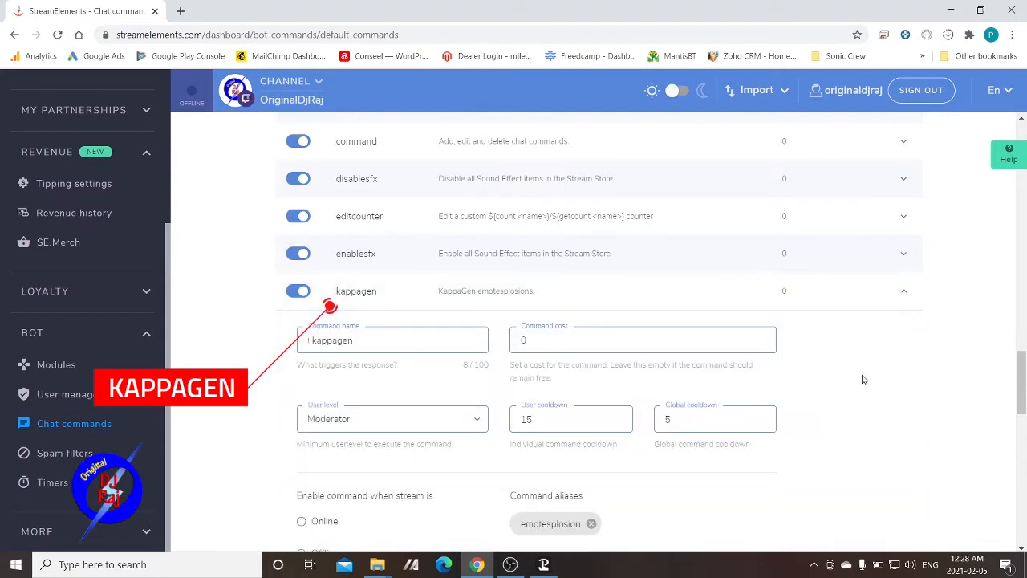
pyautogui.scroll(-3)
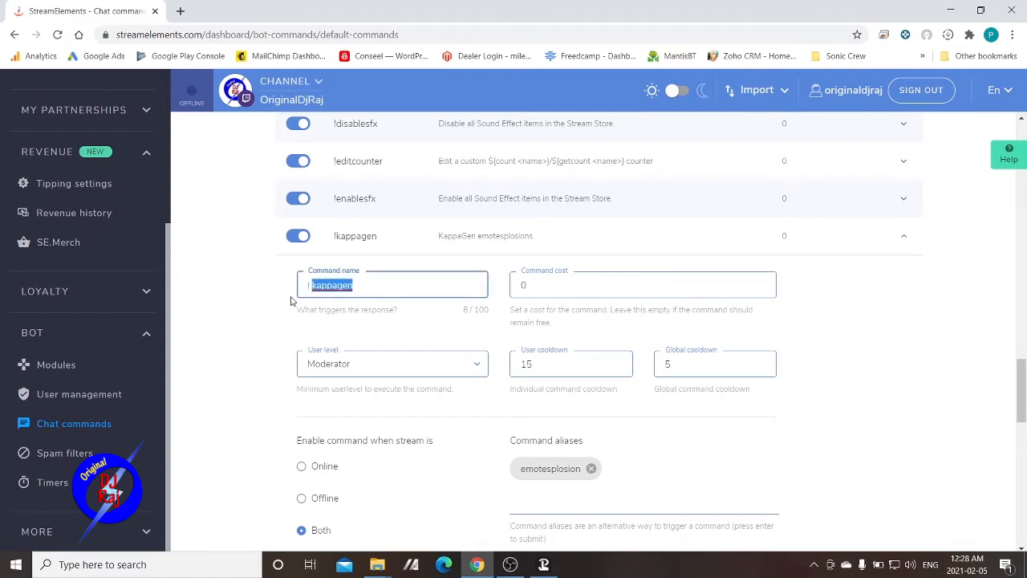
pyautogui.moveTo(383, 303)
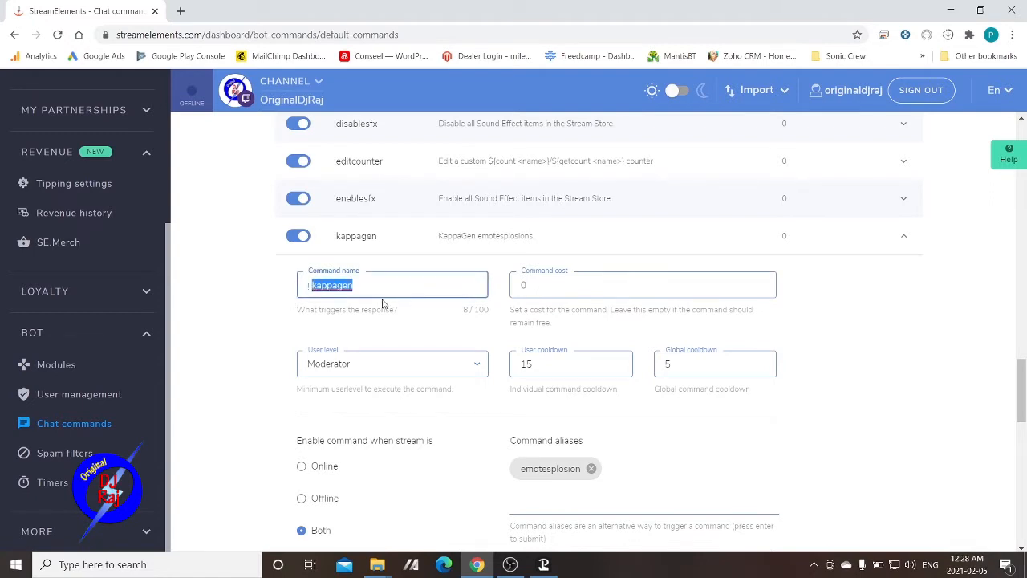
pyautogui.write('! boom')
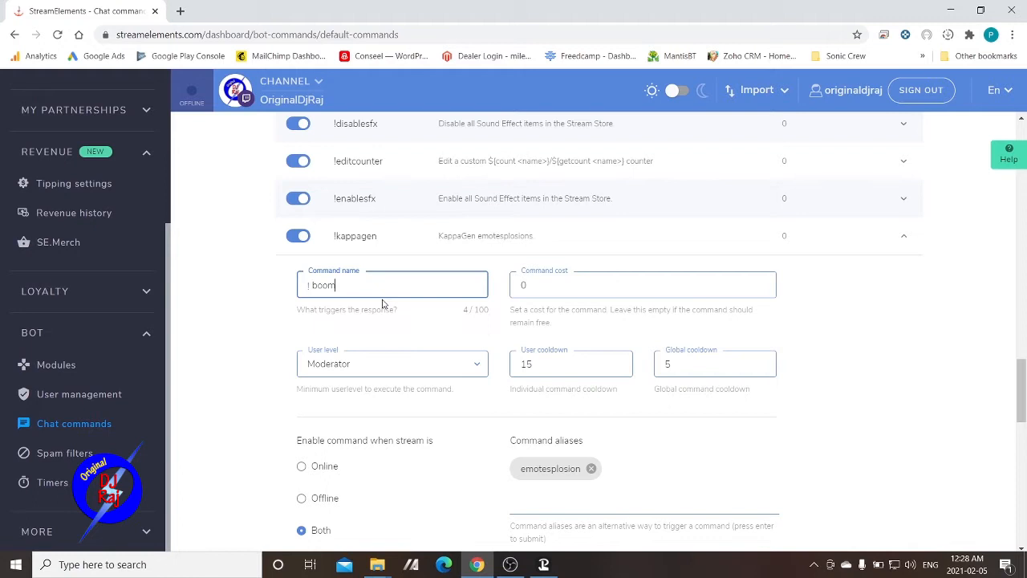
pyautogui.moveTo(335, 363)
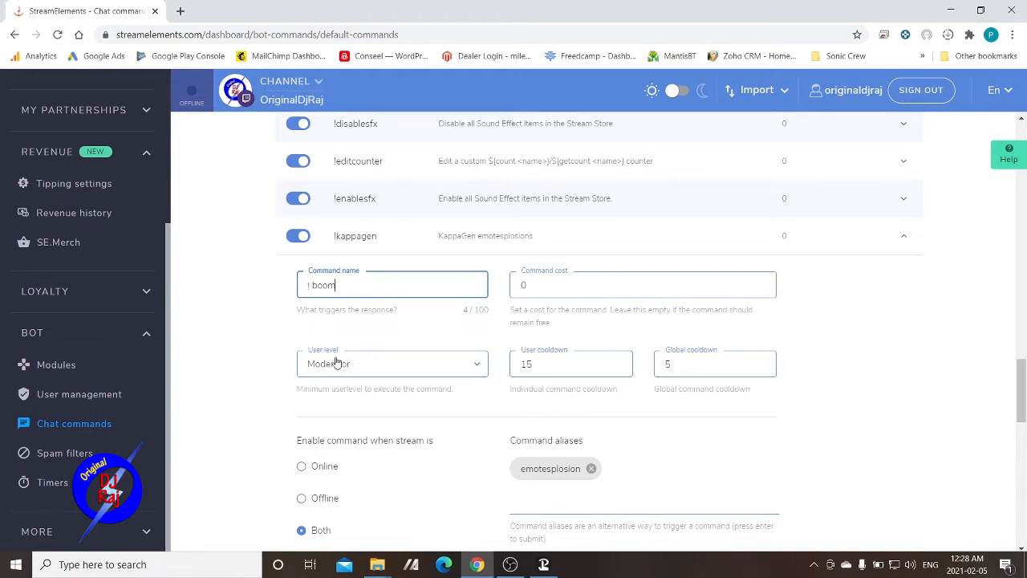
pyautogui.click(392, 363)
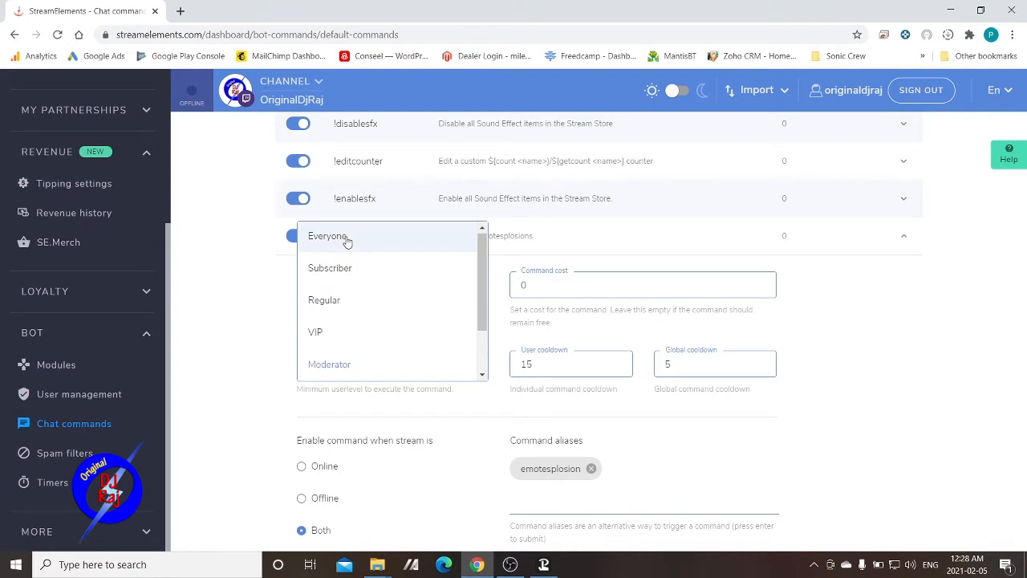
pyautogui.moveTo(332, 310)
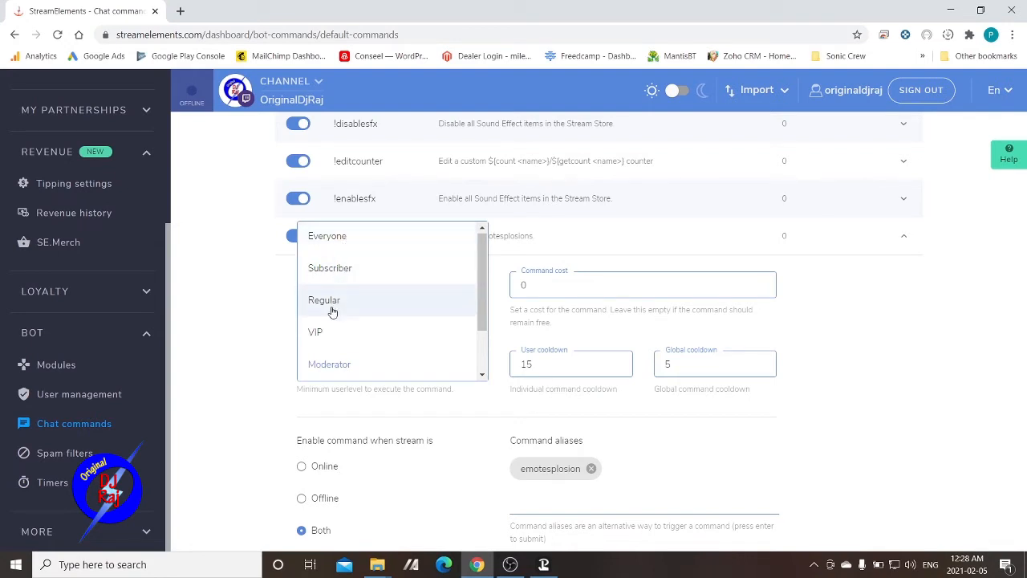
pyautogui.moveTo(340, 236)
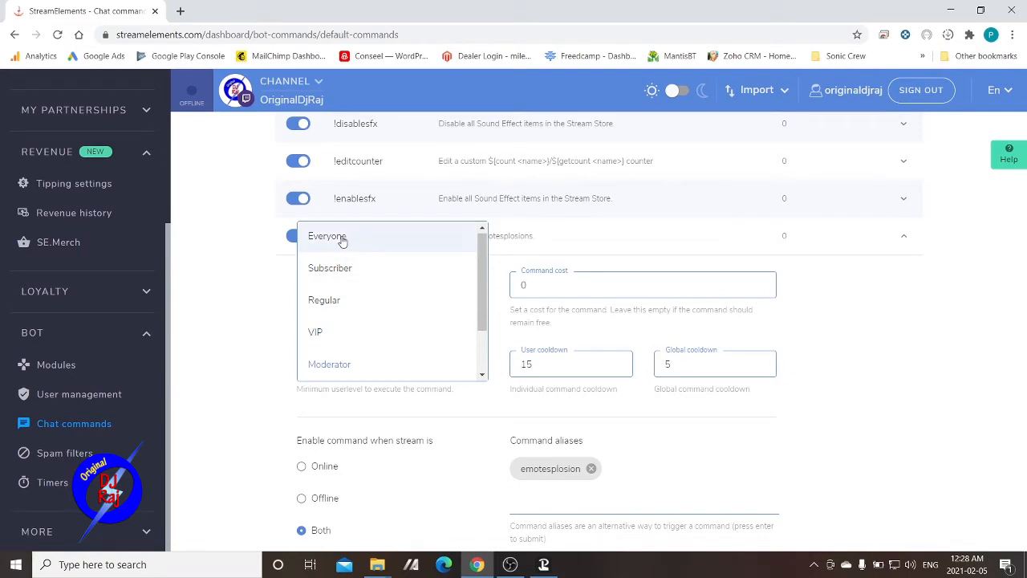
pyautogui.click(327, 236)
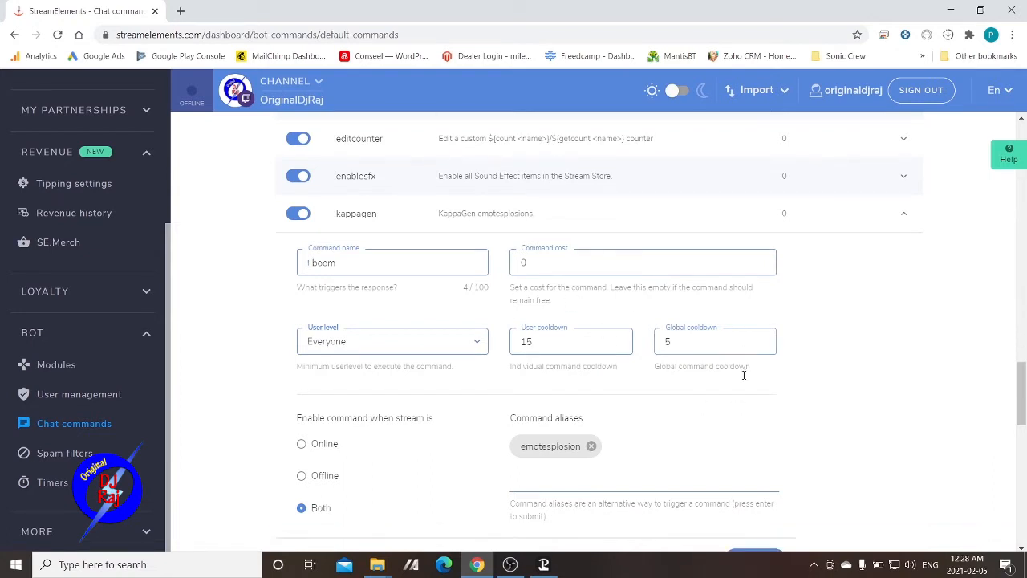
# Add 'kappagen' and 'pcdj' as command aliases and save the !boom command.
pyautogui.scroll(-3)
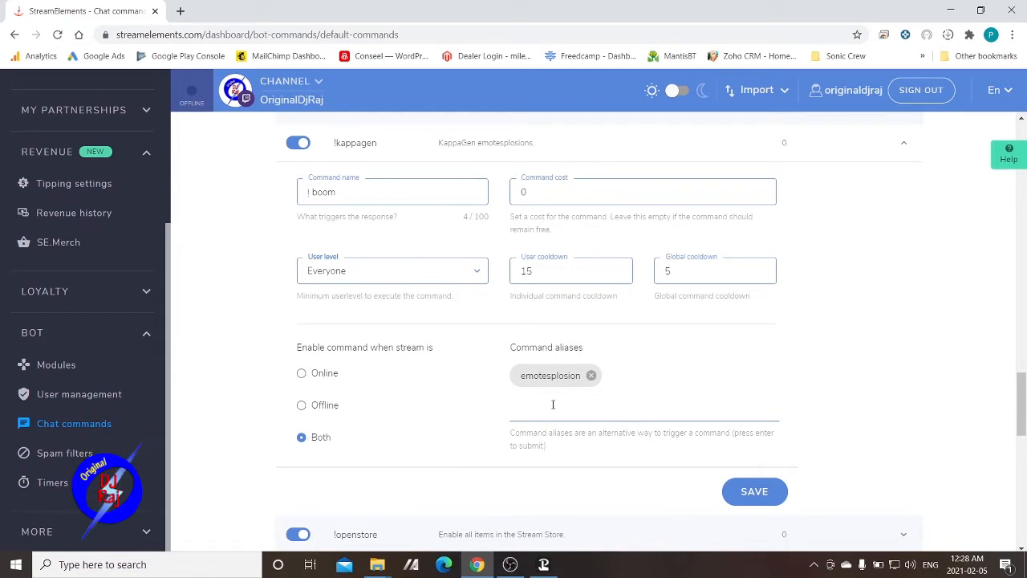
pyautogui.click(570, 412)
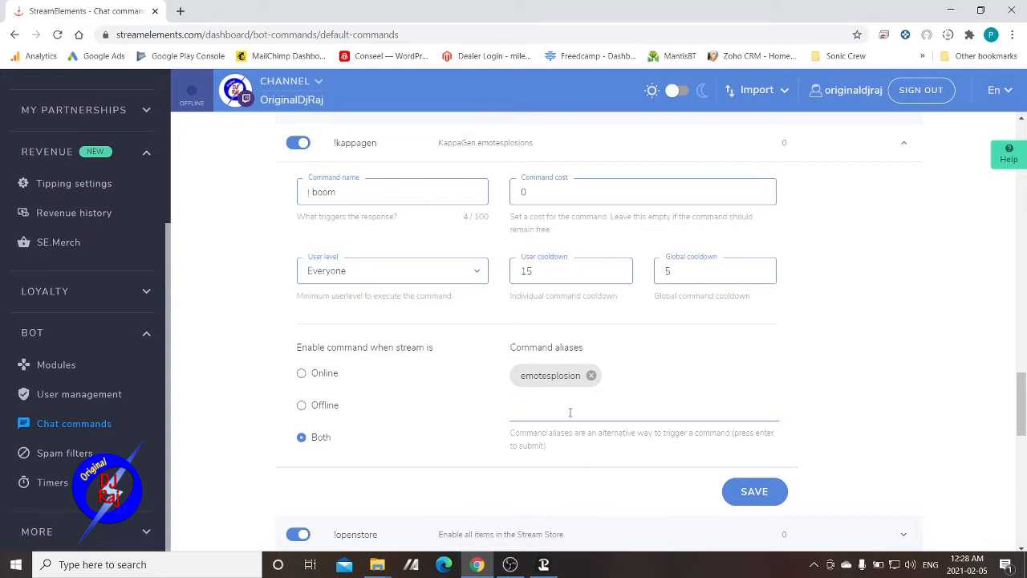
pyautogui.write('kapp')
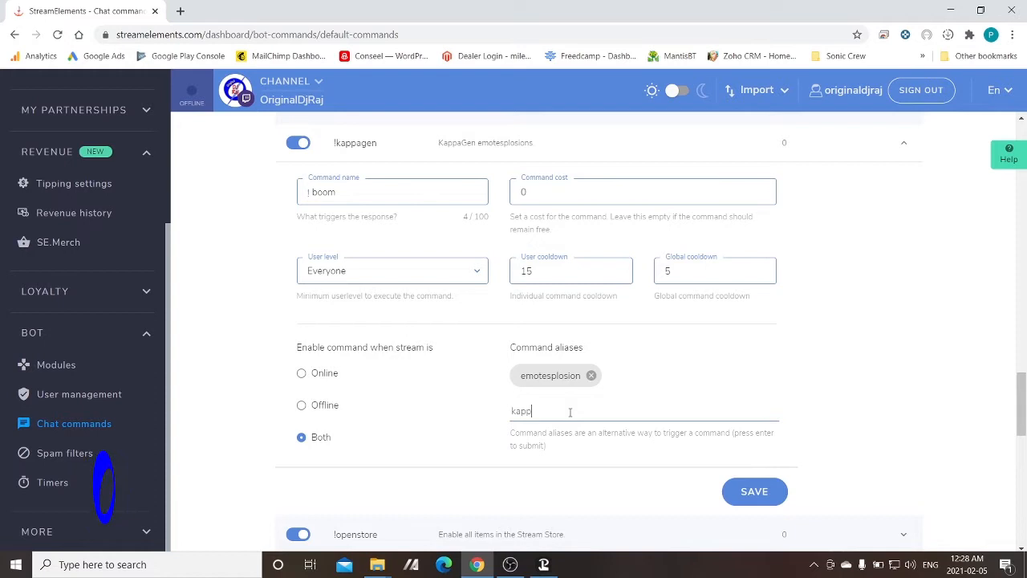
pyautogui.write('agen')
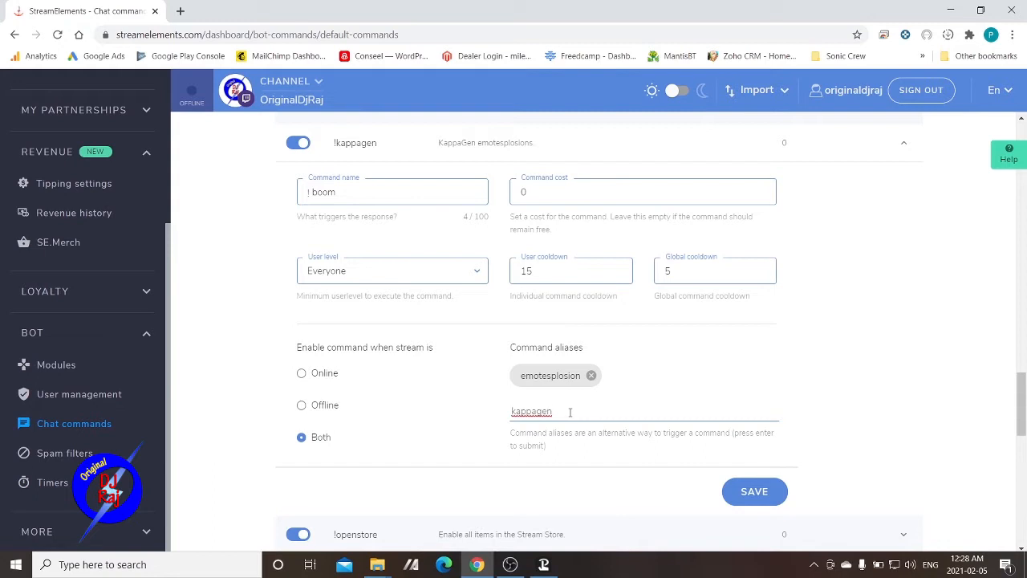
pyautogui.press('Return')
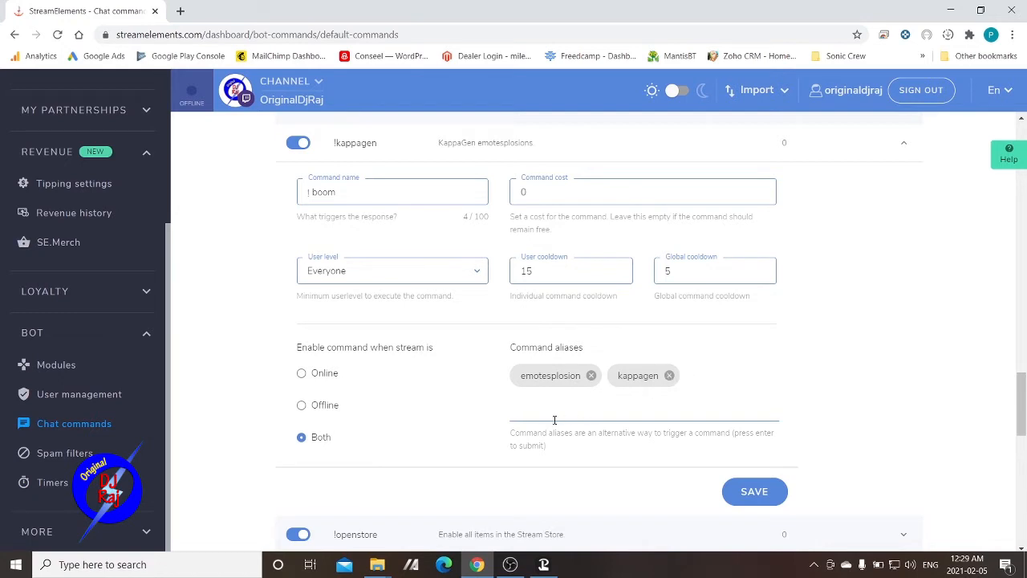
pyautogui.write('pcdj')
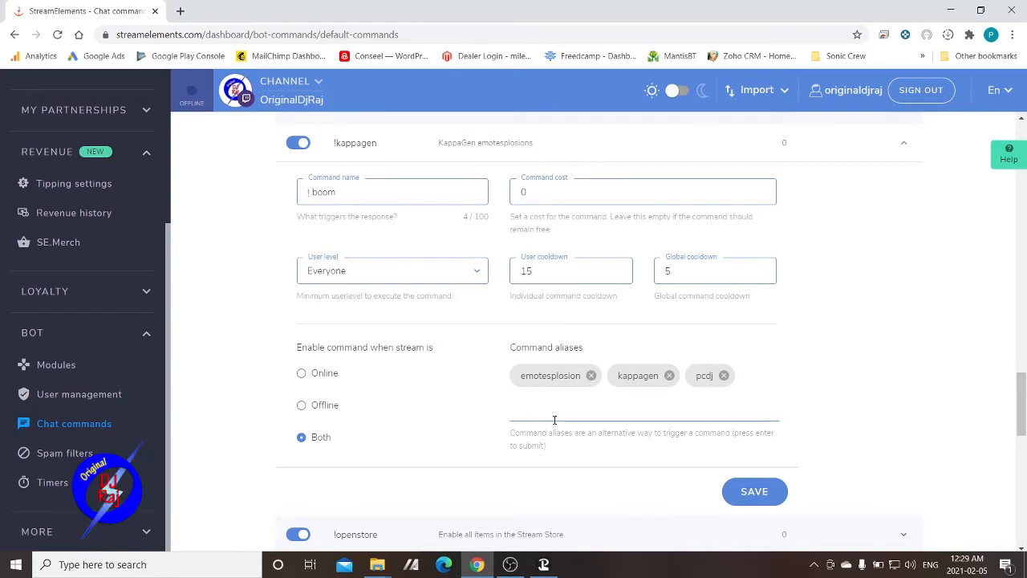
pyautogui.moveTo(545, 247)
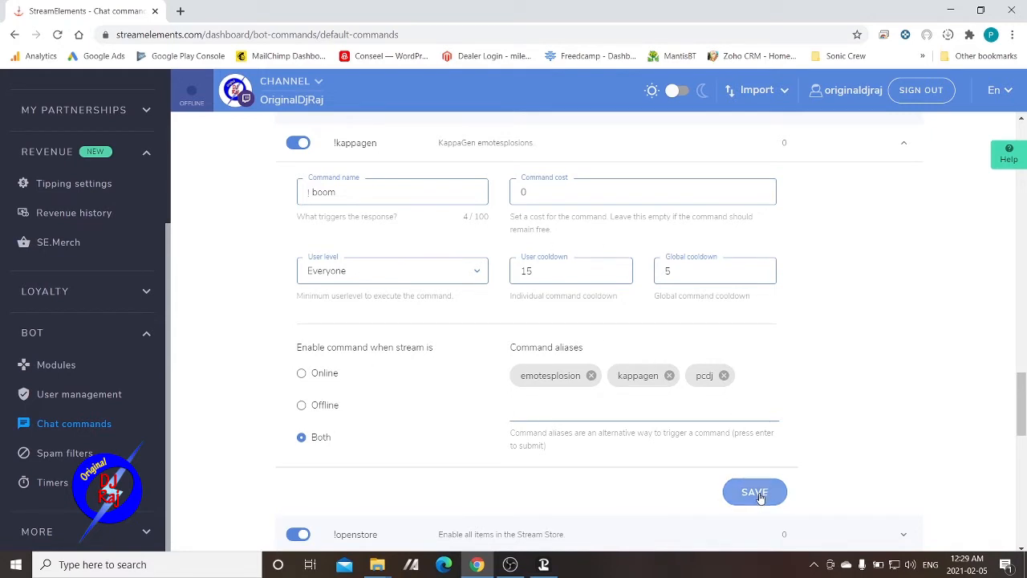
pyautogui.click(755, 491)
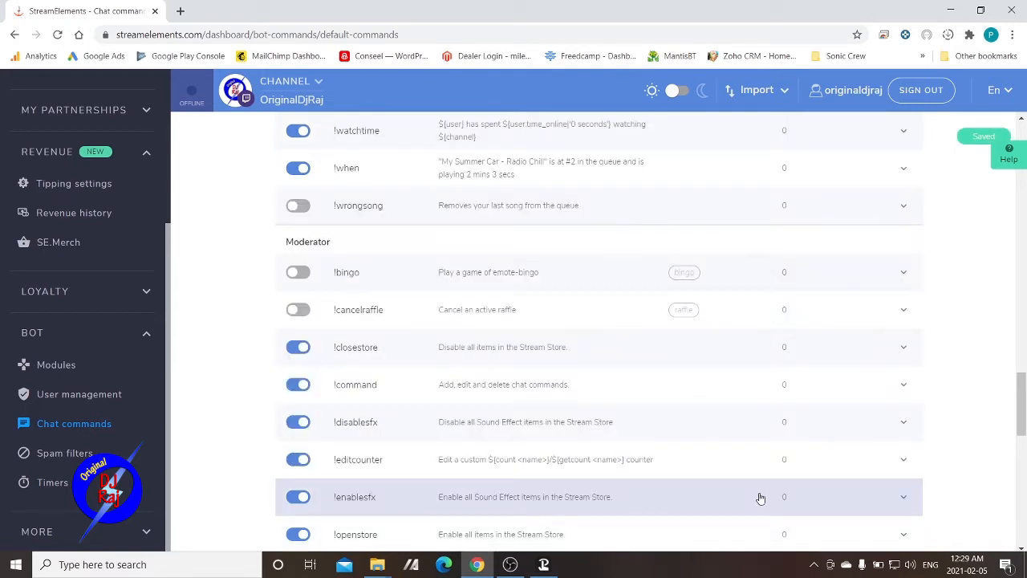
pyautogui.moveTo(176, 448)
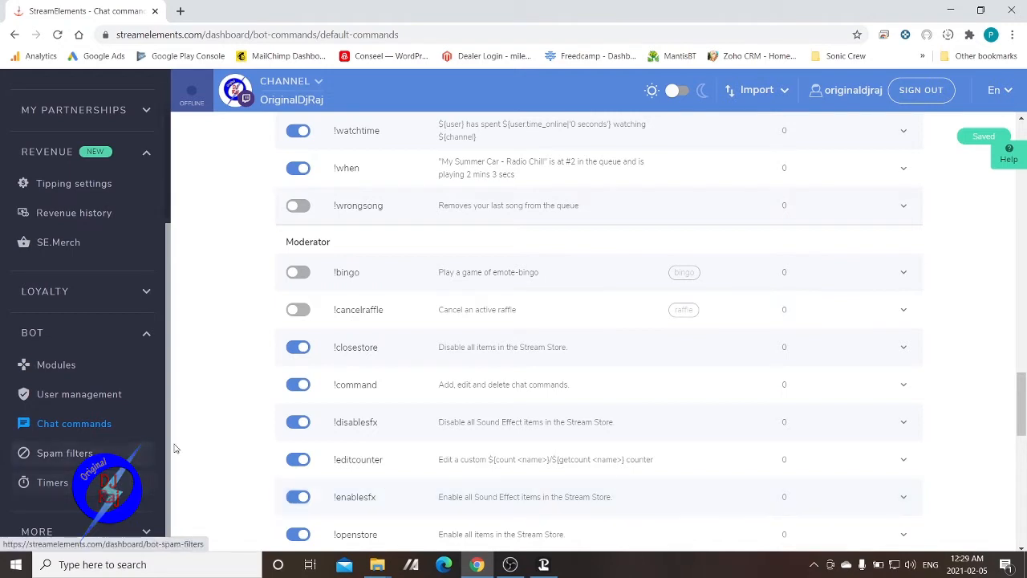
# Review the !boom command settings and collapse its details row.
pyautogui.scroll(-3)
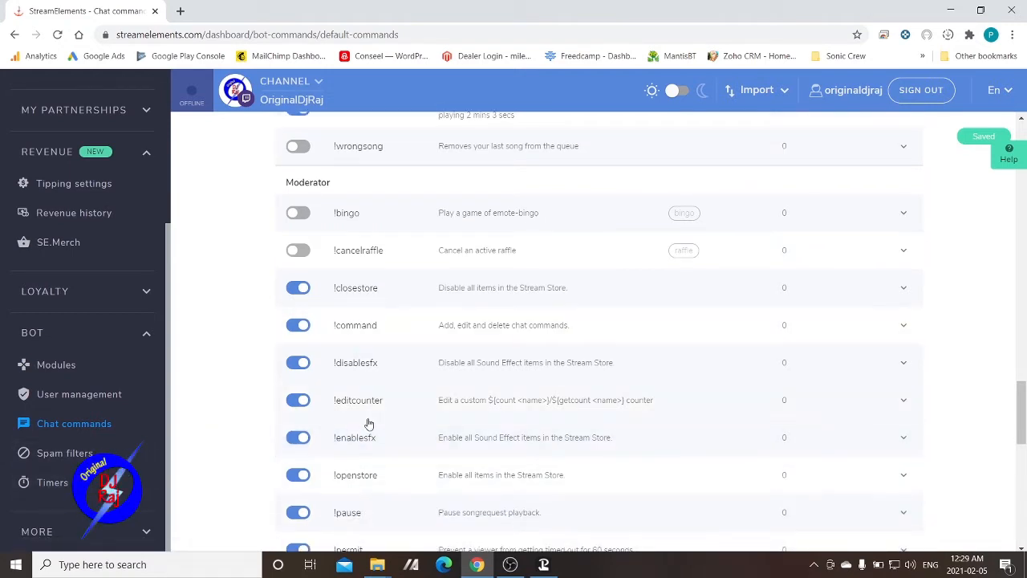
pyautogui.moveTo(251, 291)
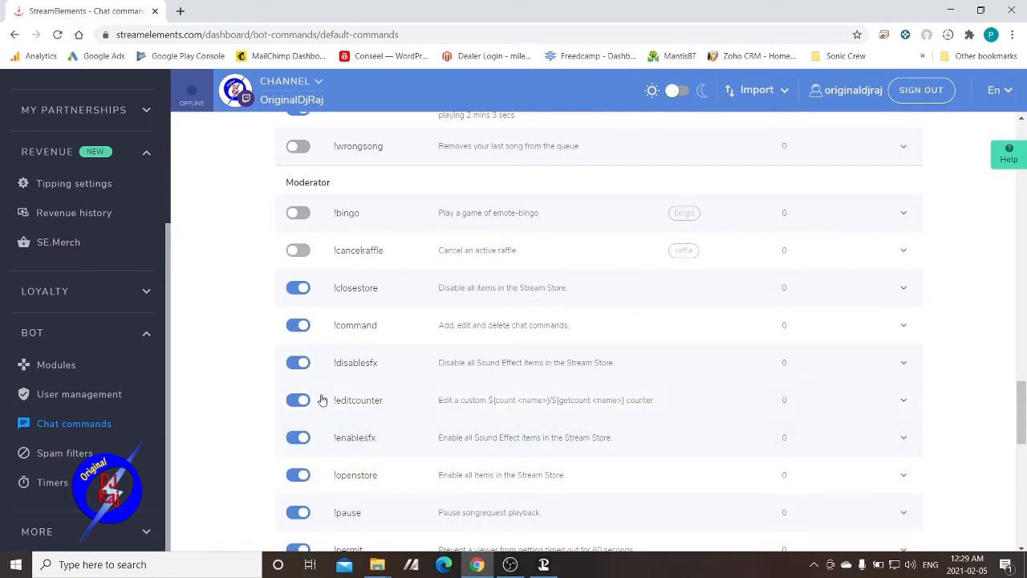
pyautogui.scroll(-3)
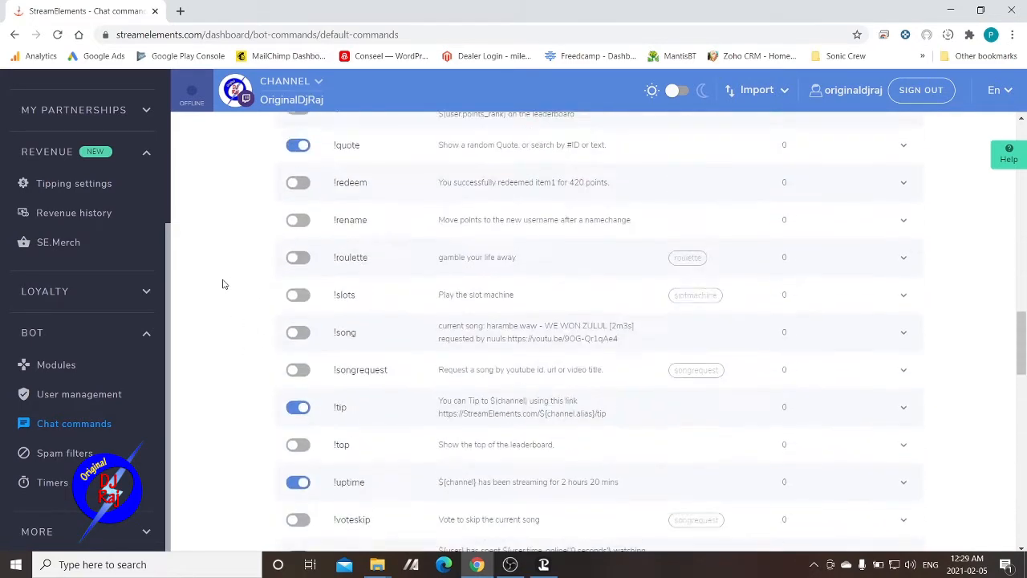
pyautogui.scroll(3)
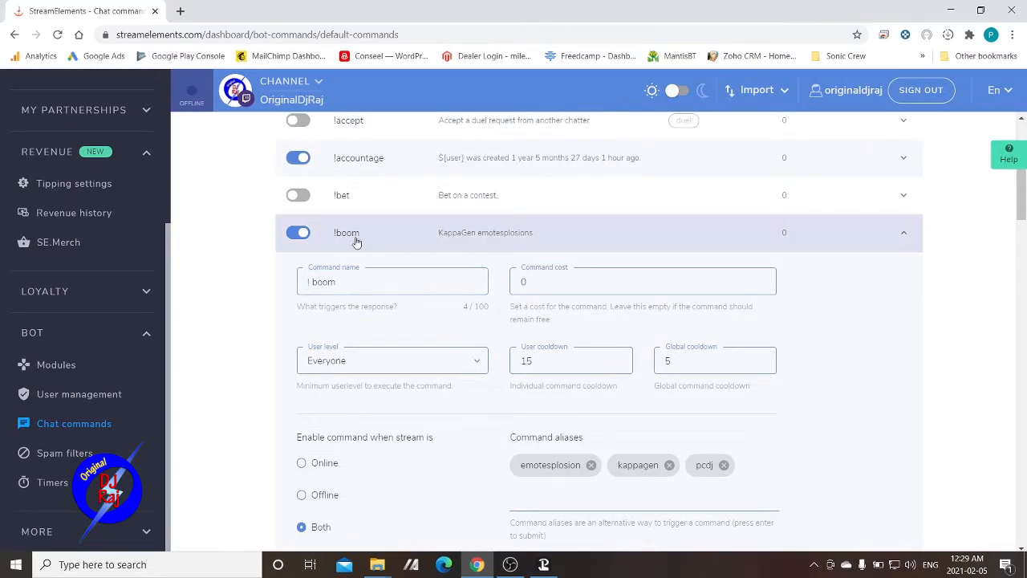
pyautogui.moveTo(761, 319)
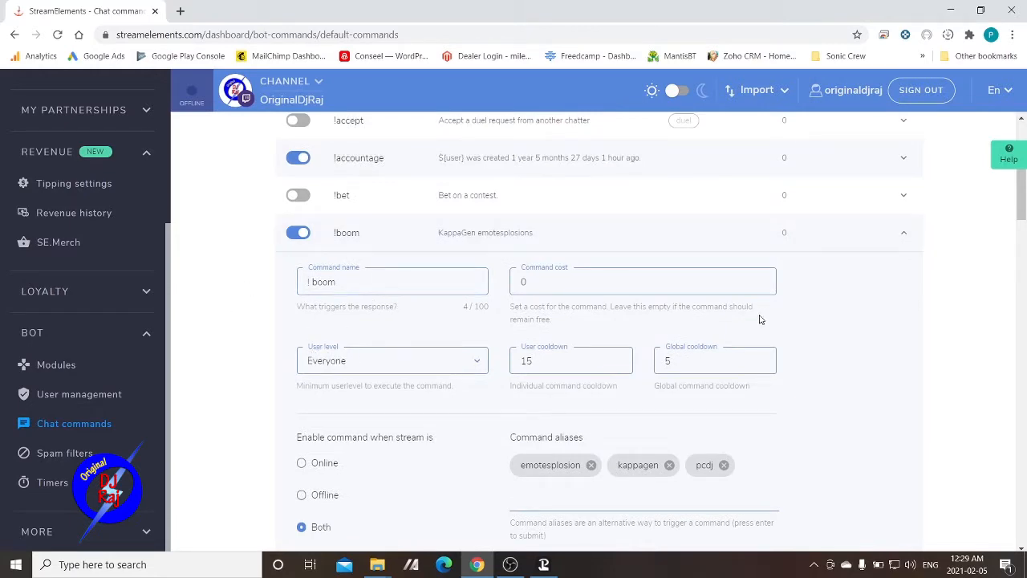
pyautogui.scroll(-3)
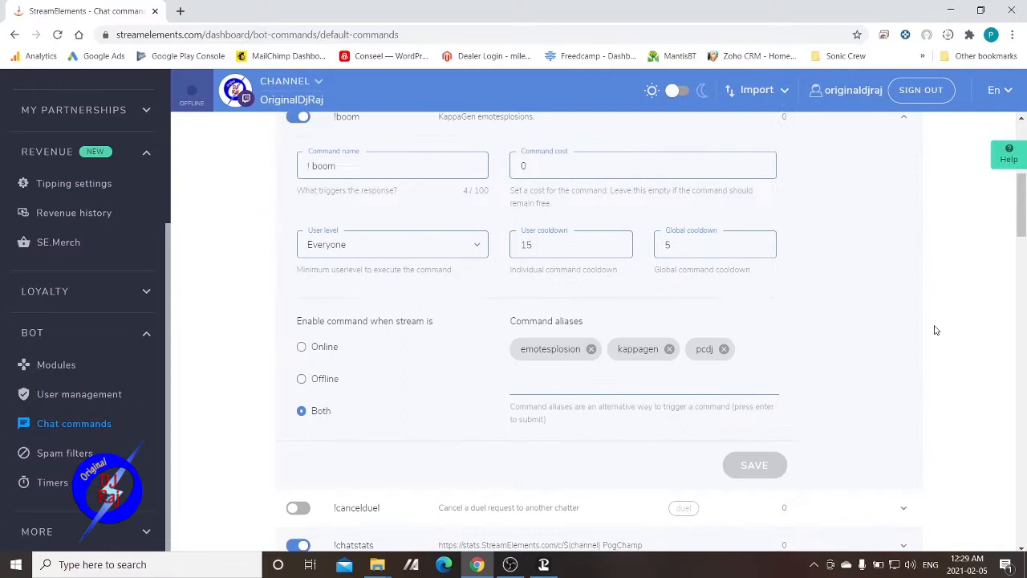
pyautogui.scroll(3)
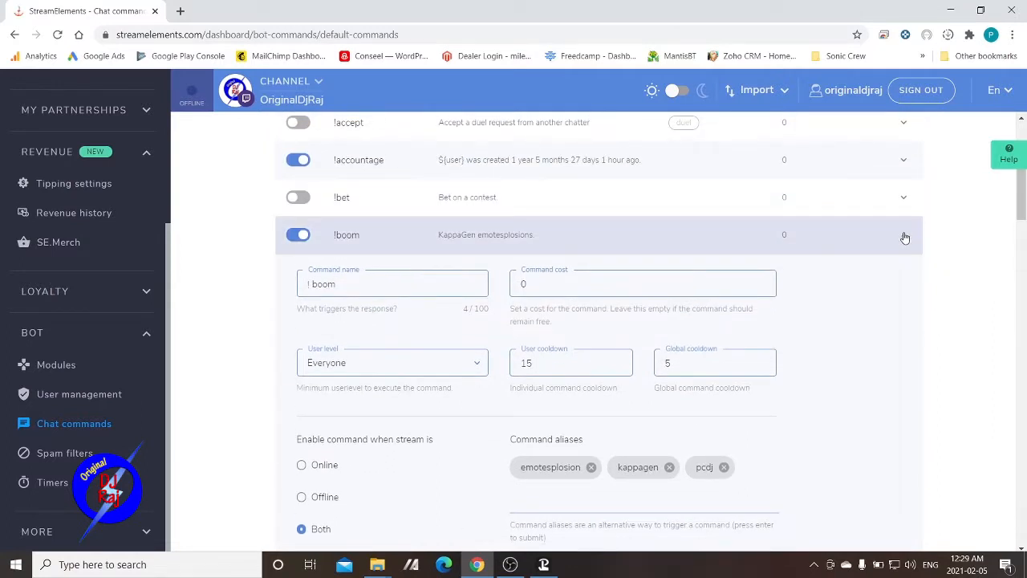
pyautogui.click(904, 234)
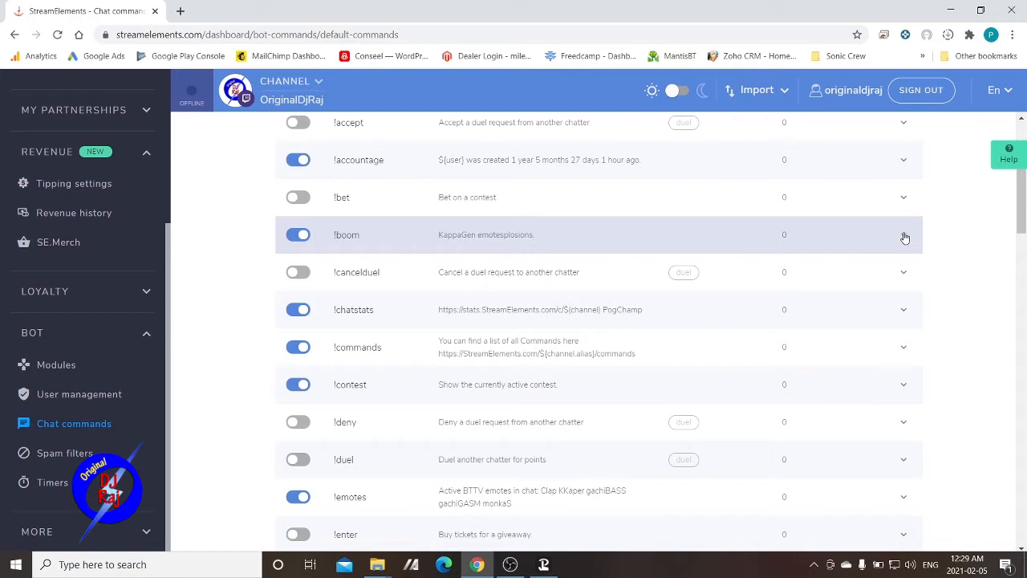
pyautogui.moveTo(174, 252)
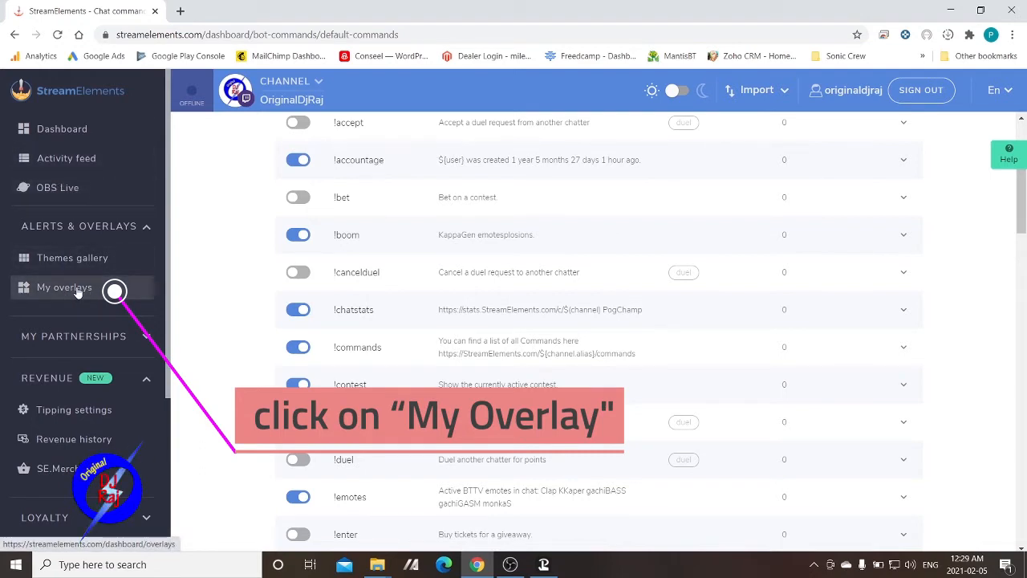
# Go to My overlays and start creating a blank overlay.
pyautogui.click(64, 286)
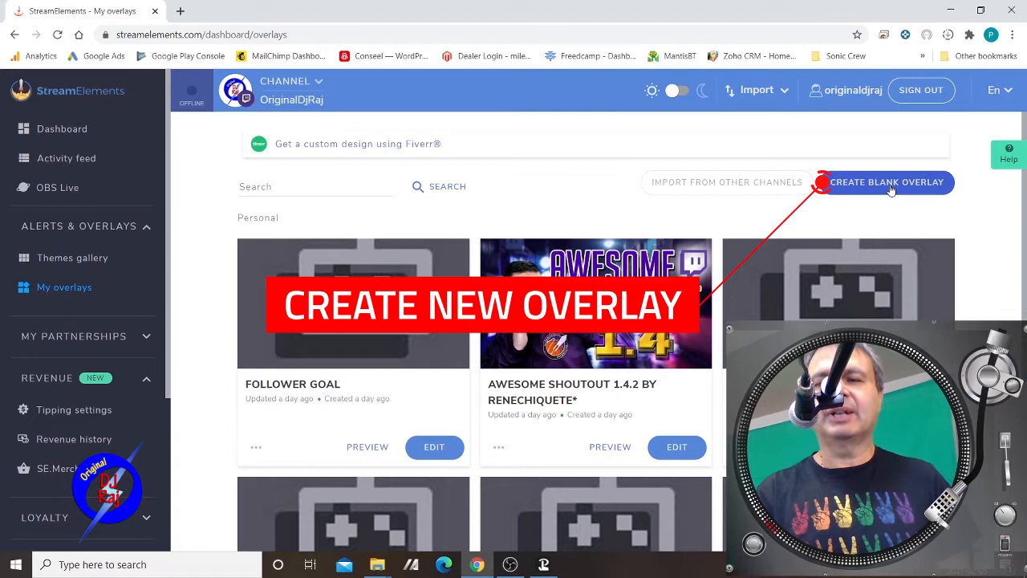
pyautogui.click(887, 182)
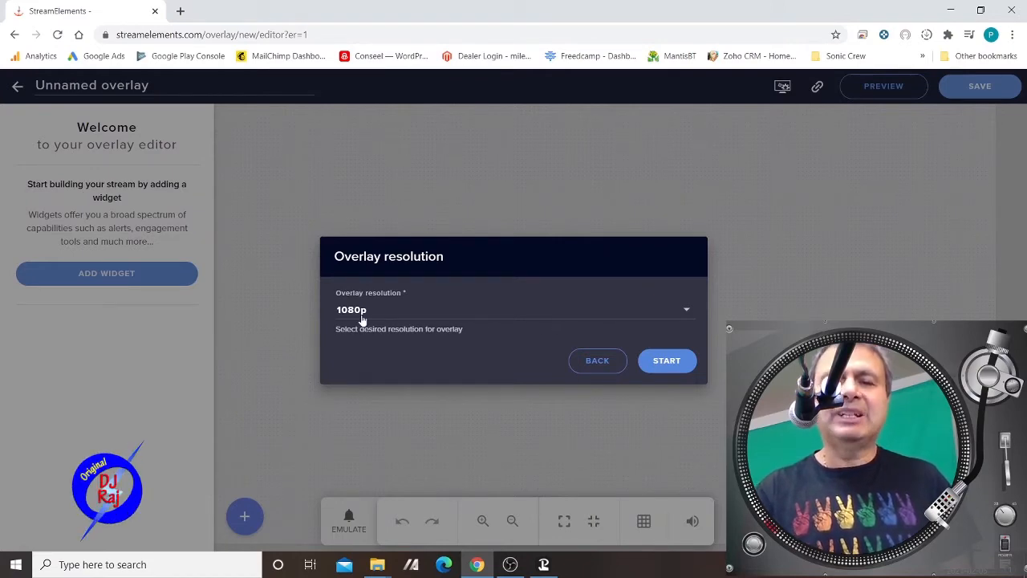
pyautogui.moveTo(652, 391)
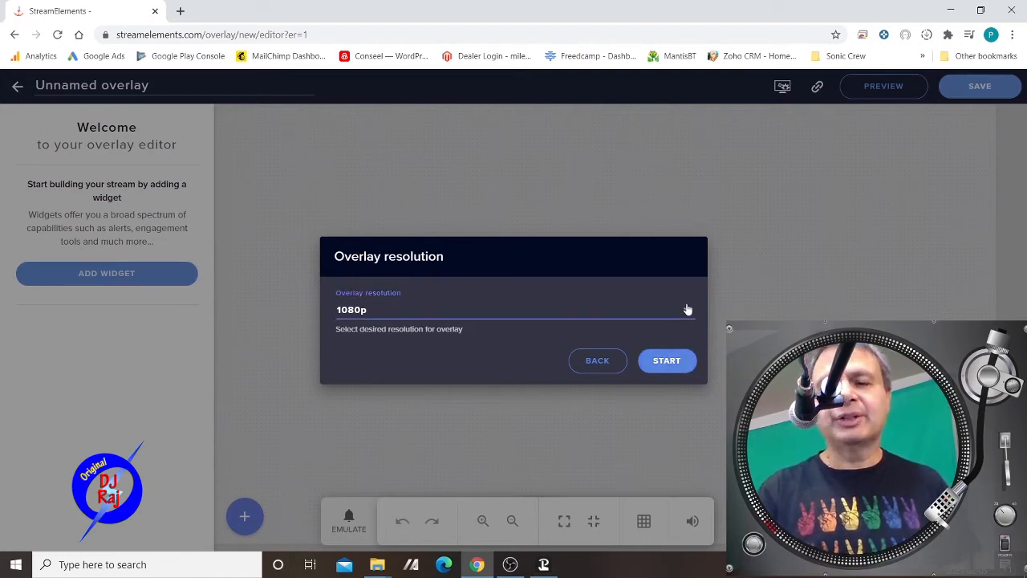
# Choose 1080p as the overlay resolution and start the blank overlay.
pyautogui.click(513, 310)
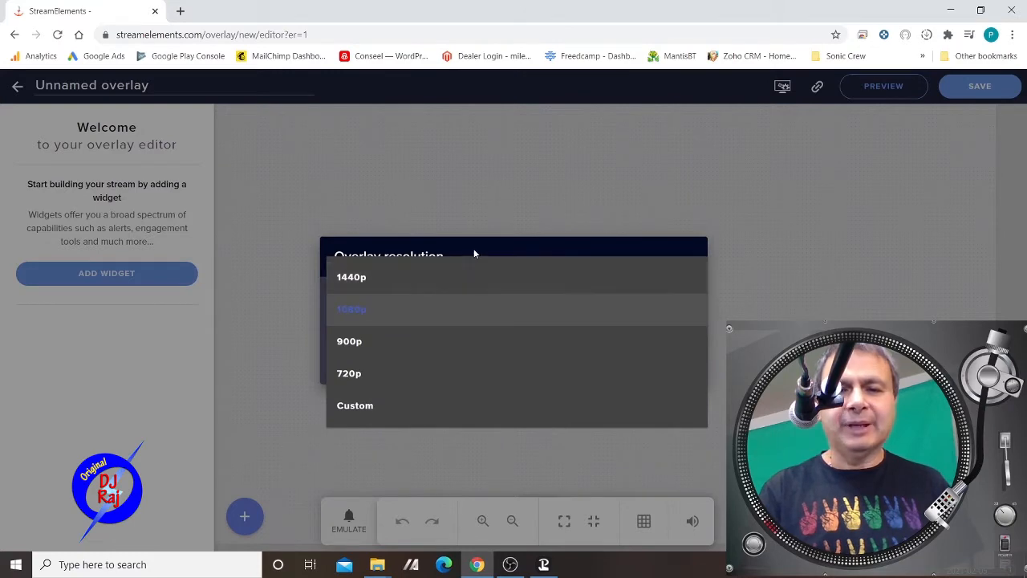
pyautogui.click(350, 309)
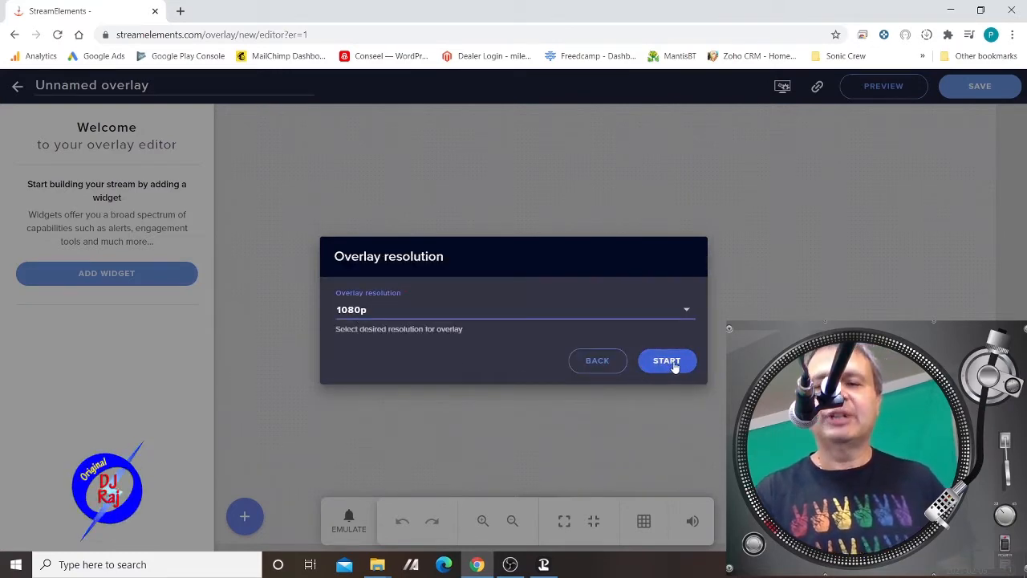
pyautogui.click(666, 360)
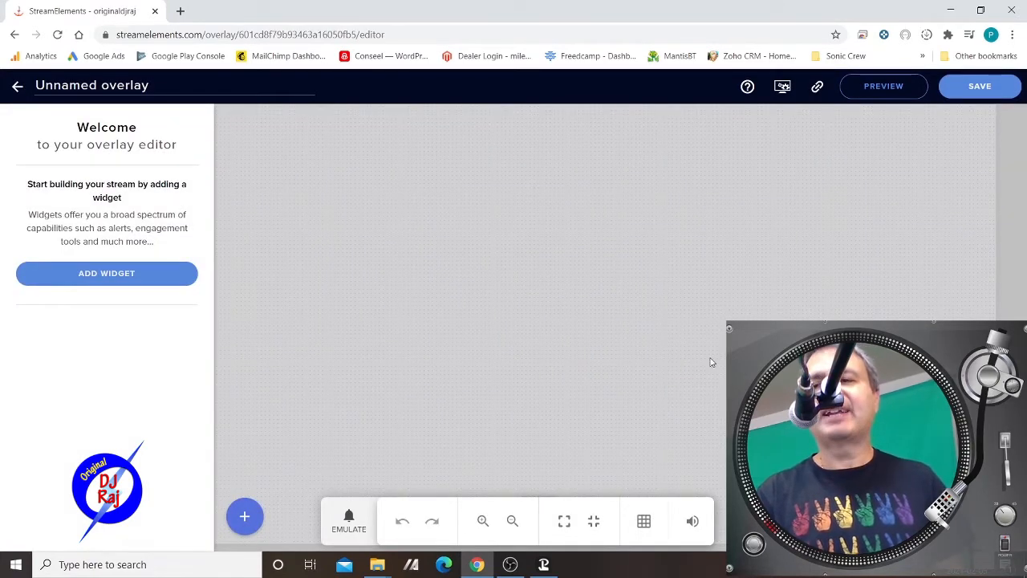
pyautogui.moveTo(107, 273)
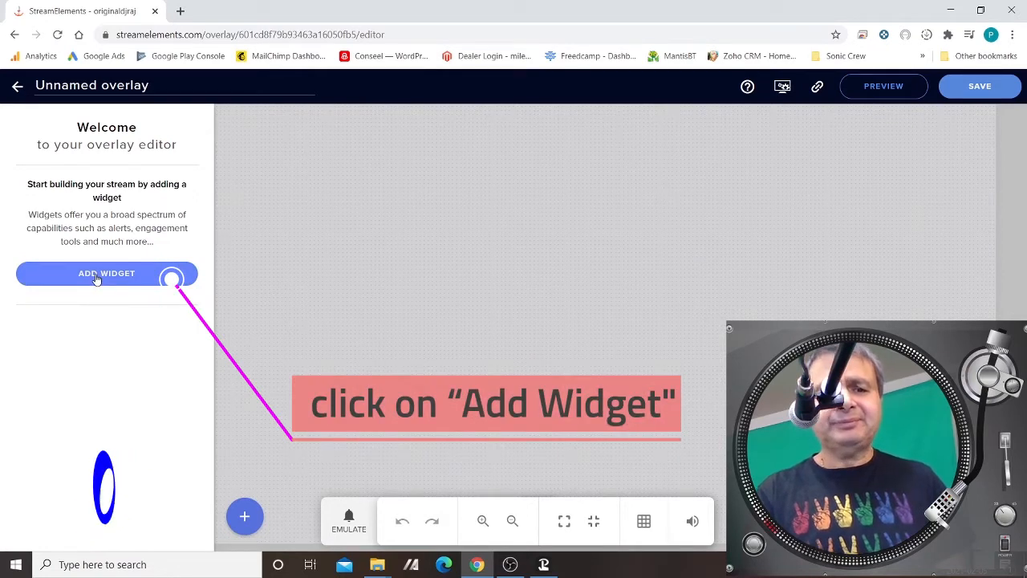
# Add a Kappagen widget to the overlay from the Alerts widget menu.
pyautogui.click(107, 273)
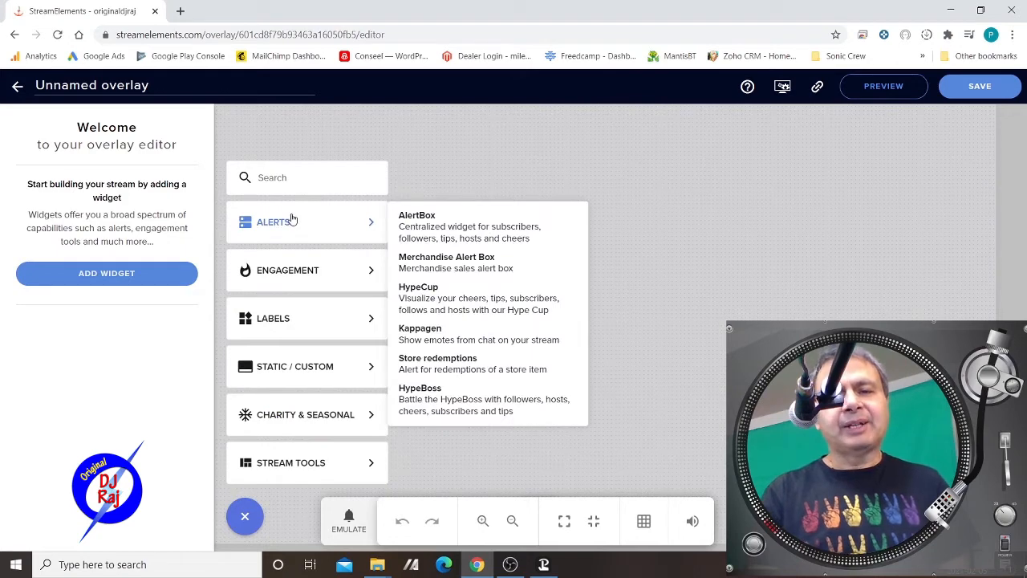
pyautogui.moveTo(298, 225)
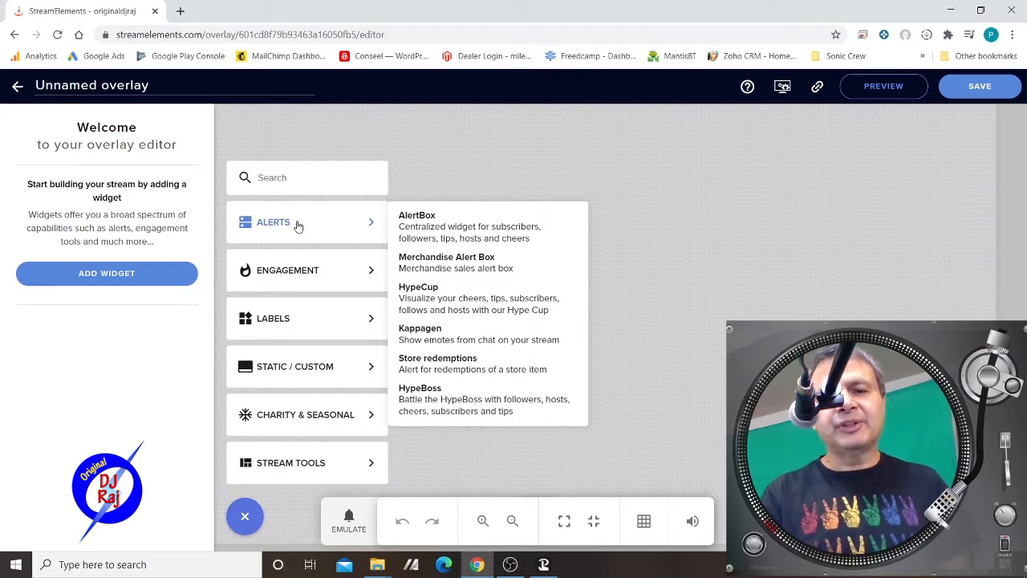
pyautogui.moveTo(419, 333)
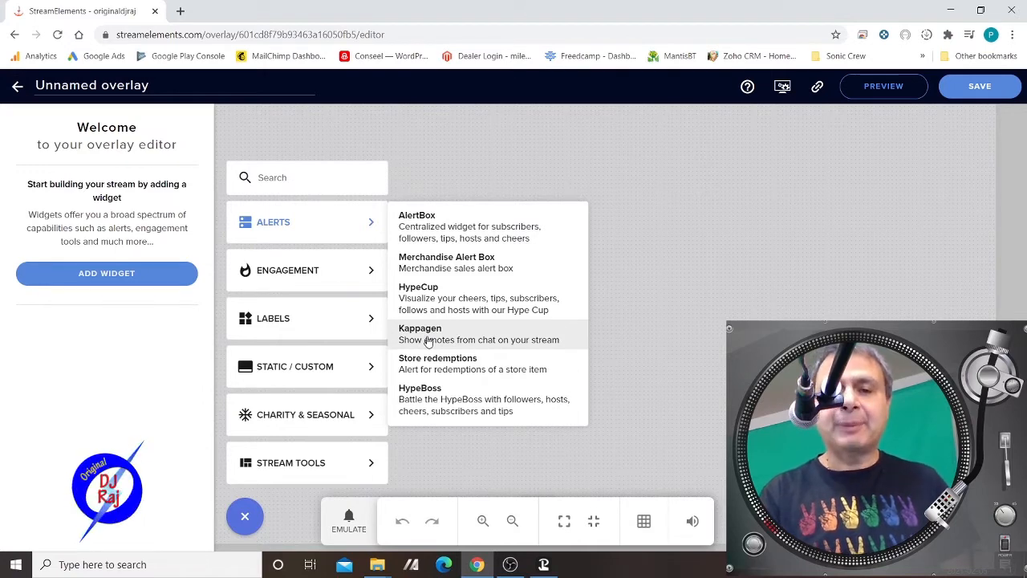
pyautogui.click(420, 333)
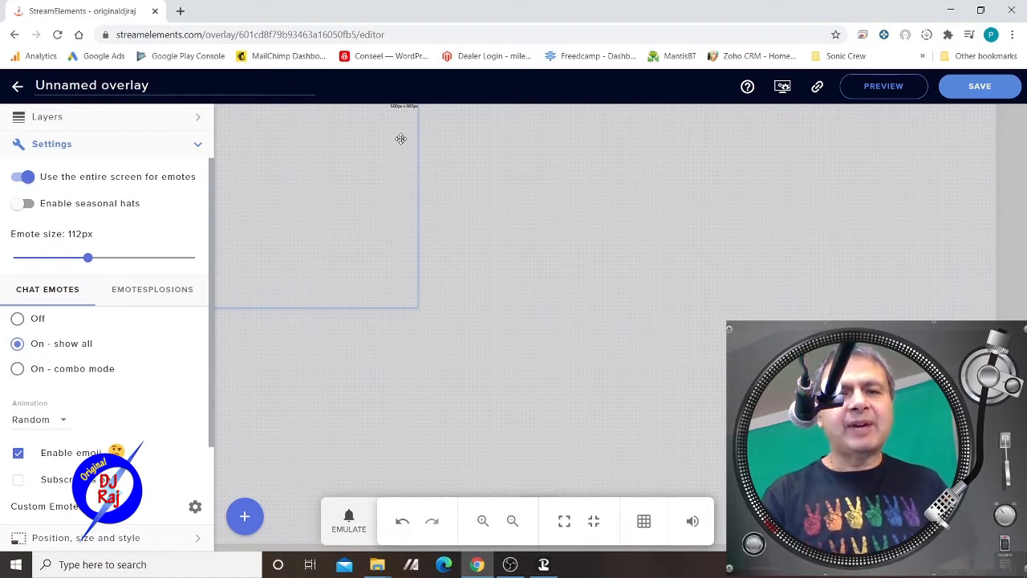
pyautogui.moveTo(416, 346)
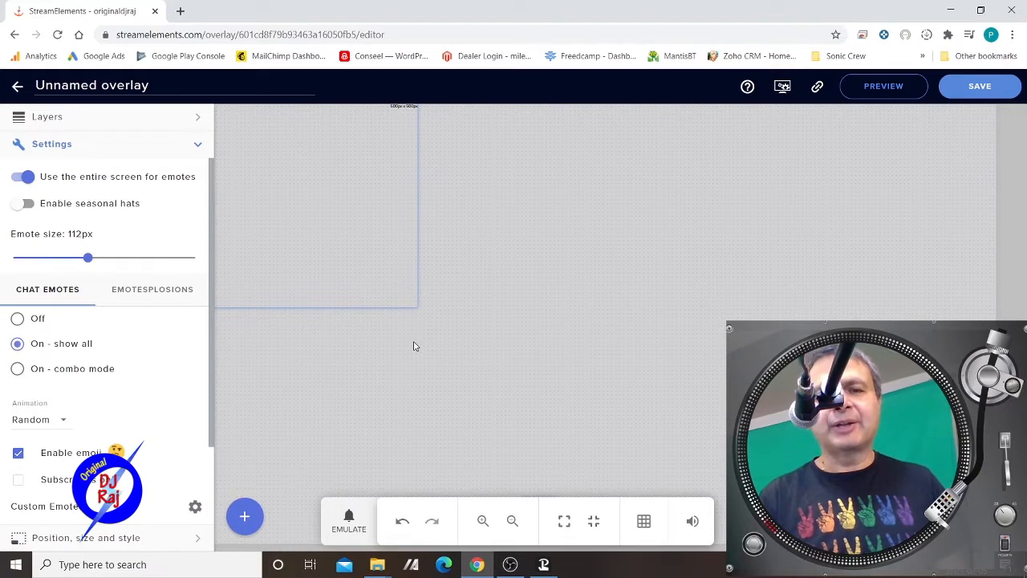
pyautogui.moveTo(128, 201)
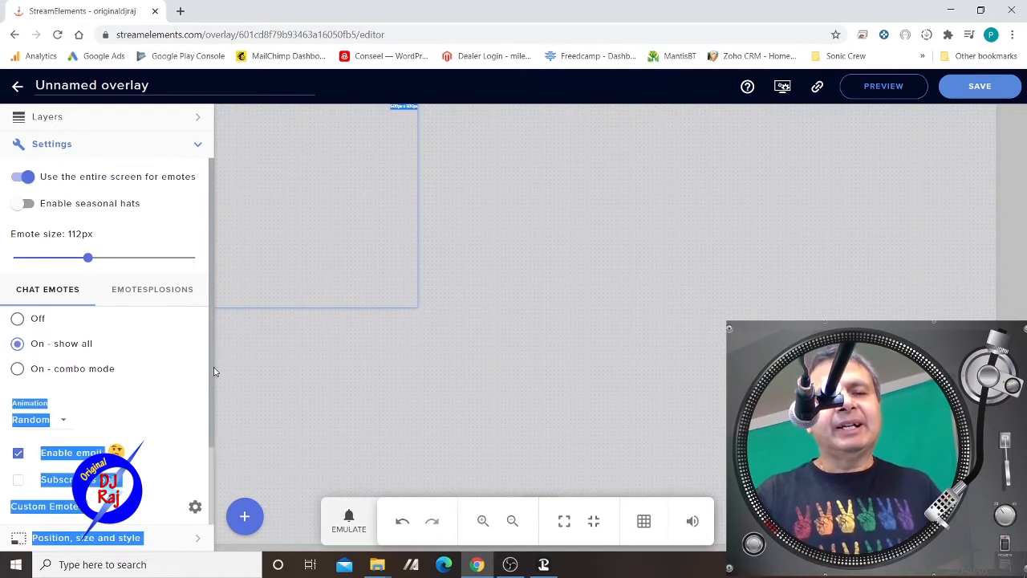
# Set Kappagen chat emotes to 'On - show all' instead of combo mode.
pyautogui.click(17, 368)
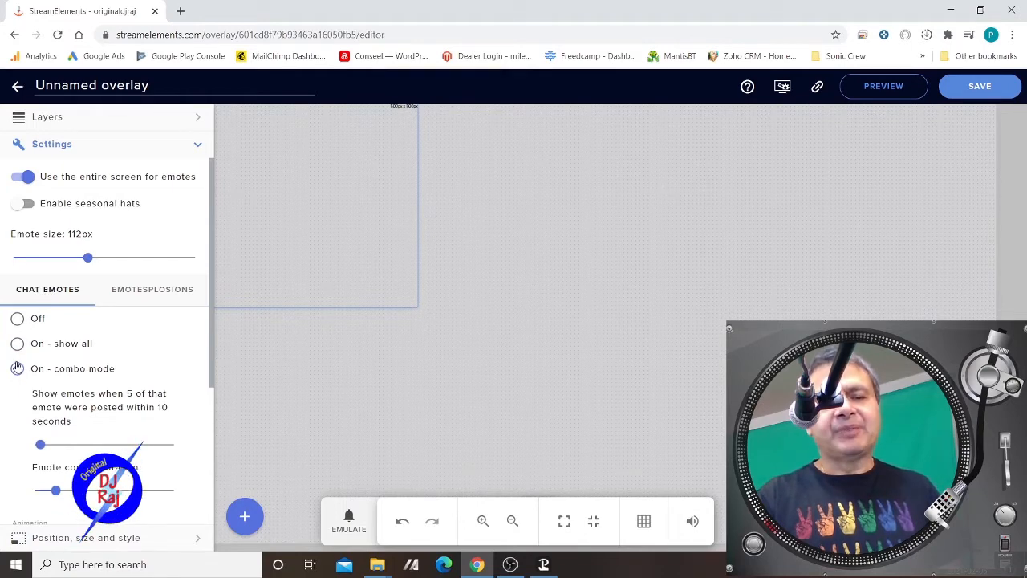
pyautogui.click(17, 368)
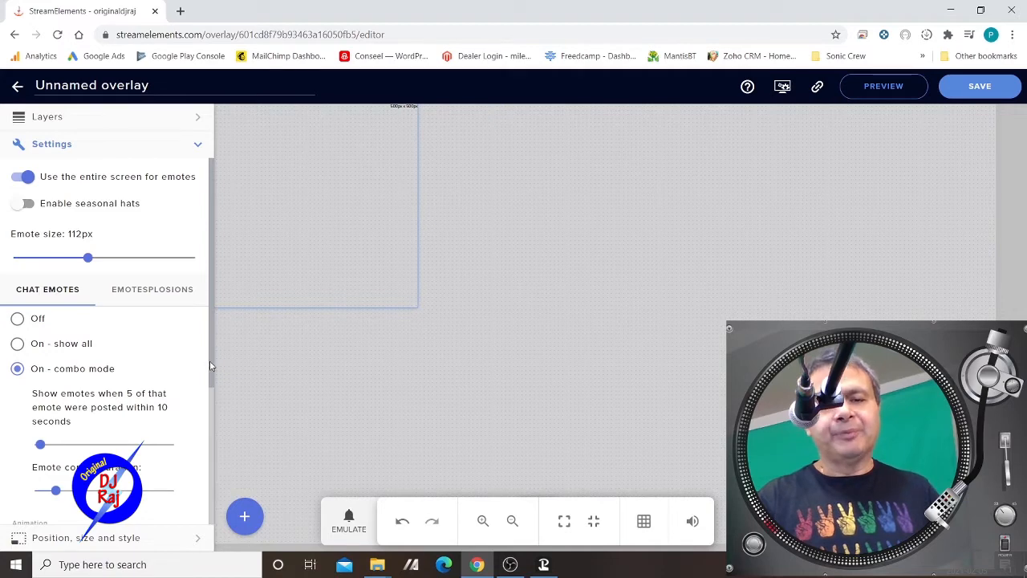
pyautogui.scroll(-3)
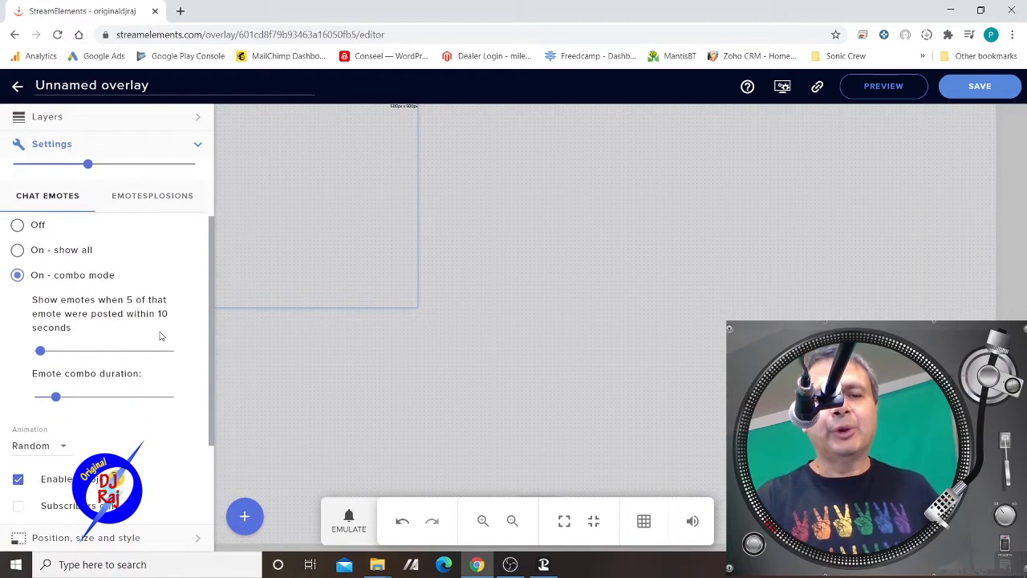
pyautogui.moveTo(126, 323)
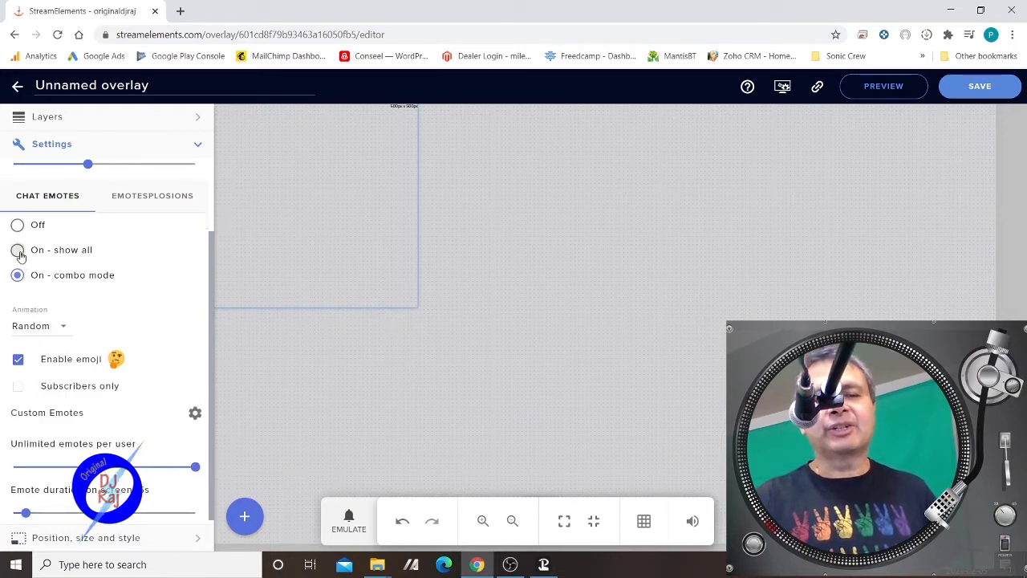
pyautogui.click(17, 249)
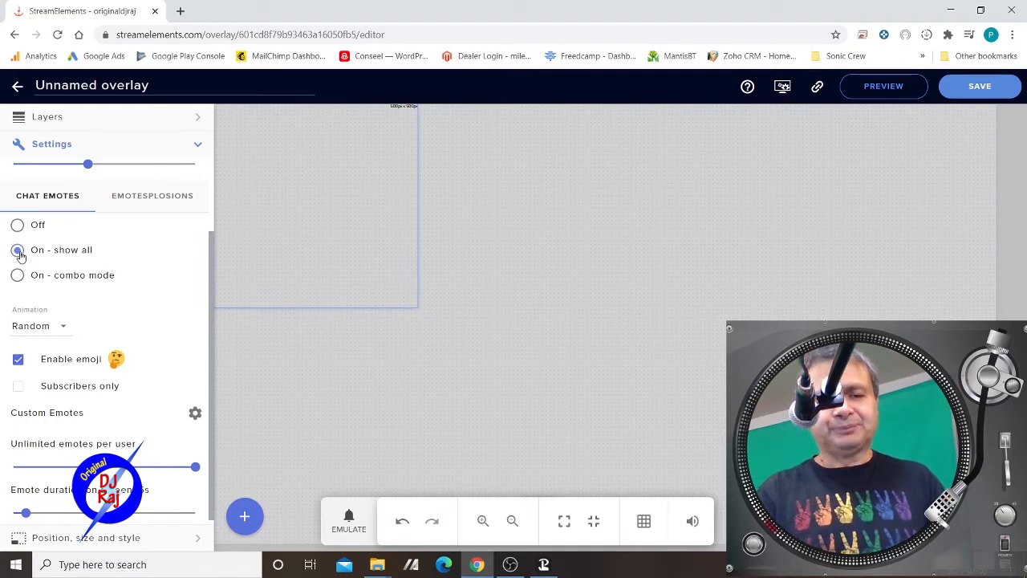
pyautogui.click(17, 250)
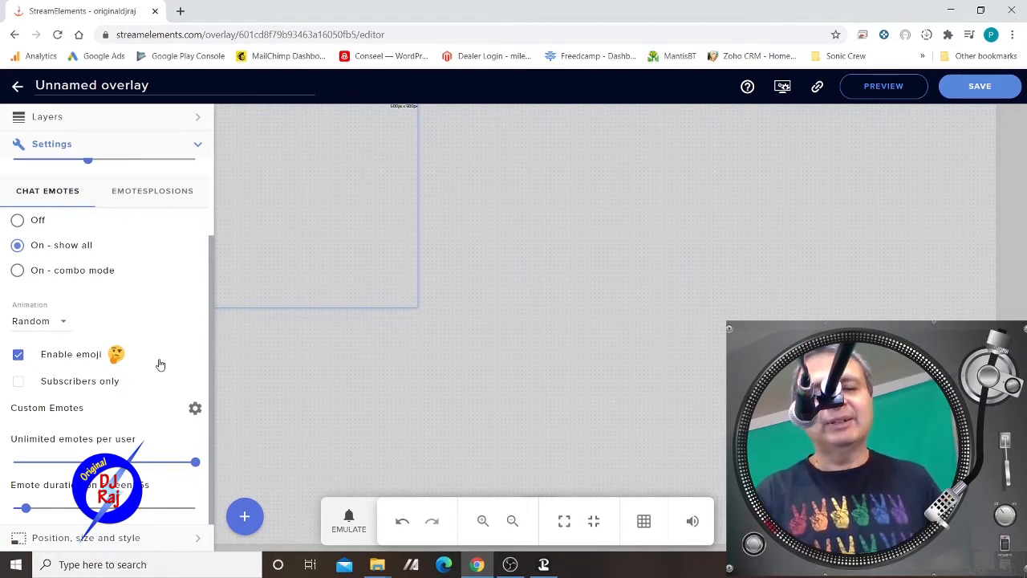
pyautogui.moveTo(115, 416)
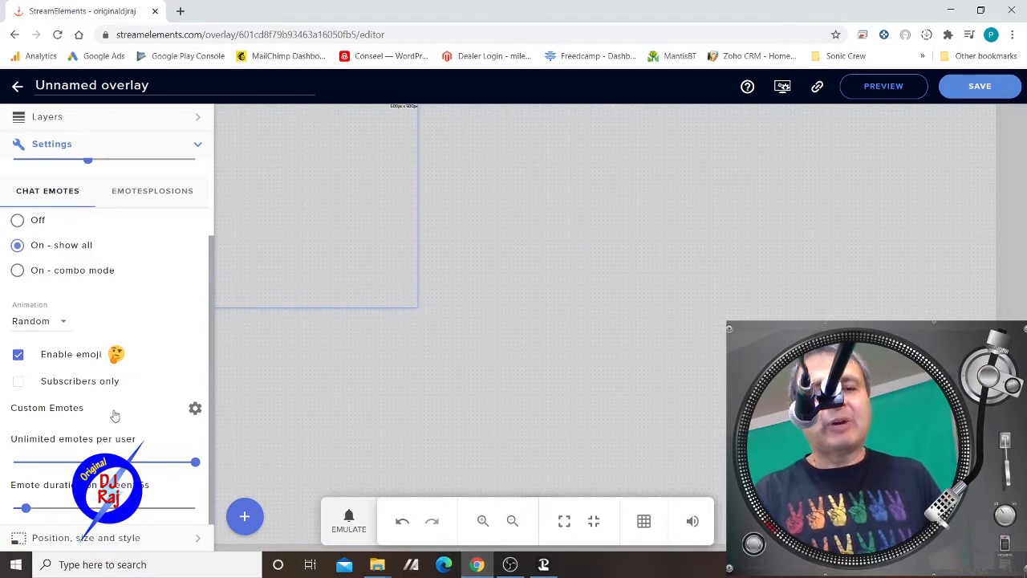
pyautogui.moveTo(200, 368)
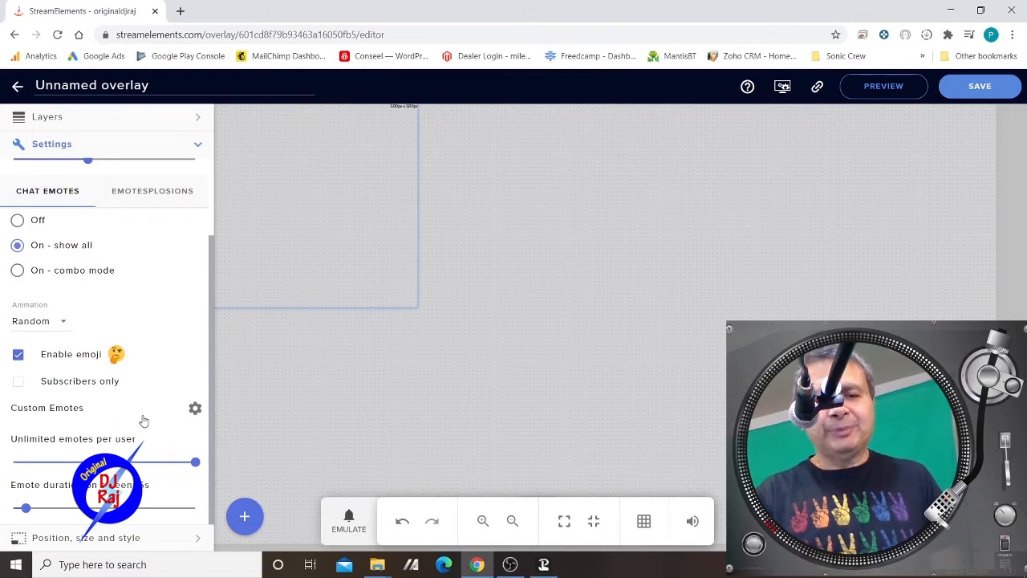
pyautogui.moveTo(76, 460)
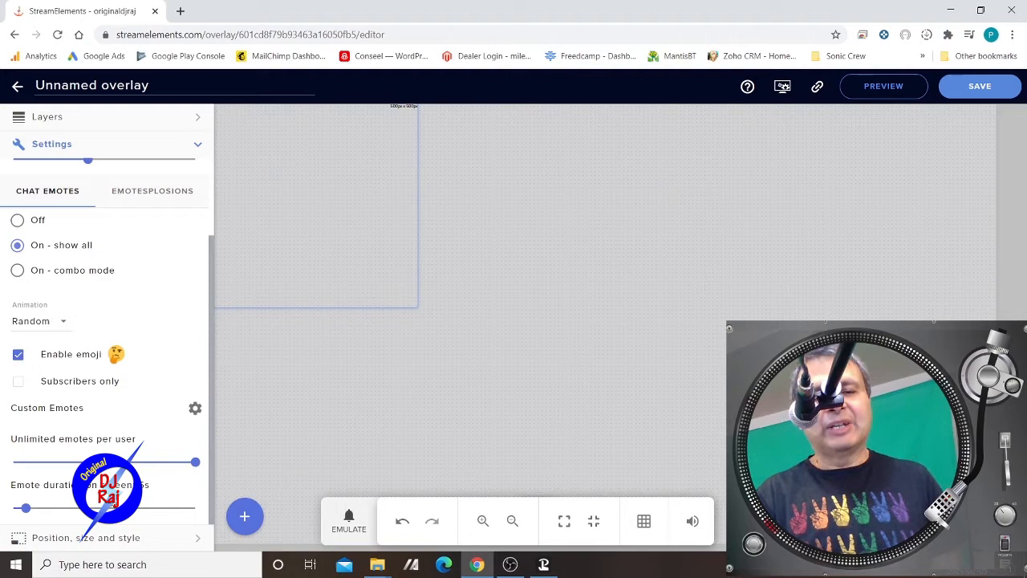
pyautogui.moveTo(213, 477)
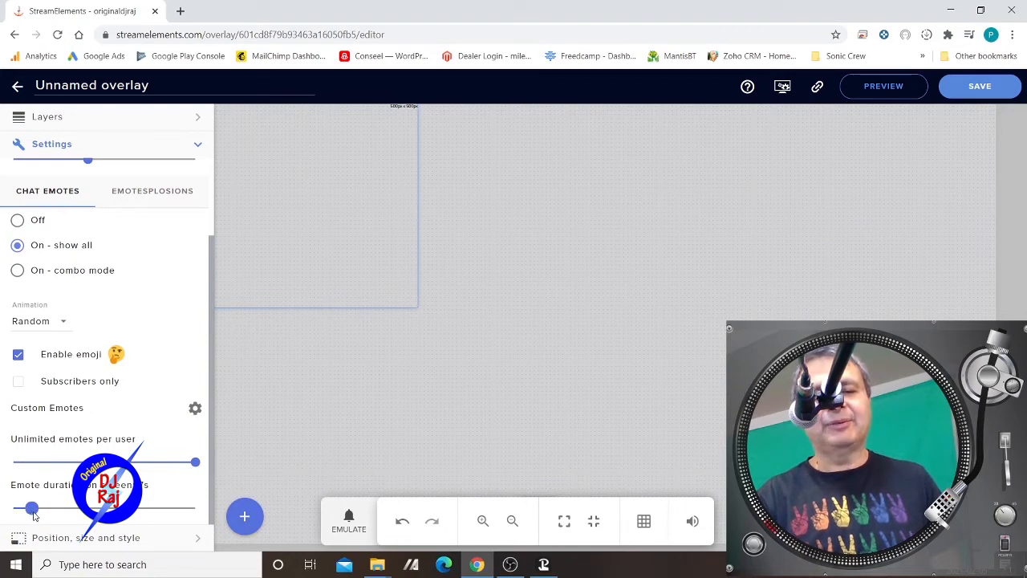
pyautogui.moveTo(211, 477)
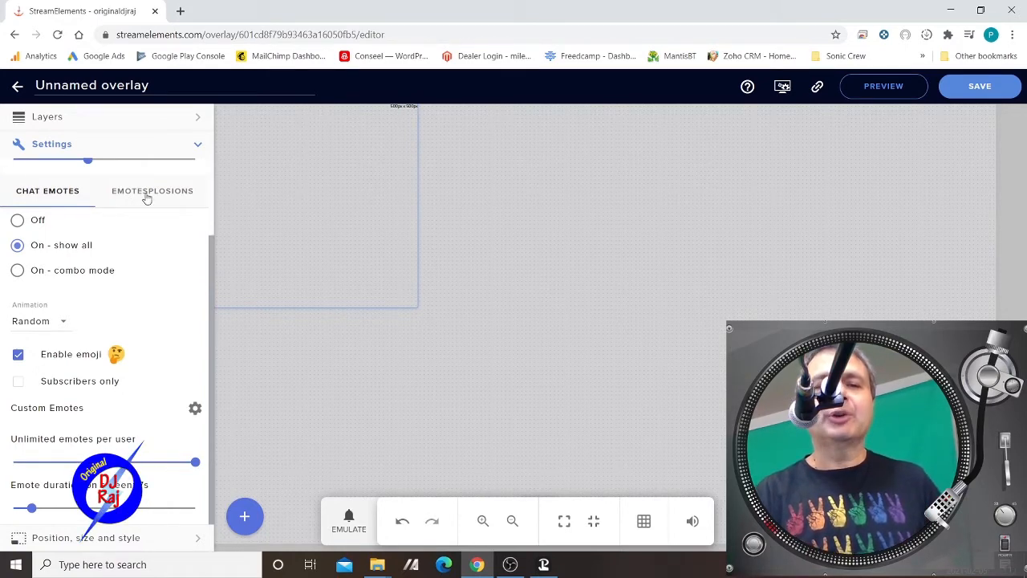
# Uncheck Followers, Cheers and Hosts as Emotesplosion triggers, keeping Subscribers, Tips, Raids, Purchases.
pyautogui.click(153, 190)
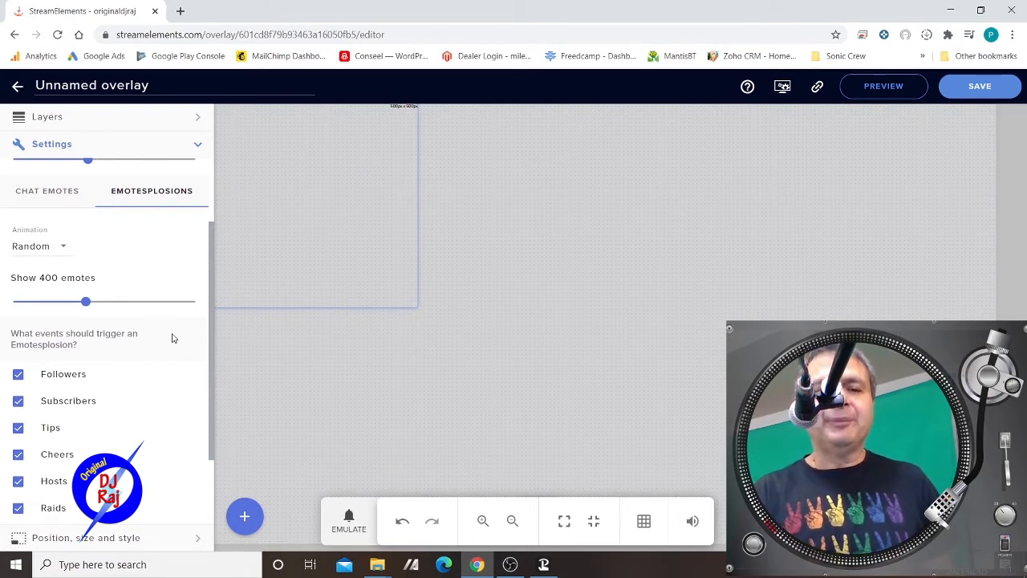
pyautogui.moveTo(205, 384)
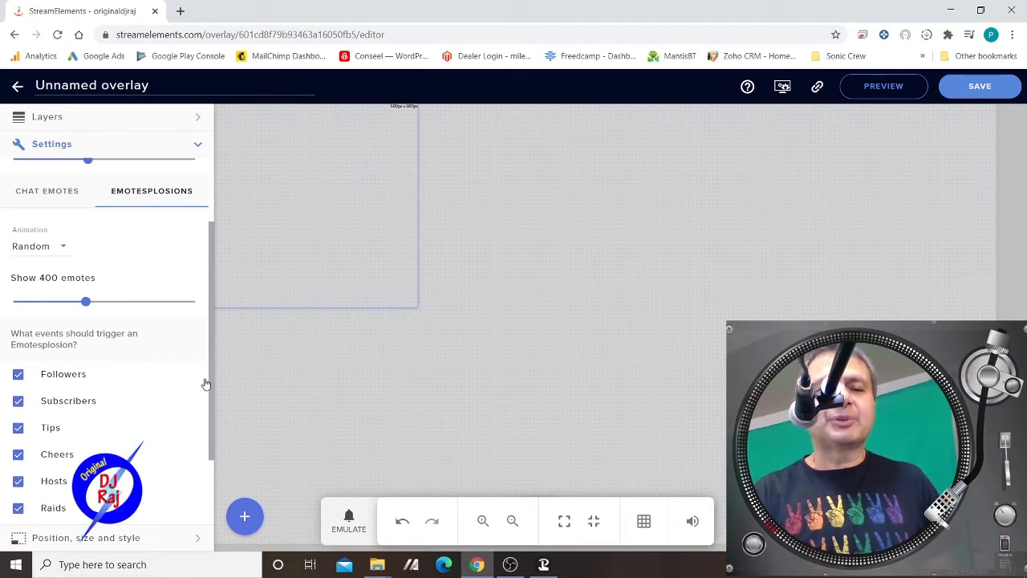
pyautogui.scroll(-3)
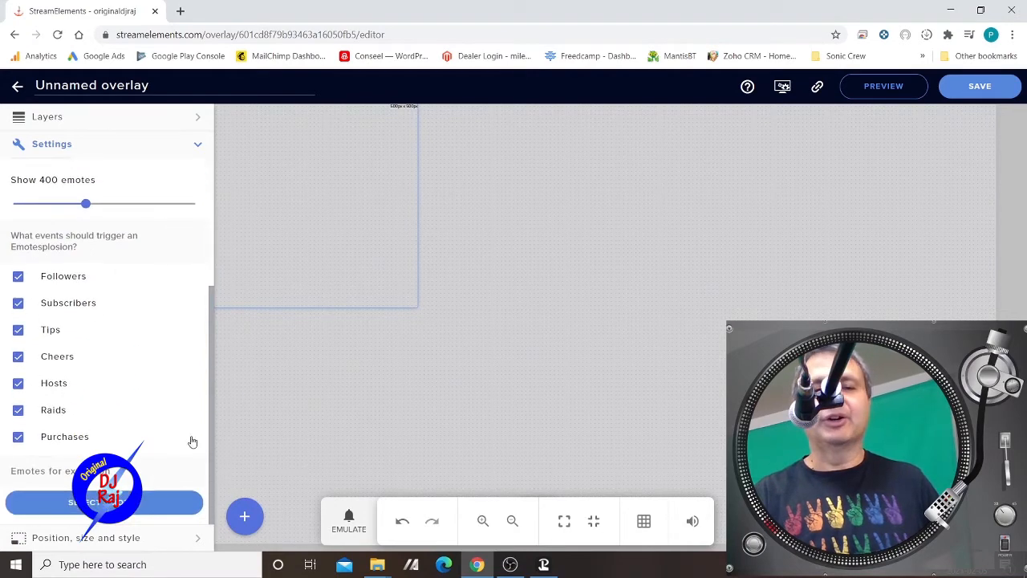
pyautogui.moveTo(121, 456)
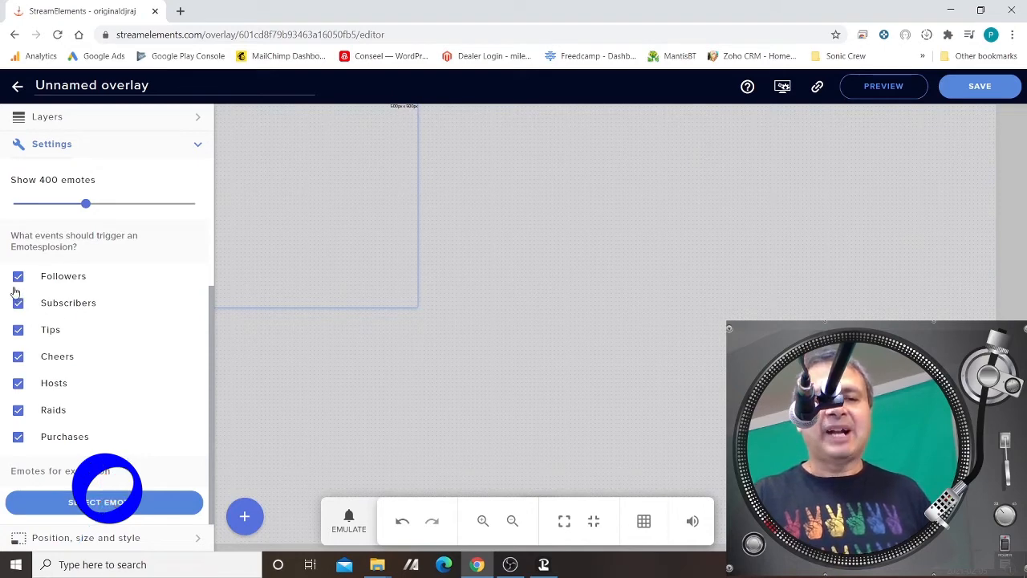
pyautogui.click(18, 276)
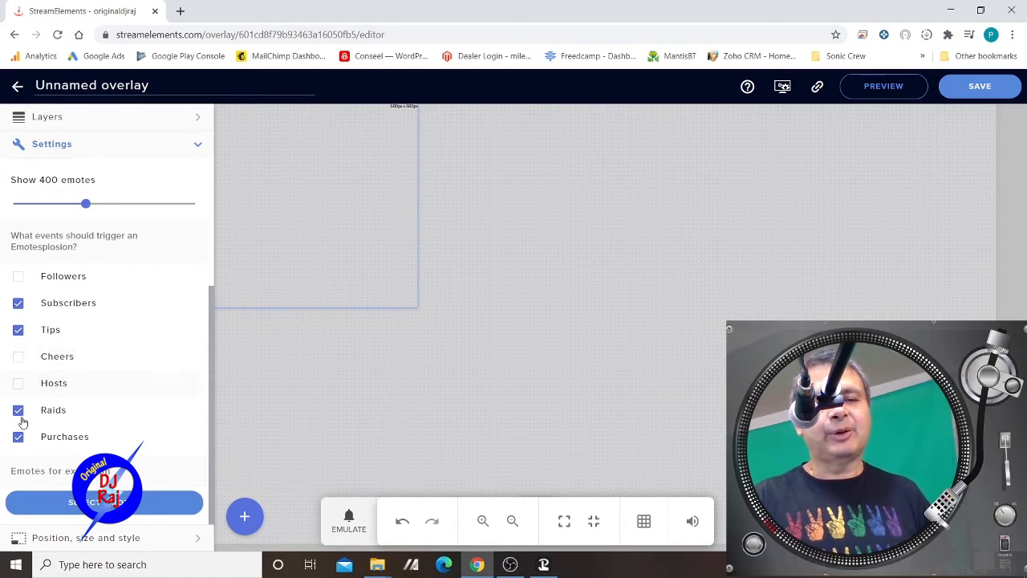
pyautogui.click(18, 436)
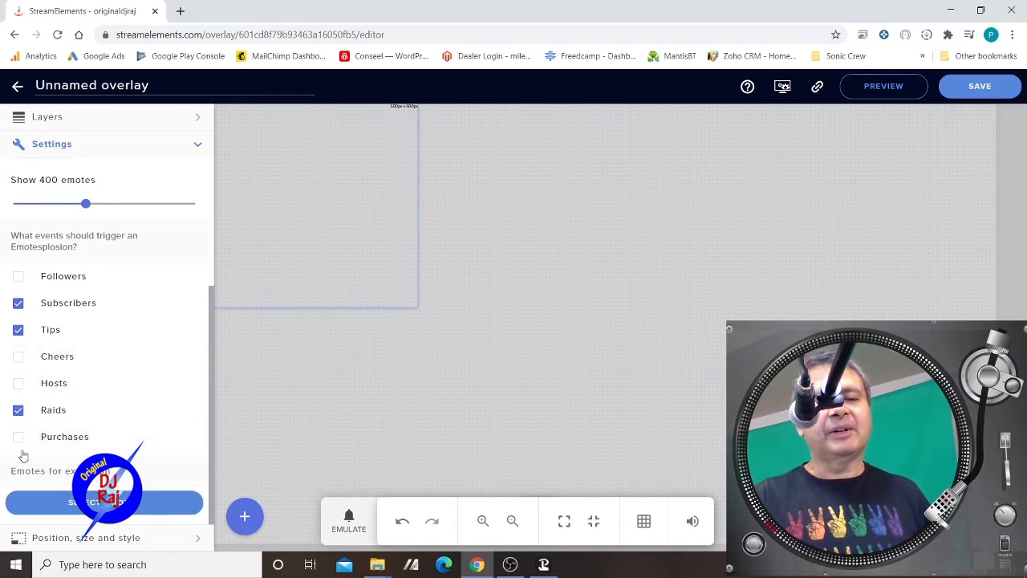
pyautogui.click(18, 437)
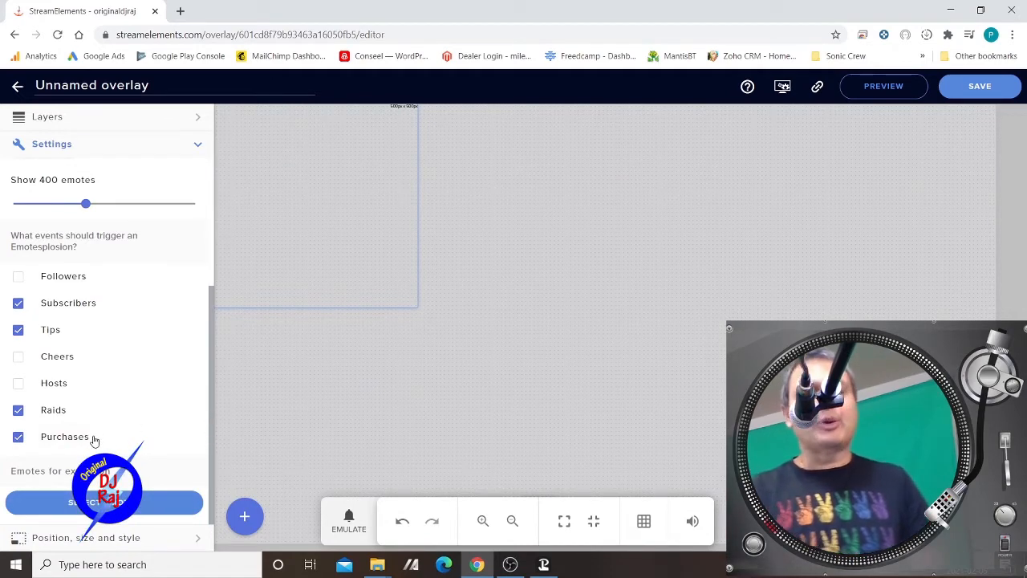
pyautogui.moveTo(155, 388)
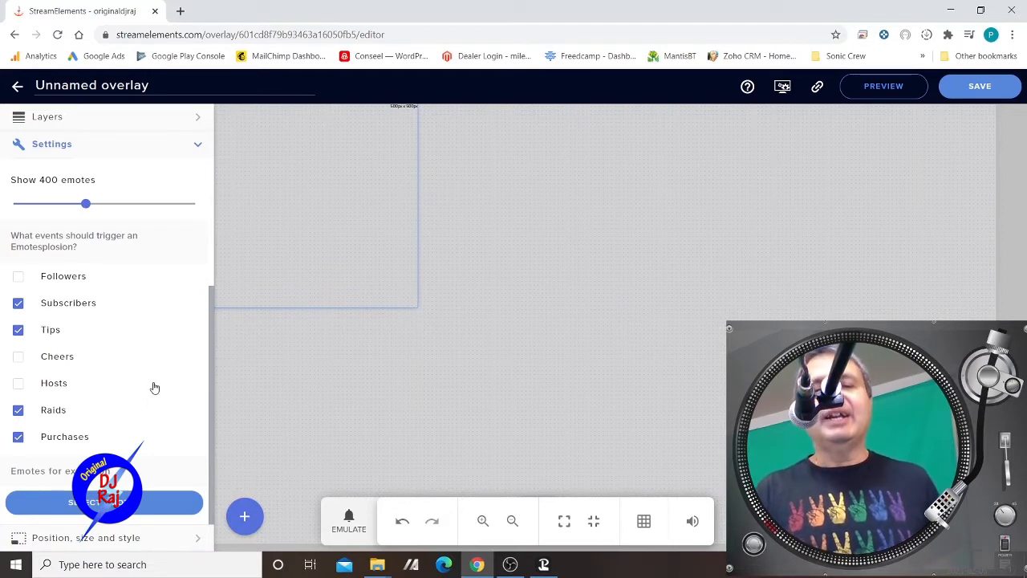
pyautogui.moveTo(145, 479)
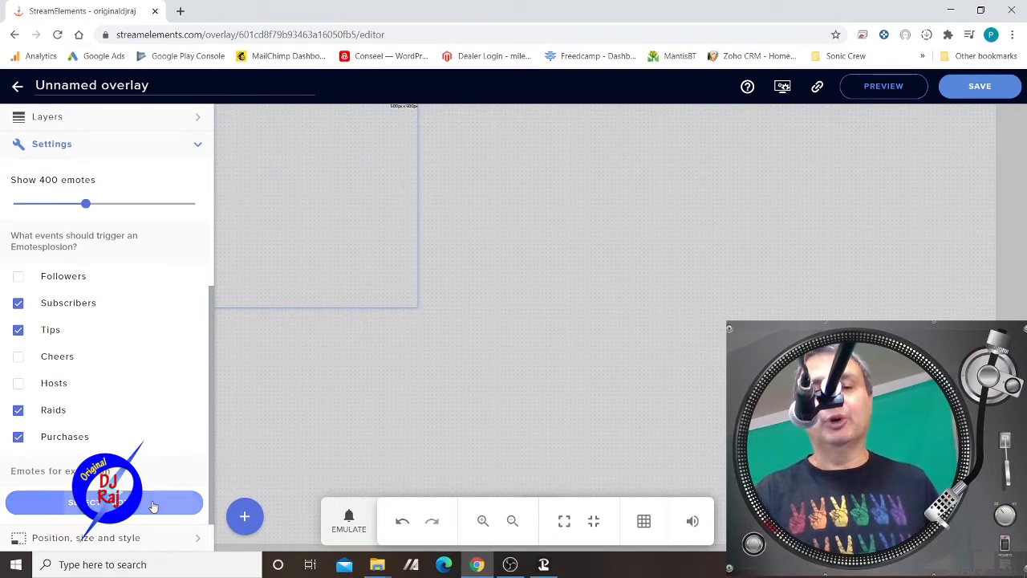
# Pick ResidentSleeper and pink wings Twitch global emotes for Emotesplosions, then collapse settings.
pyautogui.click(105, 502)
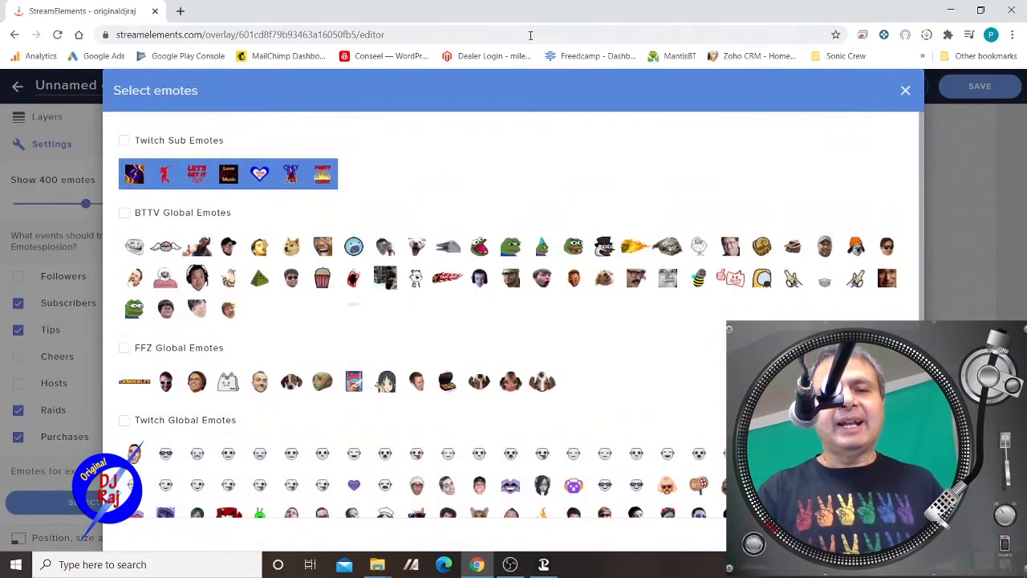
pyautogui.moveTo(260, 174)
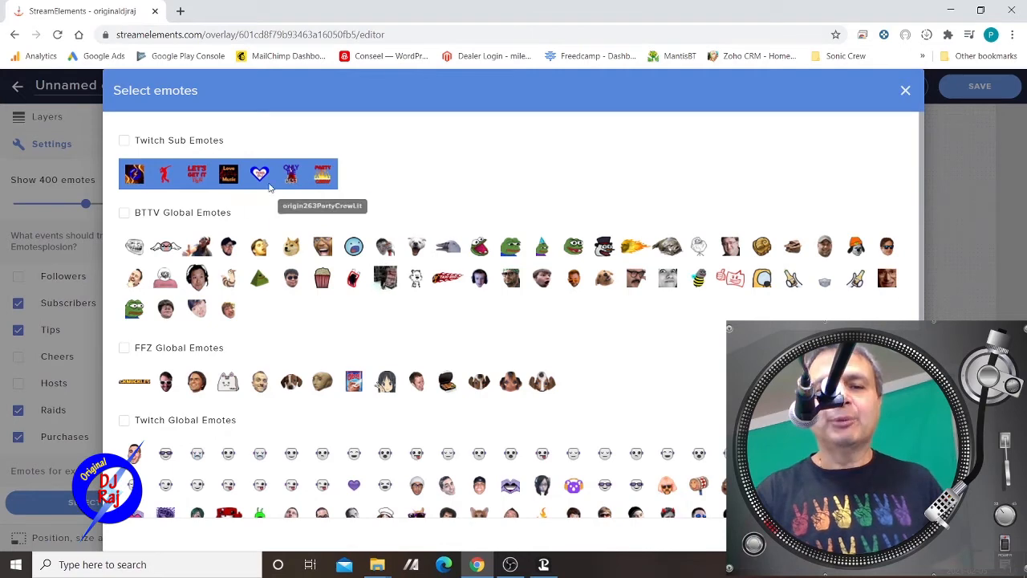
pyautogui.moveTo(401, 197)
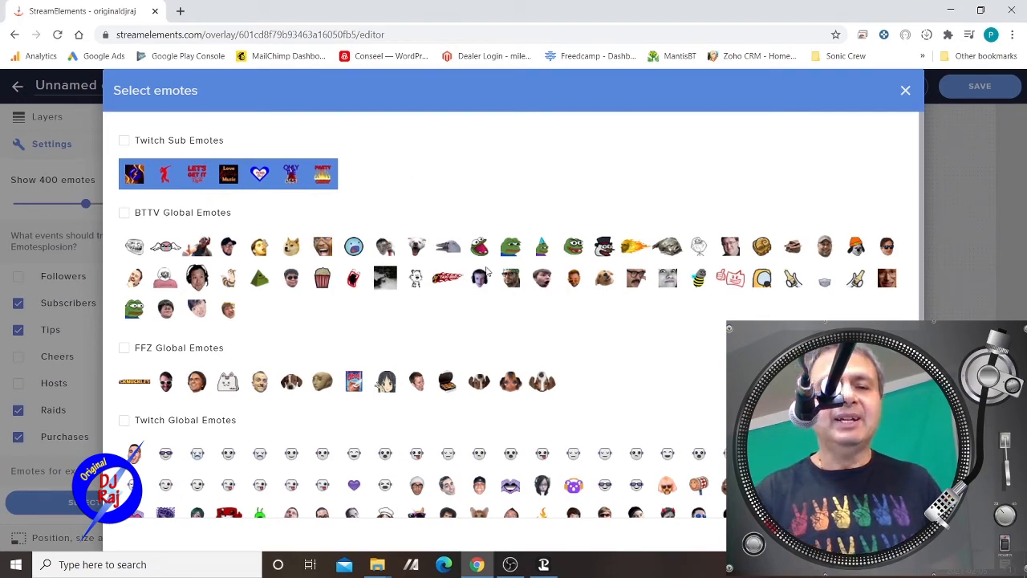
pyautogui.scroll(-3)
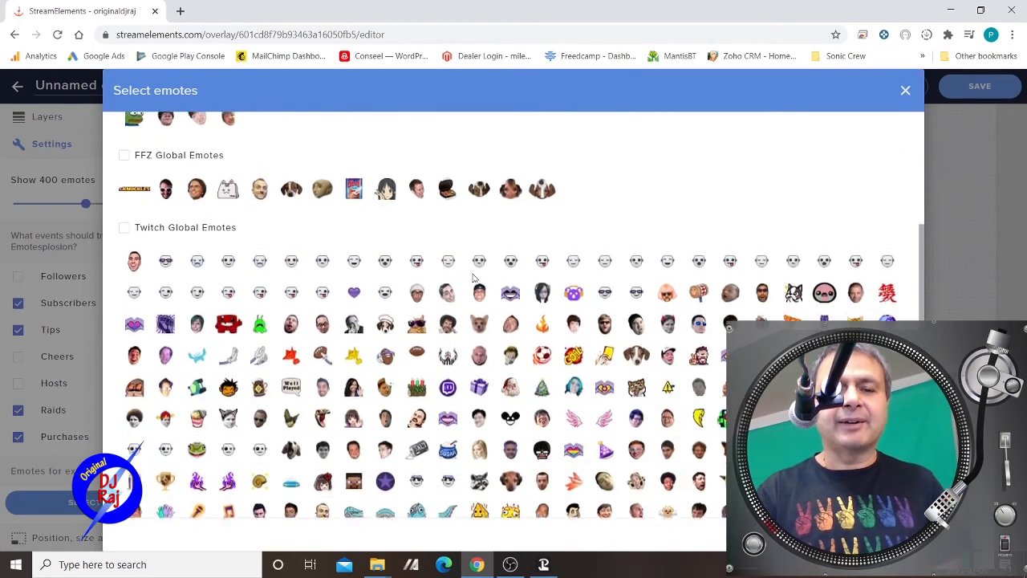
pyautogui.scroll(3)
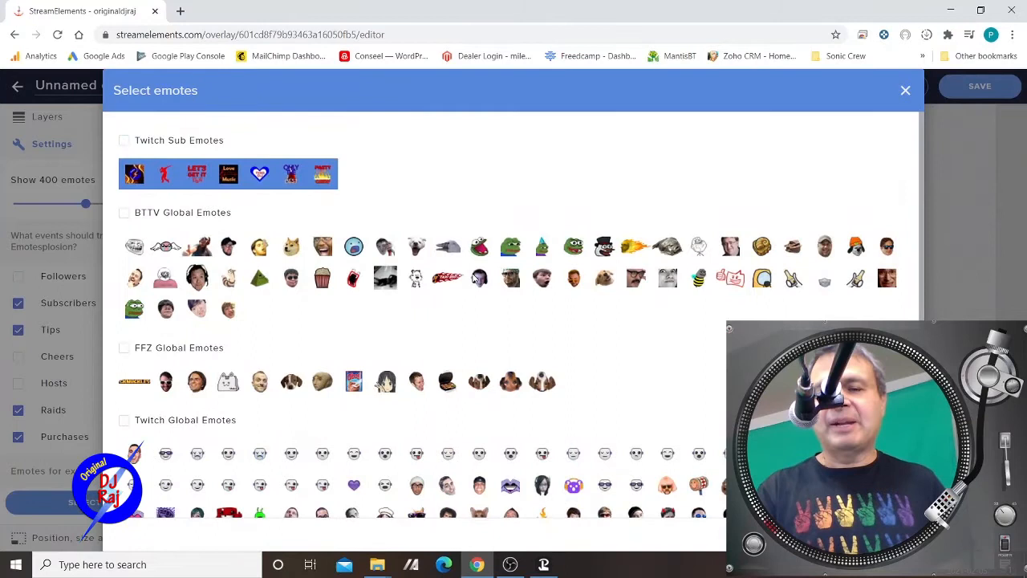
pyautogui.moveTo(134, 174)
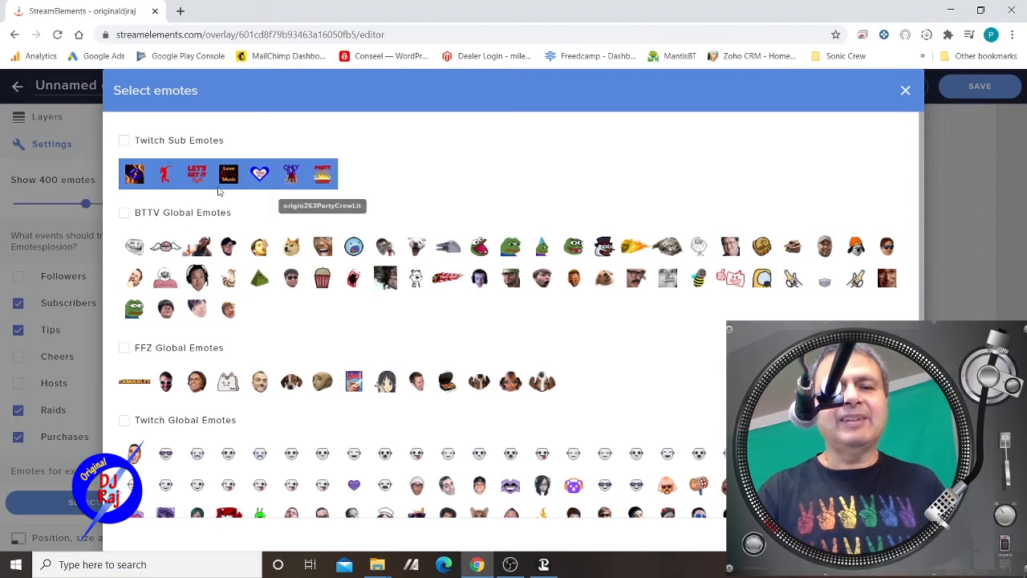
pyautogui.scroll(-3)
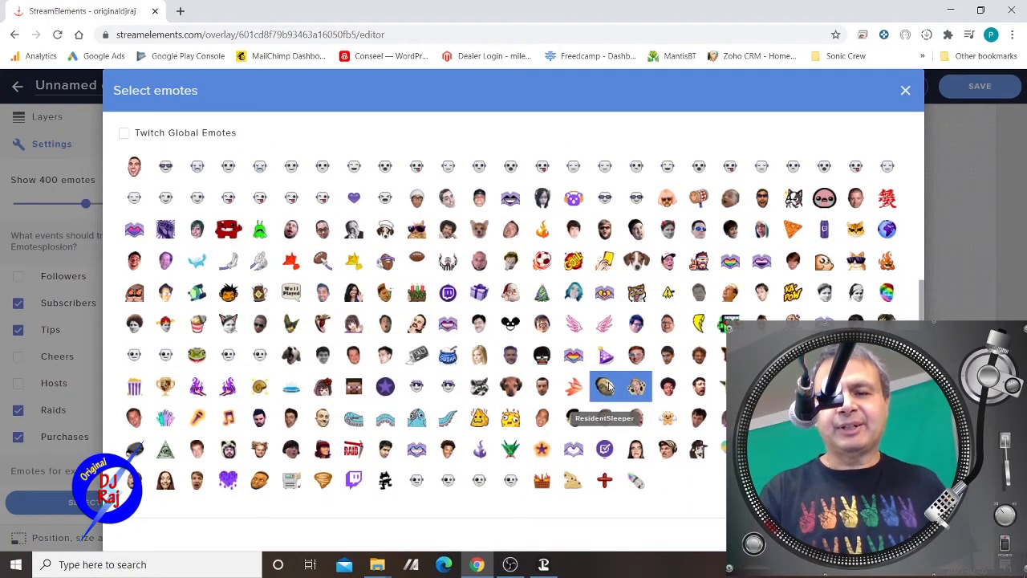
pyautogui.moveTo(574, 323)
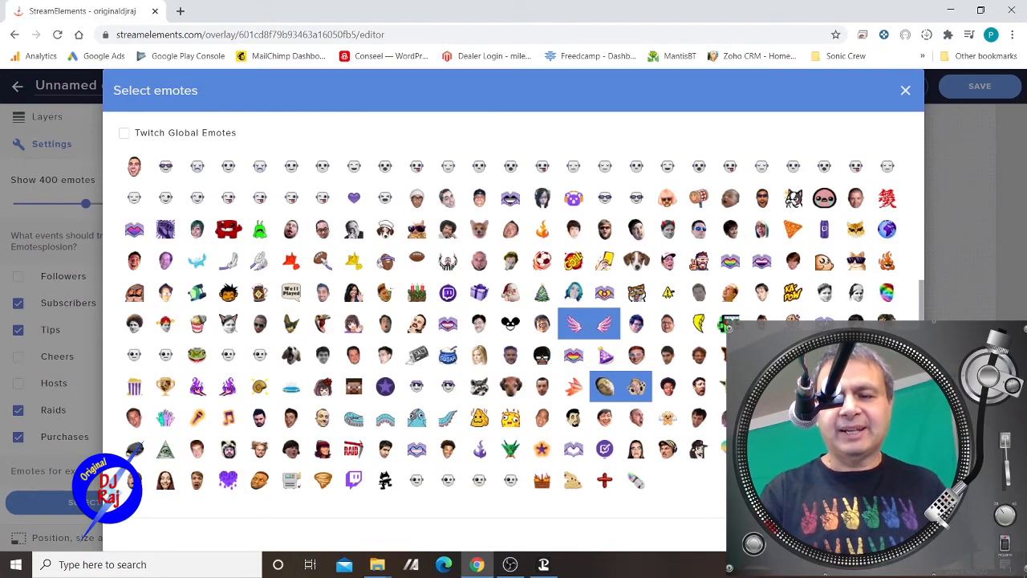
pyautogui.click(905, 90)
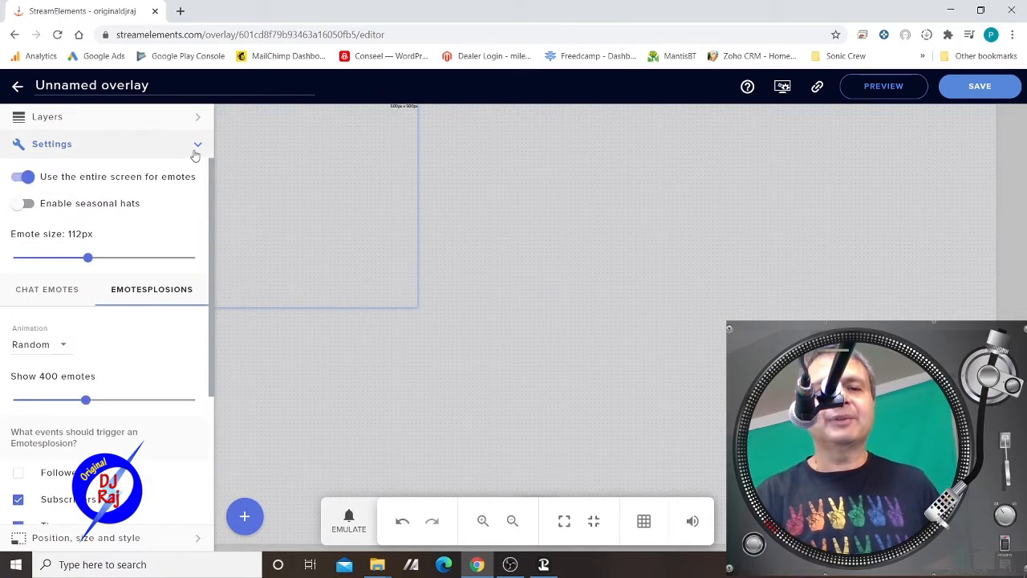
pyautogui.click(197, 144)
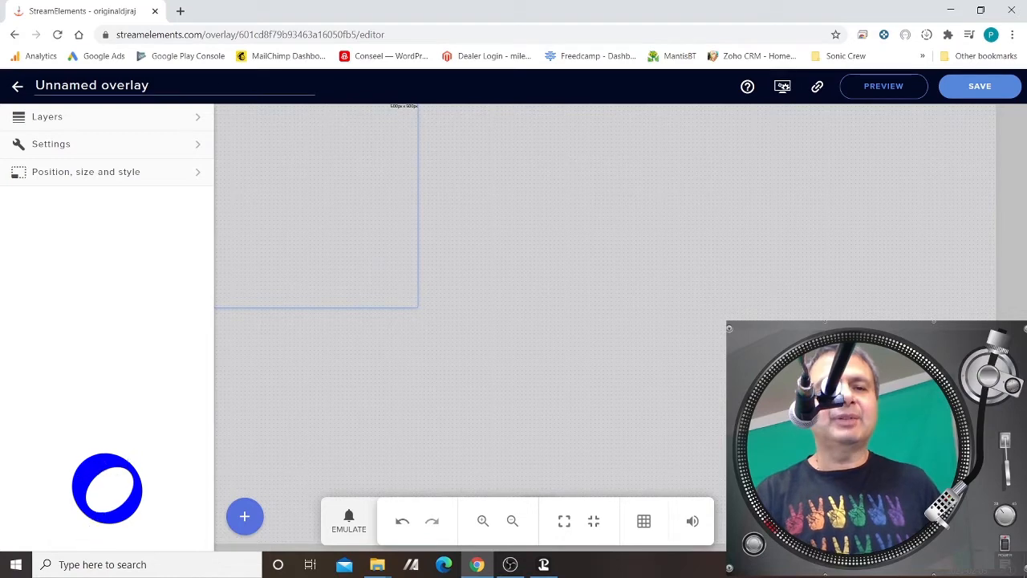
# Name the overlay 'test explosion overlay' and save it.
pyautogui.write('test expl')
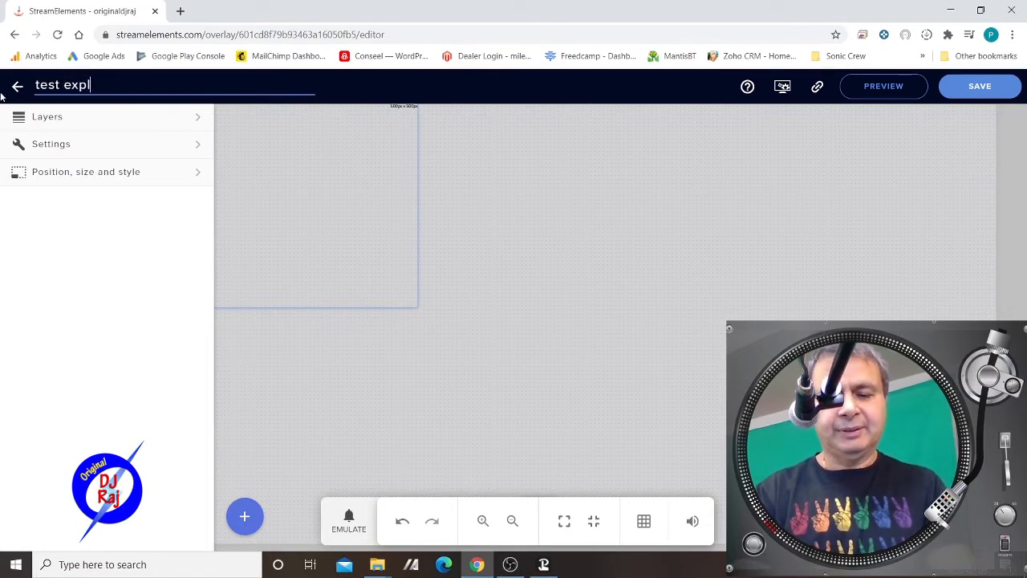
pyautogui.write('osio')
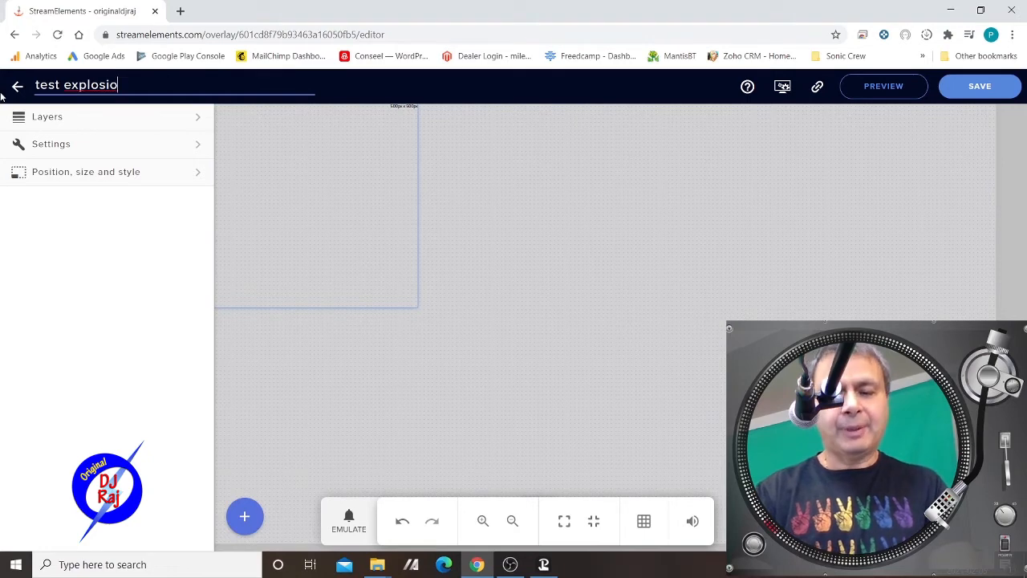
pyautogui.write('n ove')
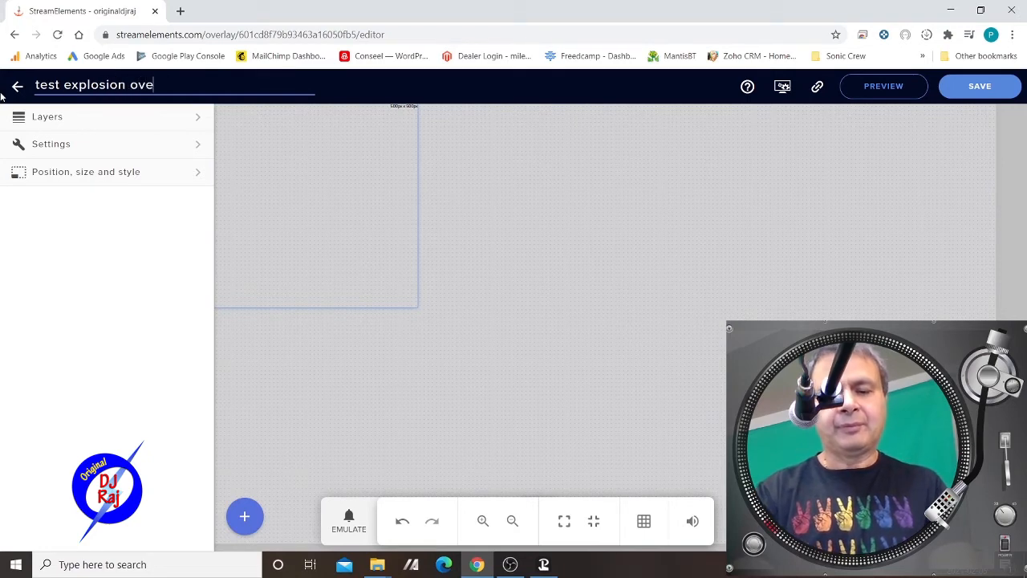
pyautogui.write('rlay')
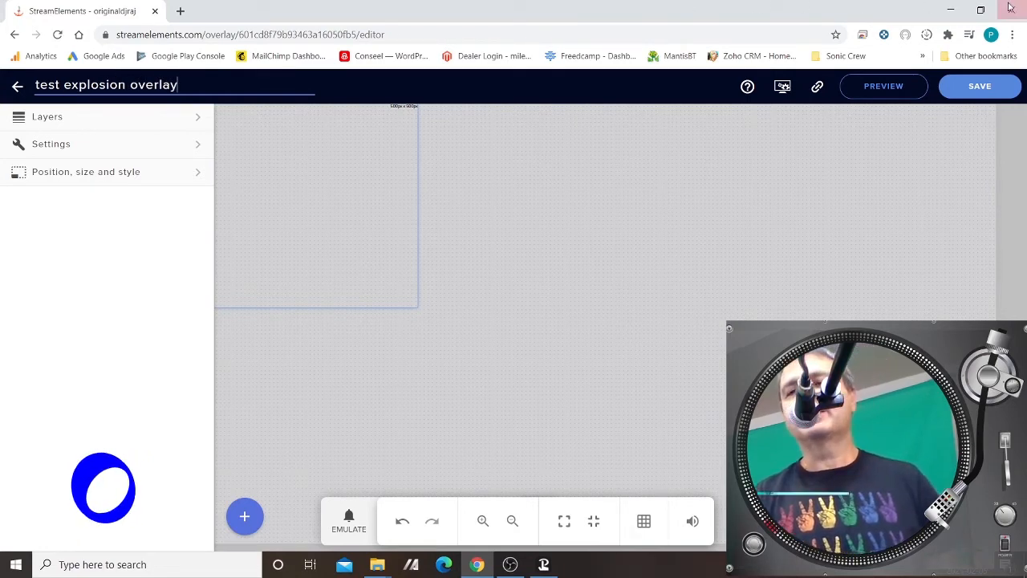
pyautogui.click(979, 86)
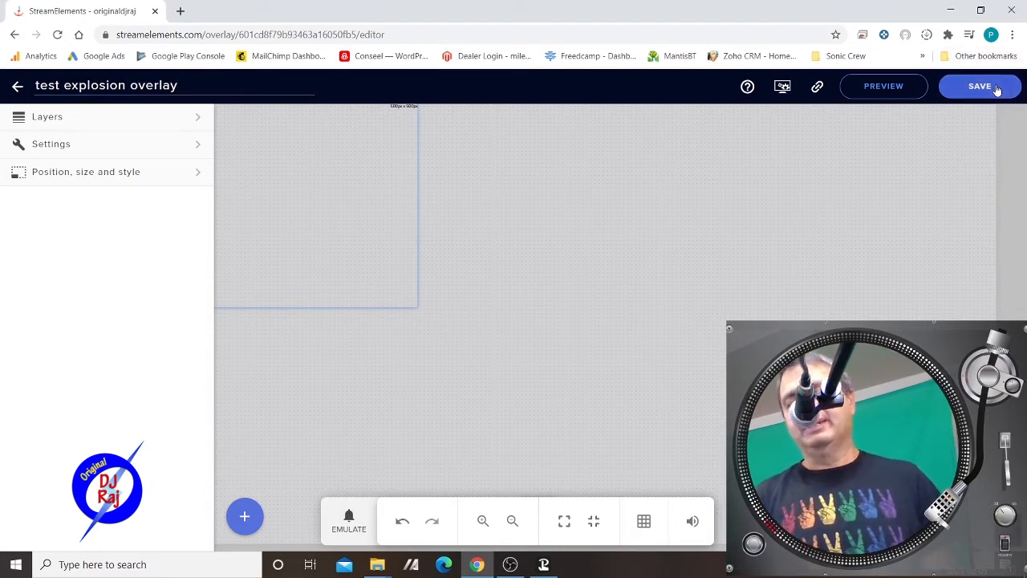
pyautogui.moveTo(816, 86)
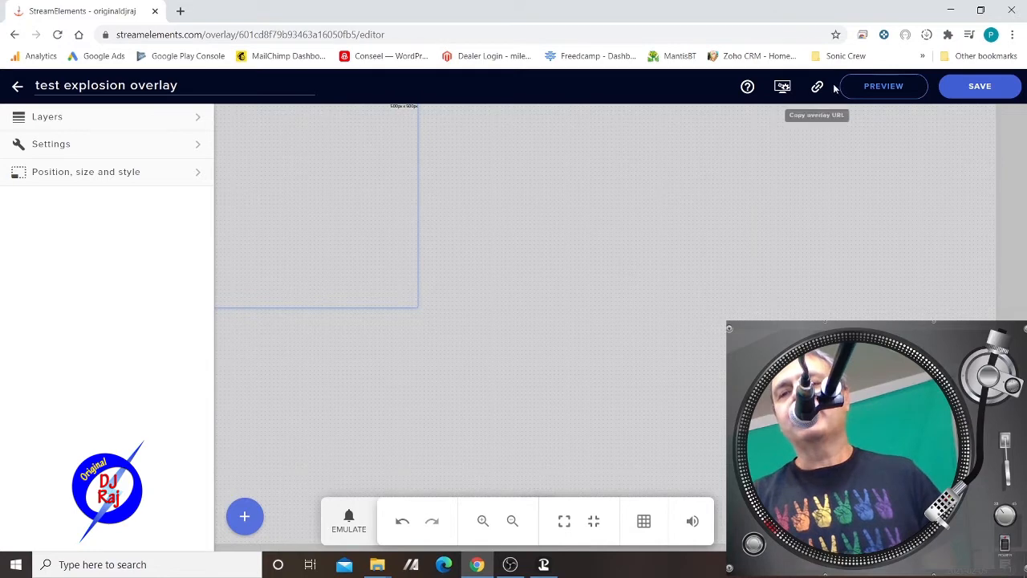
pyautogui.moveTo(752, 187)
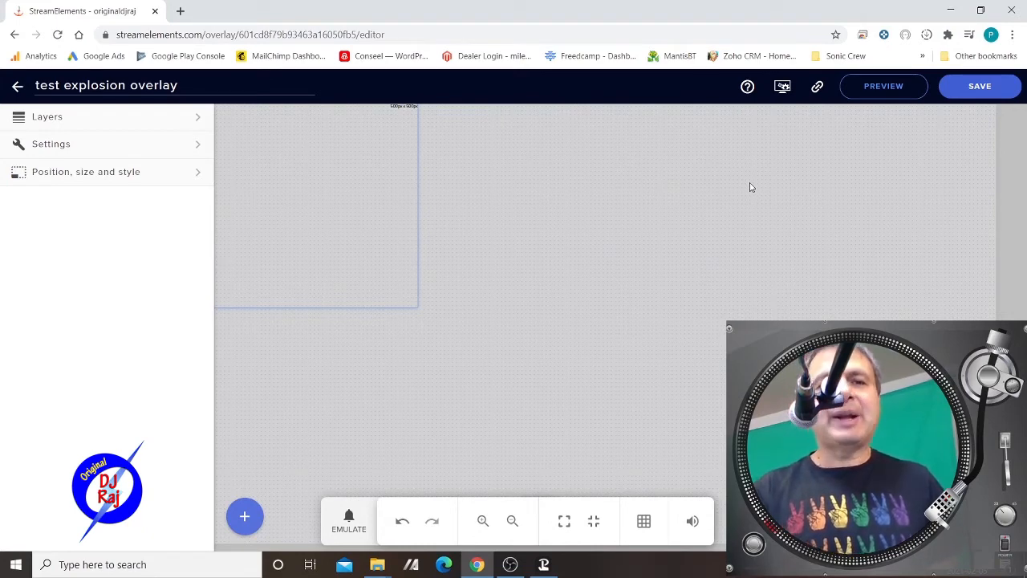
pyautogui.moveTo(399, 359)
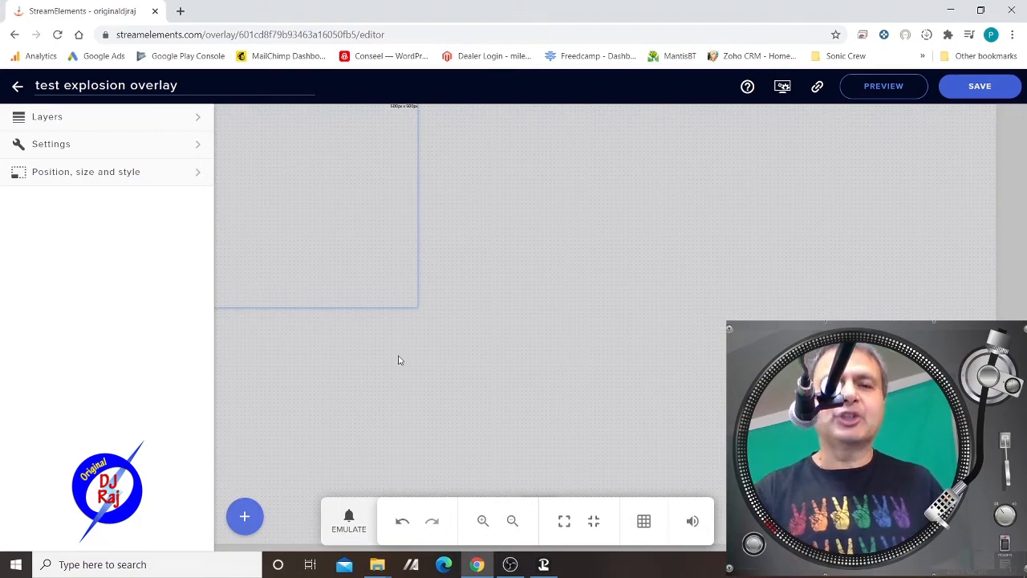
# Open OriginalDjRaj's Twitch channel chat in a new tab, then return to the overlay editor.
pyautogui.click(180, 11)
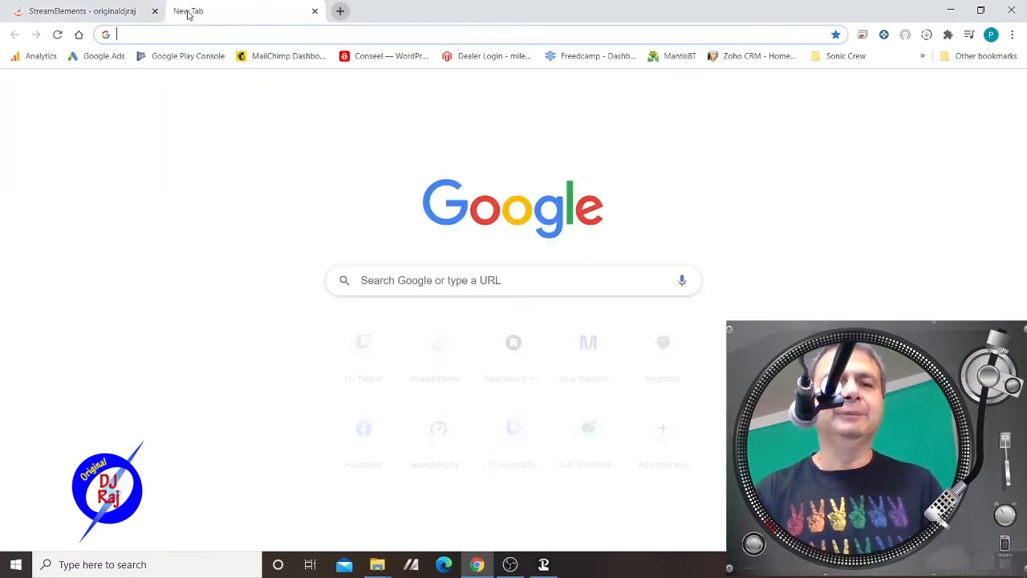
pyautogui.write('twitch.tv')
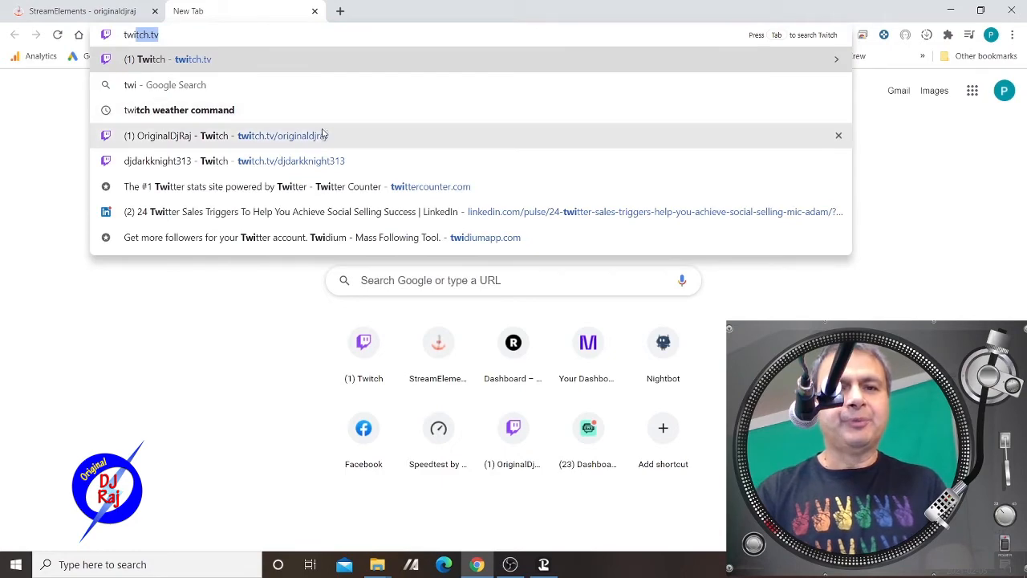
pyautogui.click(280, 135)
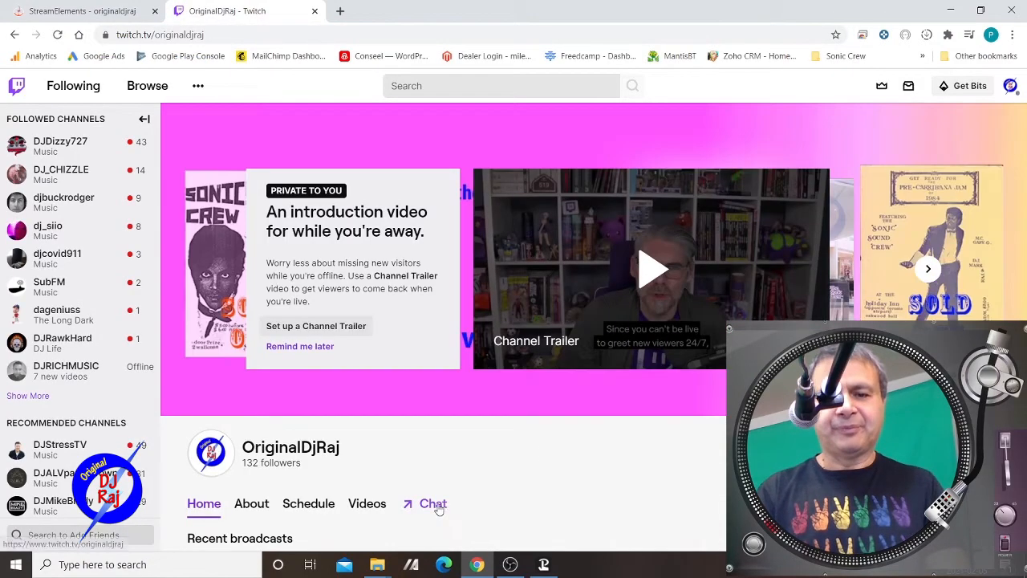
pyautogui.click(432, 503)
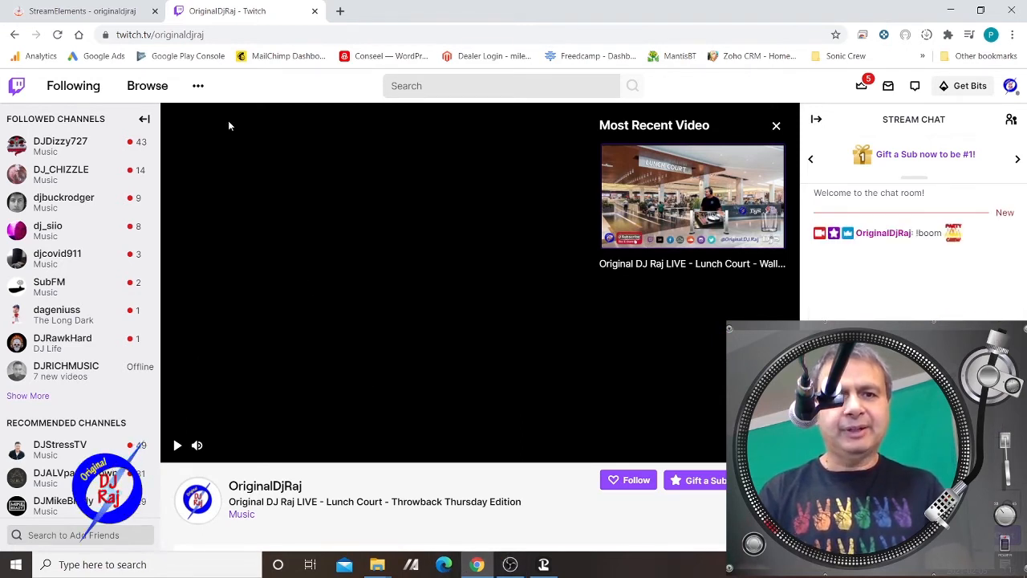
pyautogui.click(80, 11)
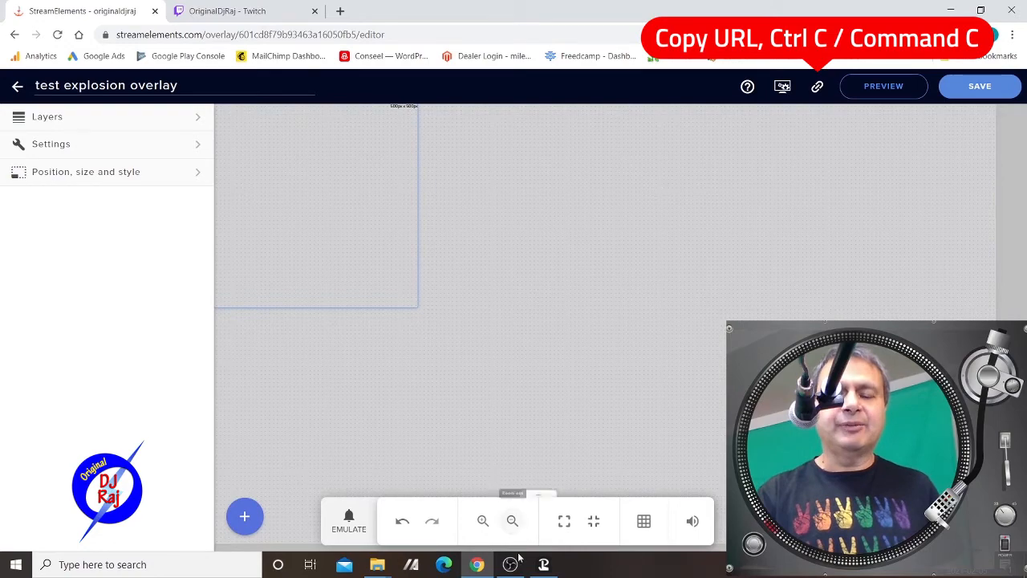
pyautogui.moveTo(510, 564)
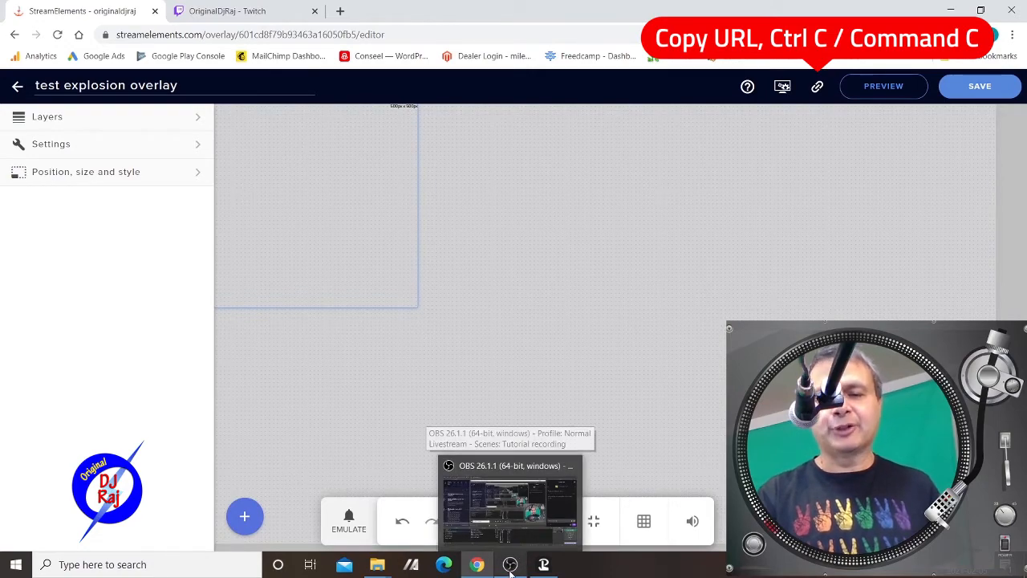
# Bring OBS Studio to the front from the Windows taskbar.
pyautogui.click(510, 497)
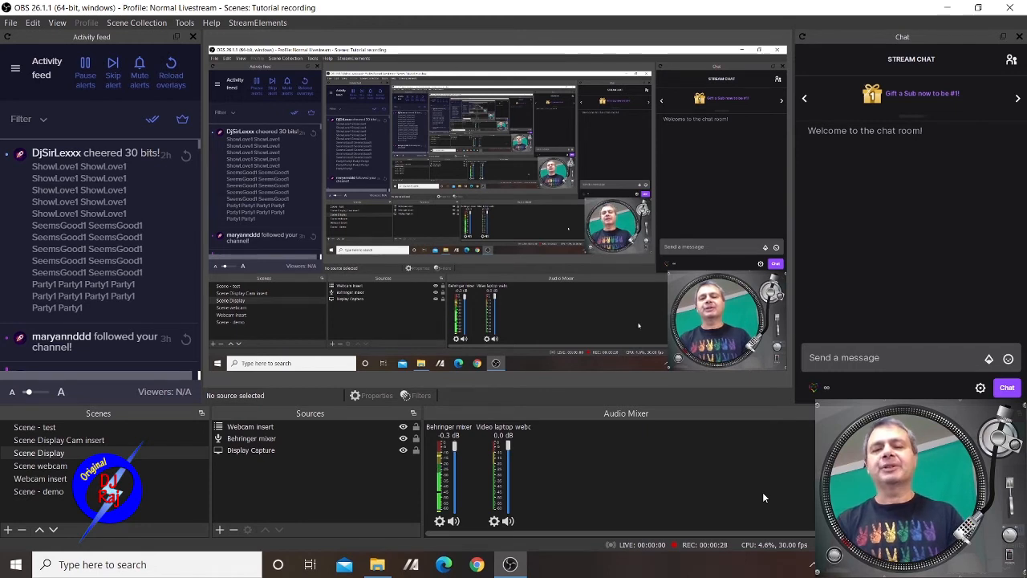
pyautogui.moveTo(235, 480)
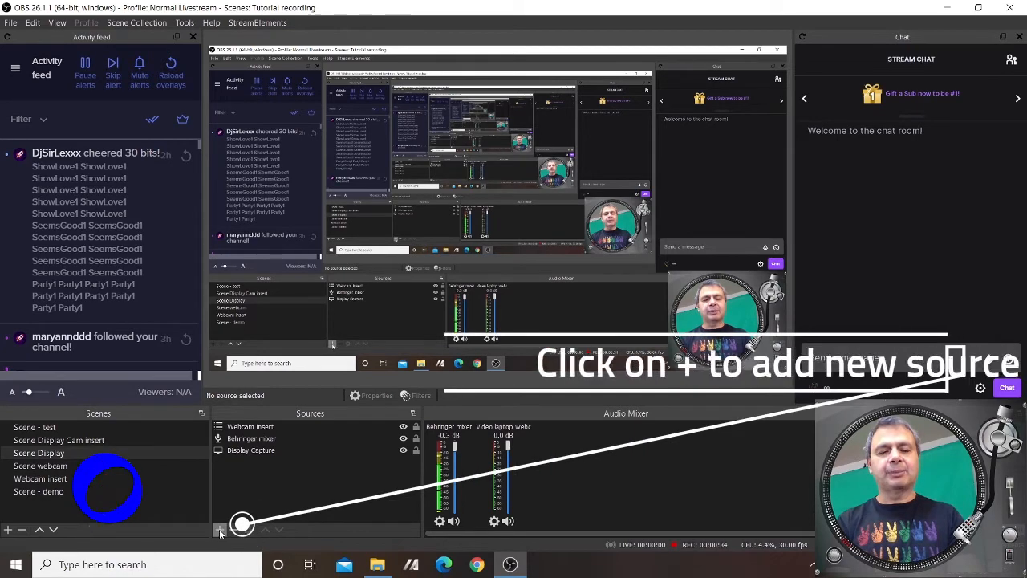
# Add a Browser source named 'streamelements emote expliosion demo 2' to the OBS scene.
pyautogui.click(219, 530)
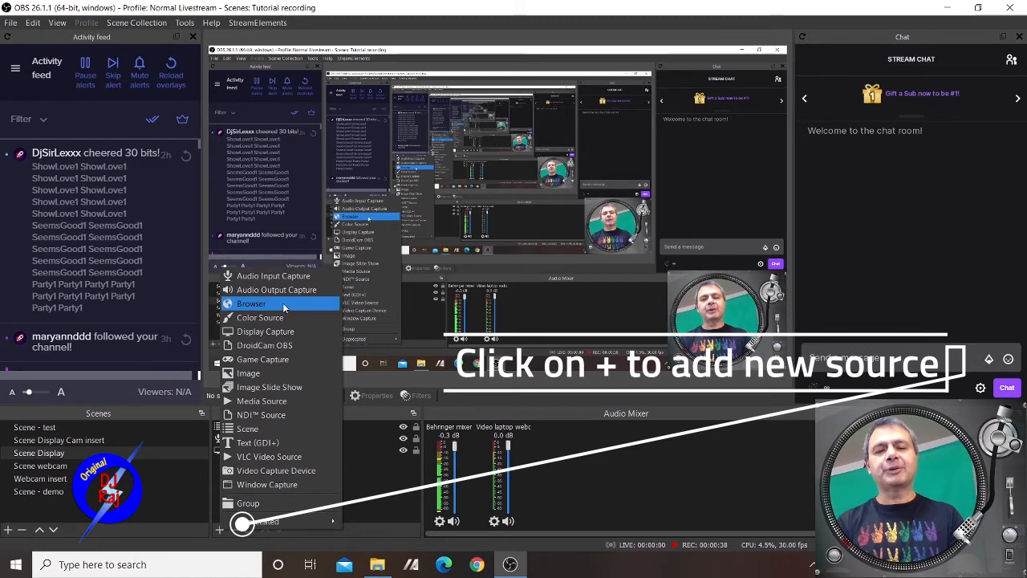
pyautogui.click(251, 304)
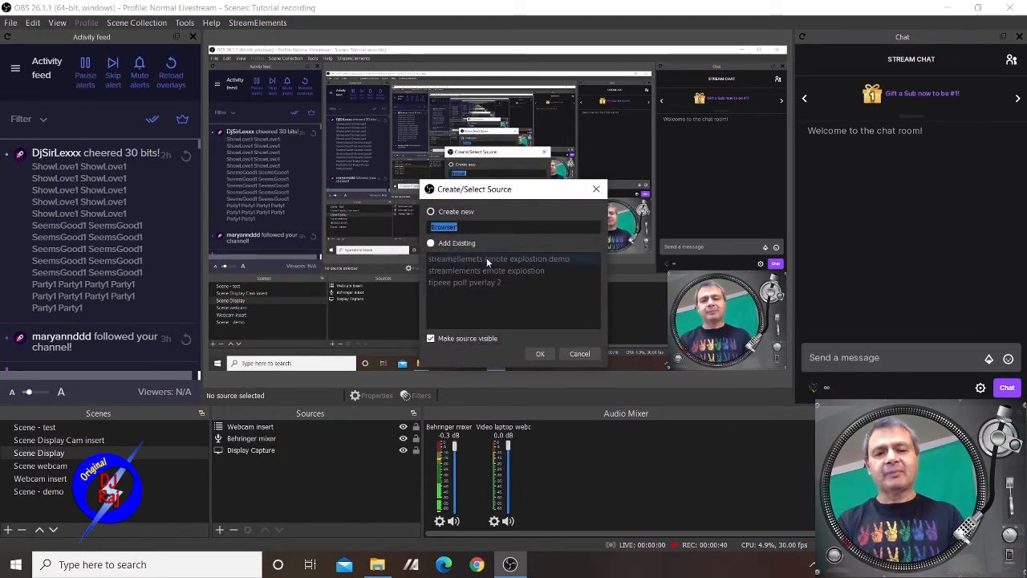
pyautogui.write('stream')
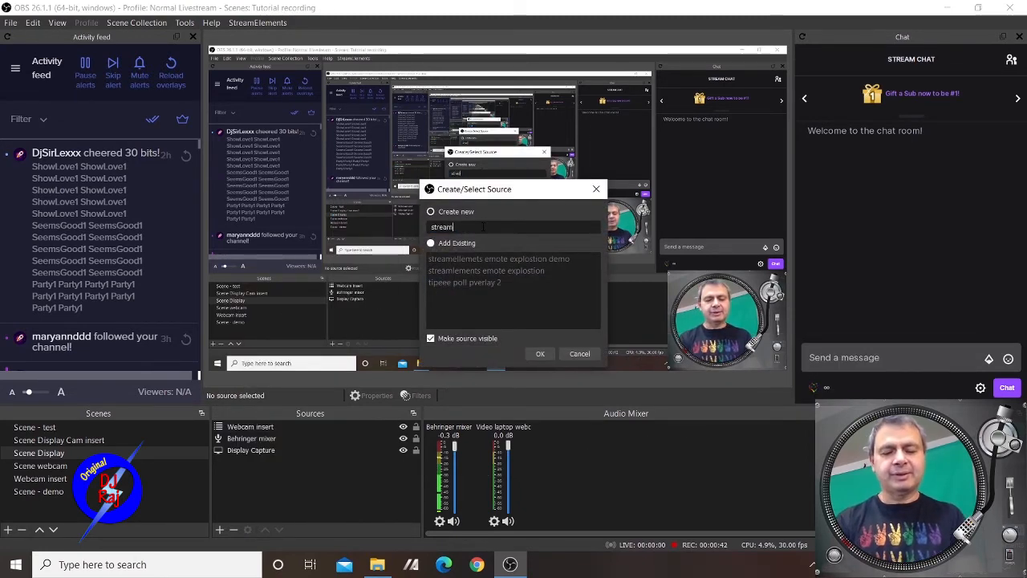
pyautogui.write('elements e mote explo')
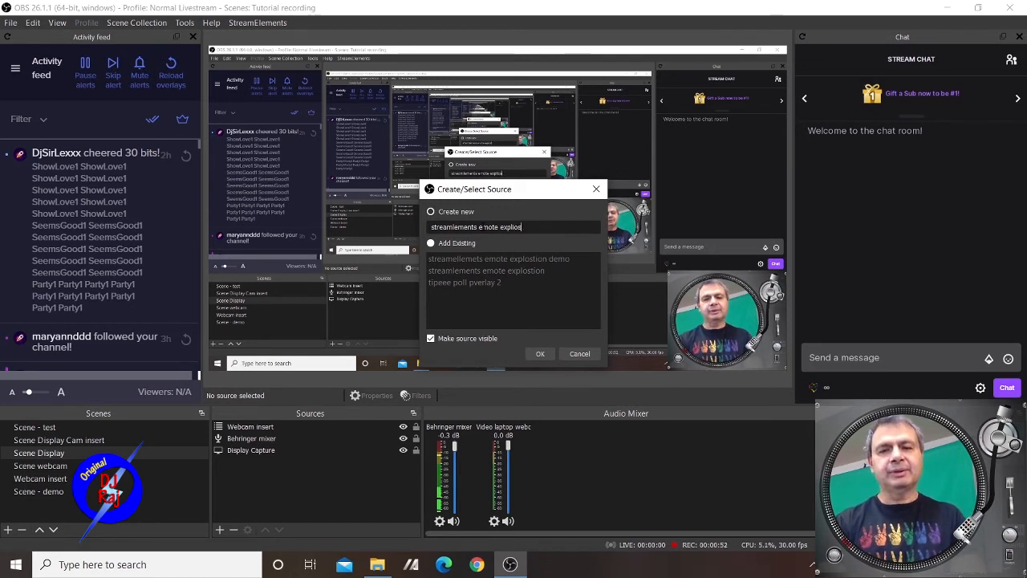
pyautogui.write('sion')
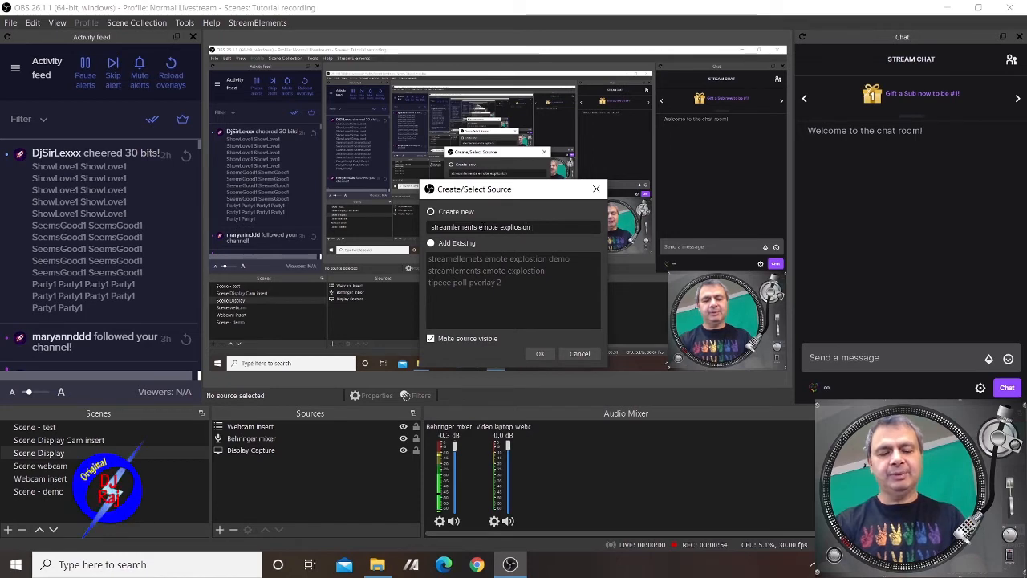
pyautogui.click(540, 353)
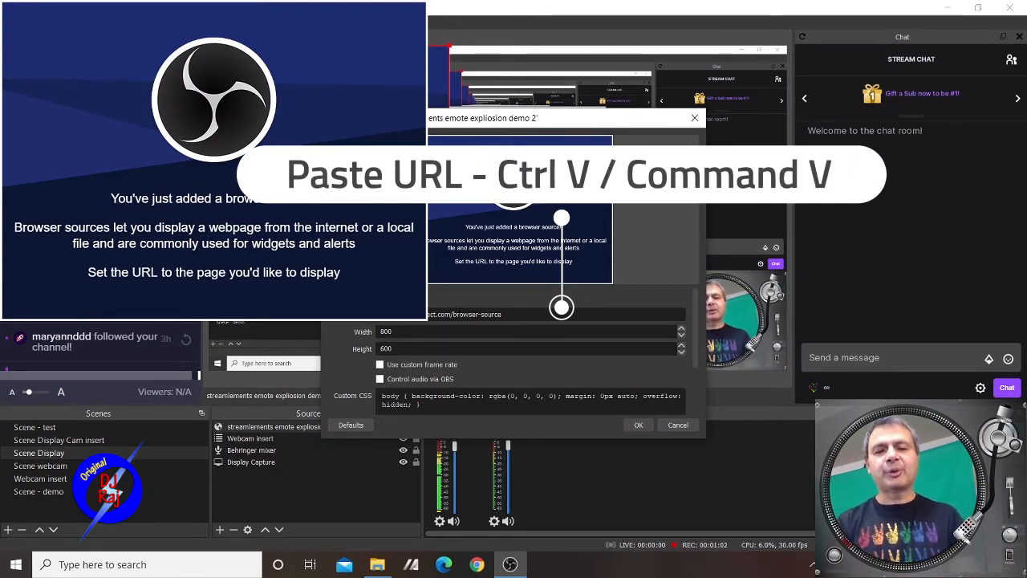
# Replace the browser source's URL with the StreamElements overlay URL and confirm.
pyautogui.tripleClick(465, 313)
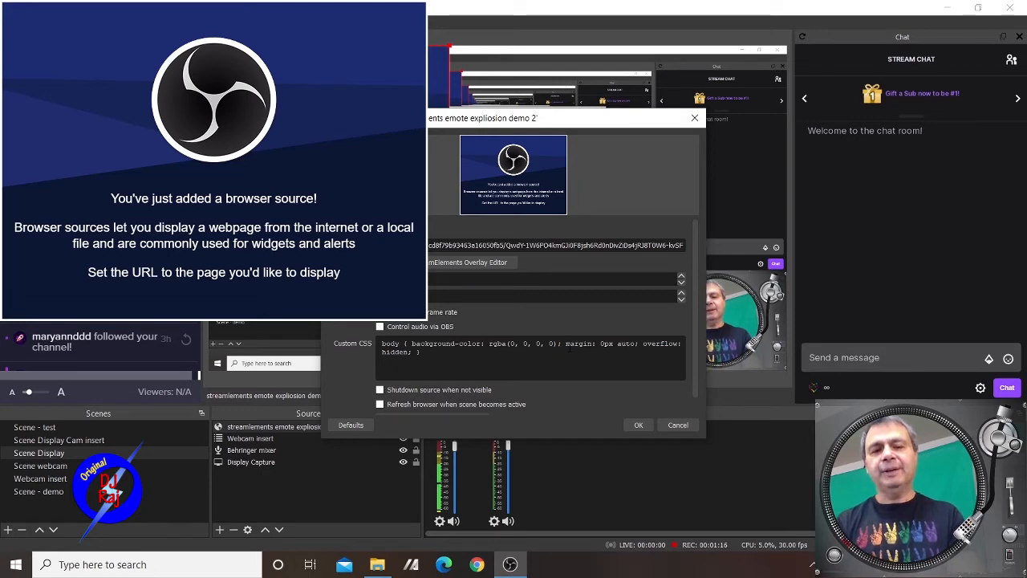
pyautogui.click(638, 425)
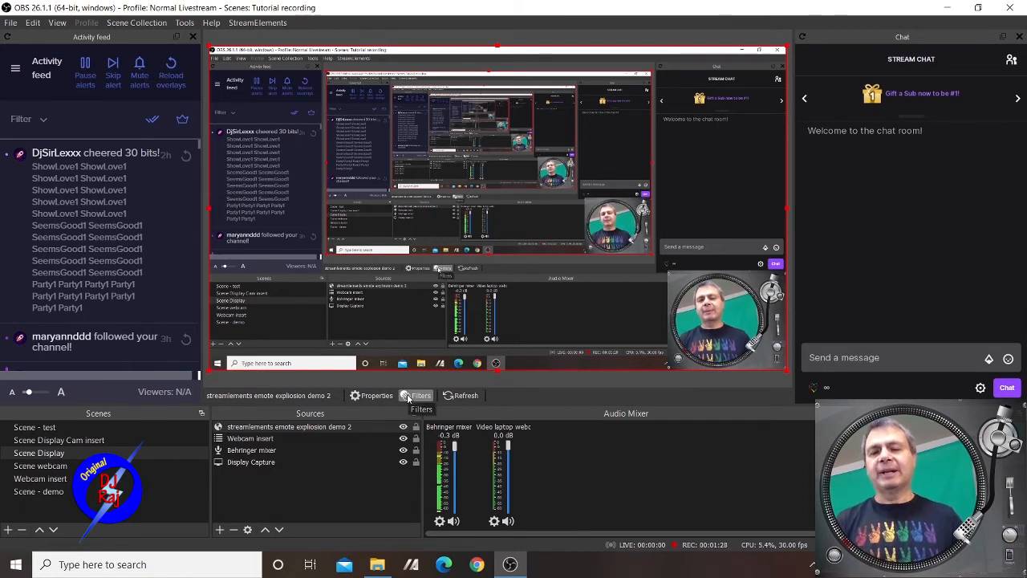
# Write a !boom command with an emote in the OBS Chat dock.
pyautogui.click(904, 357)
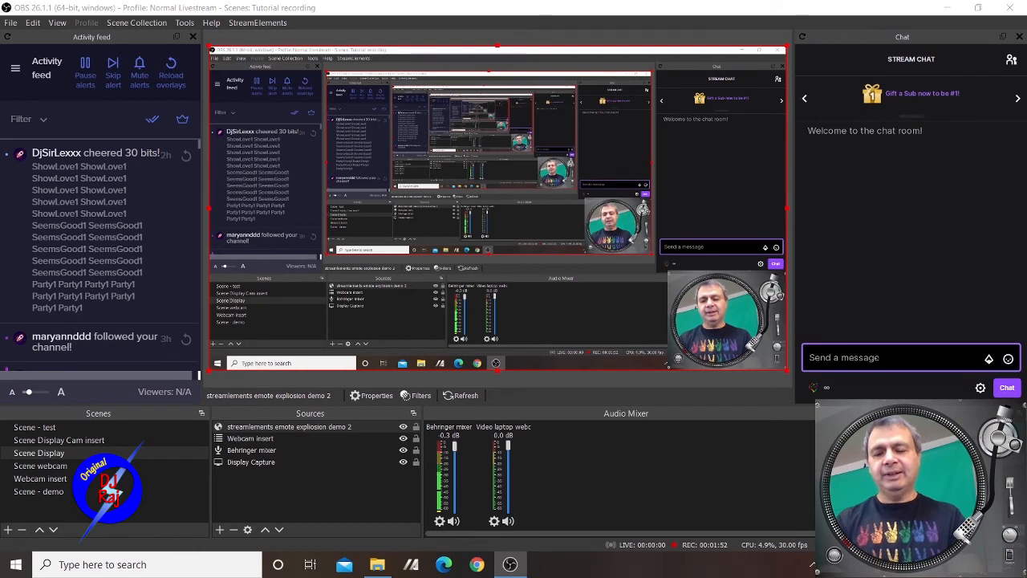
pyautogui.write('!boom')
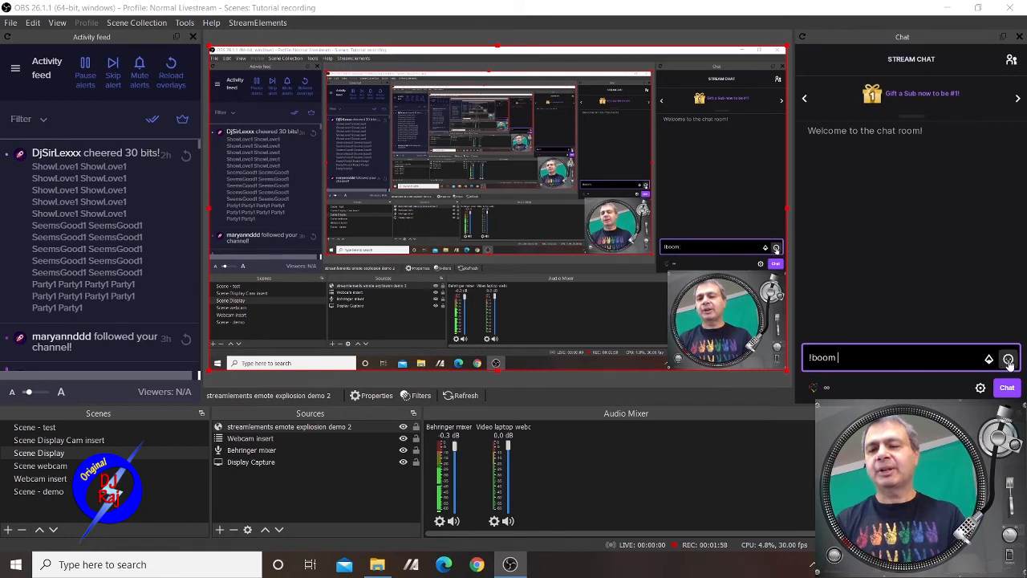
pyautogui.click(1008, 358)
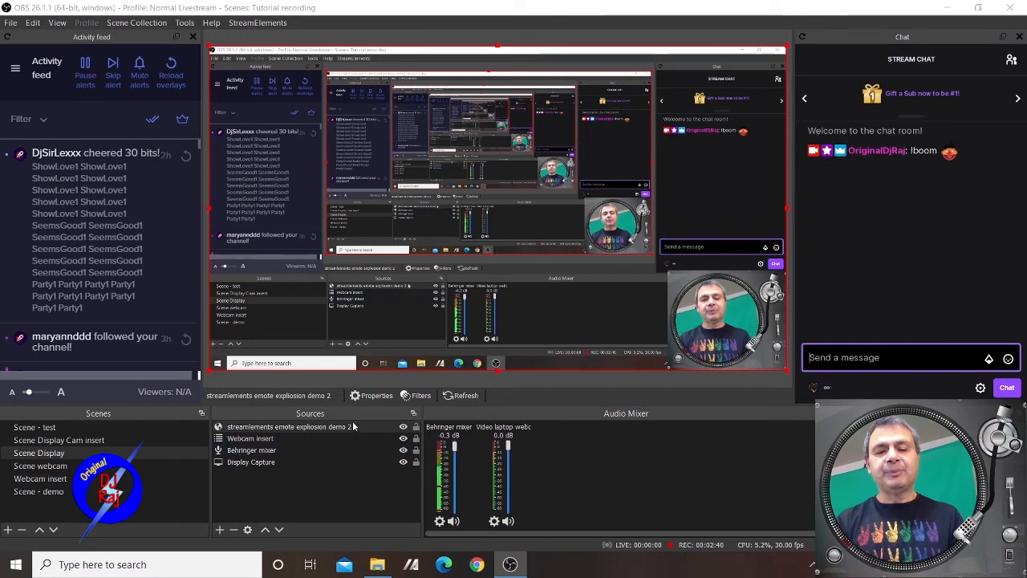
# Move the explosion source below Webcam insert and type !boom with an emote in chat.
pyautogui.click(289, 426)
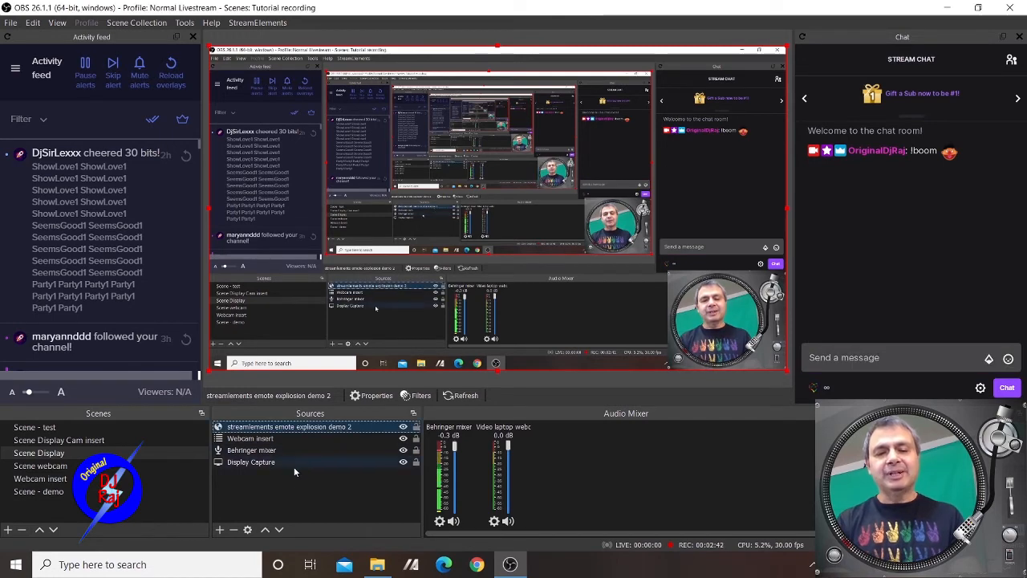
pyautogui.click(279, 529)
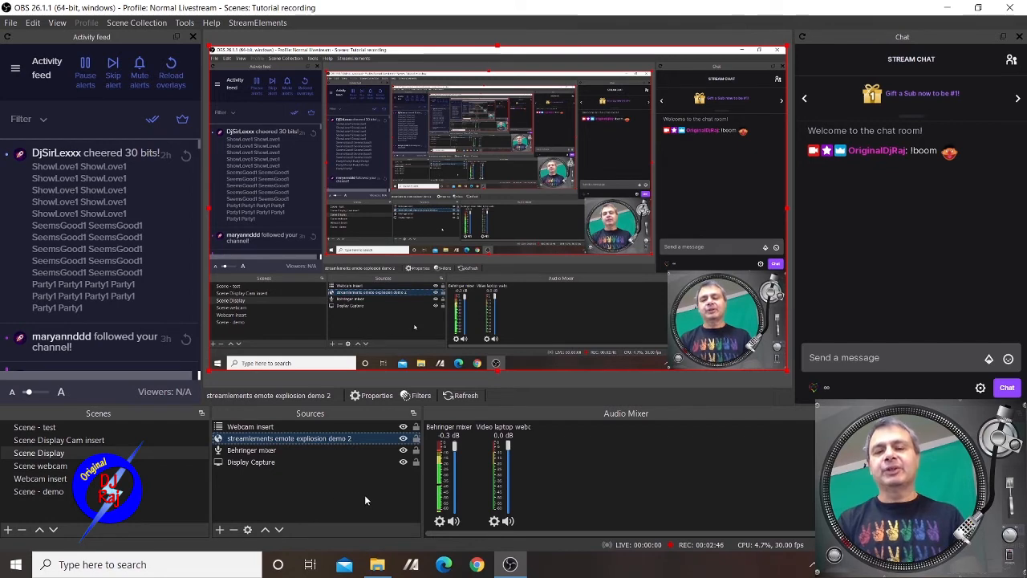
pyautogui.click(882, 357)
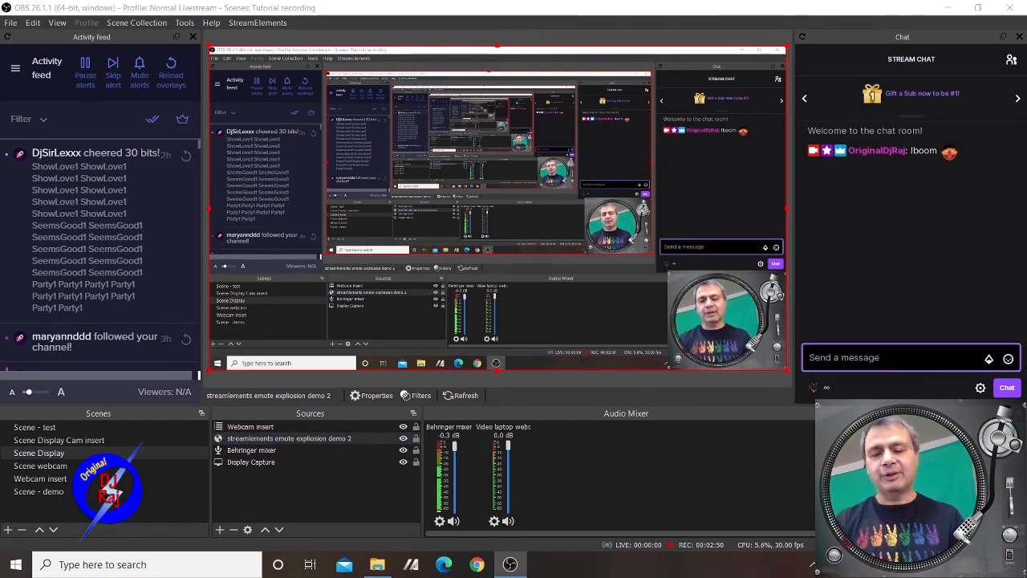
pyautogui.write('!boom')
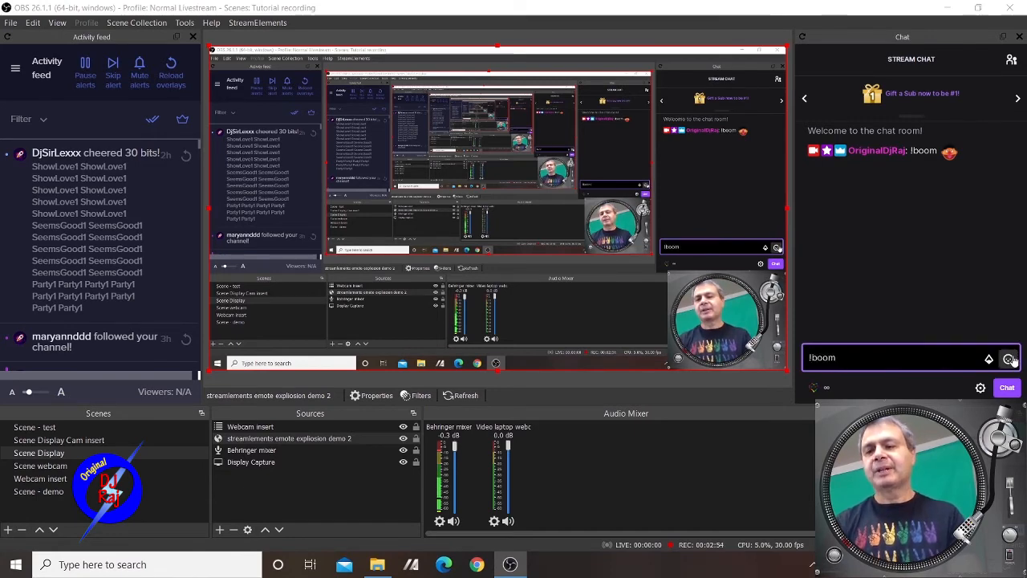
pyautogui.click(988, 358)
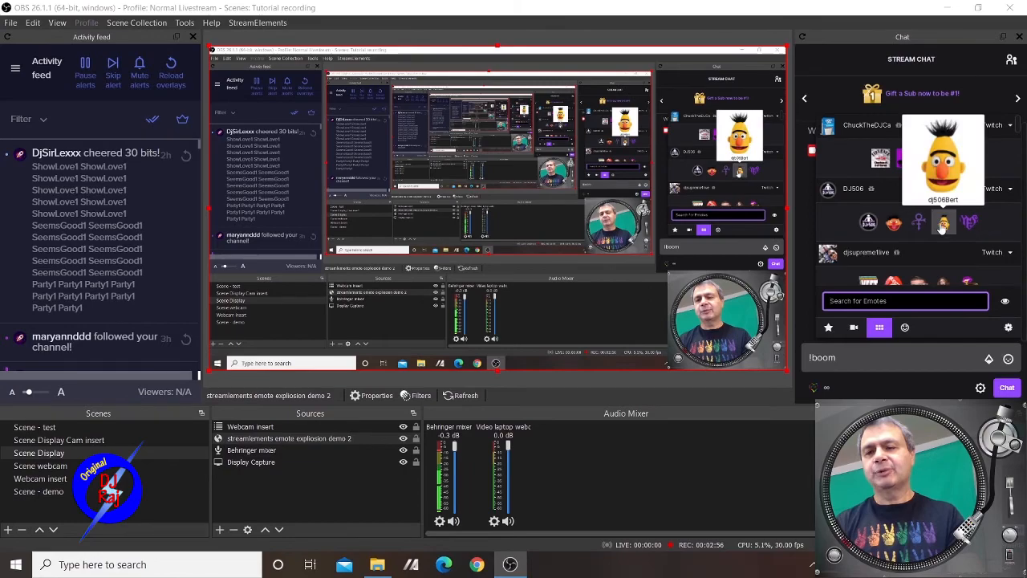